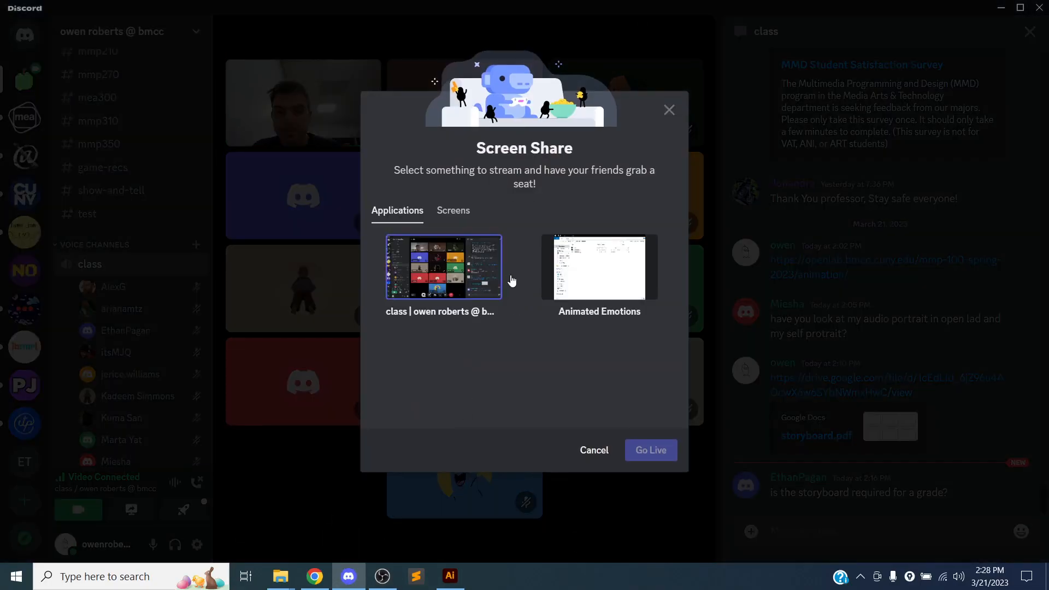
# Step: Choose Screen 1 from the whole-screen list in Discord's share picker
pyautogui.click(453, 209)
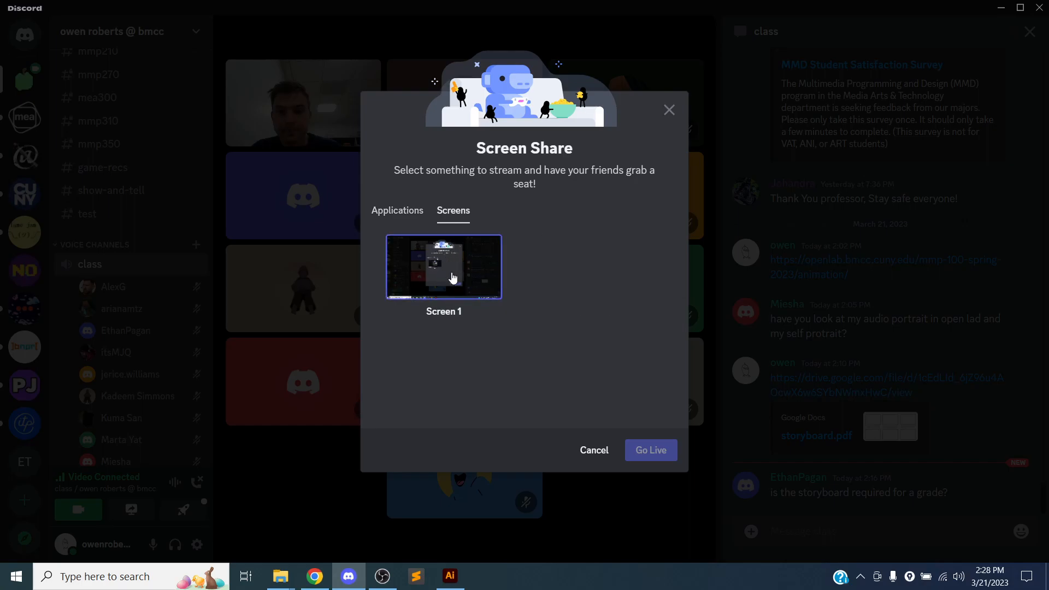
pyautogui.click(649, 449)
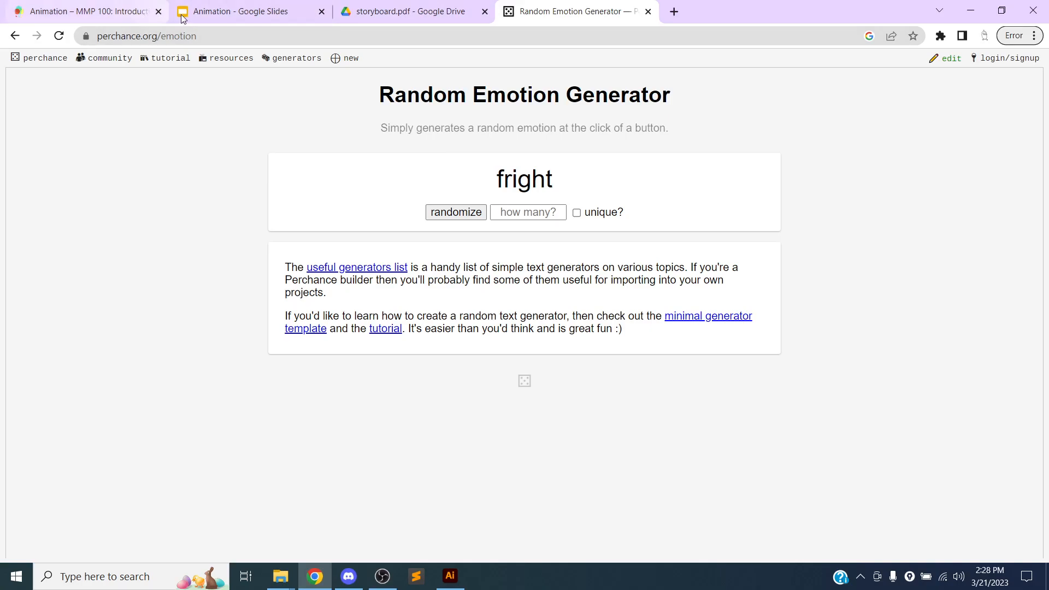
# Step: Go to slide 10 of the Animation deck and follow its 12 principles of animation link
pyautogui.click(240, 11)
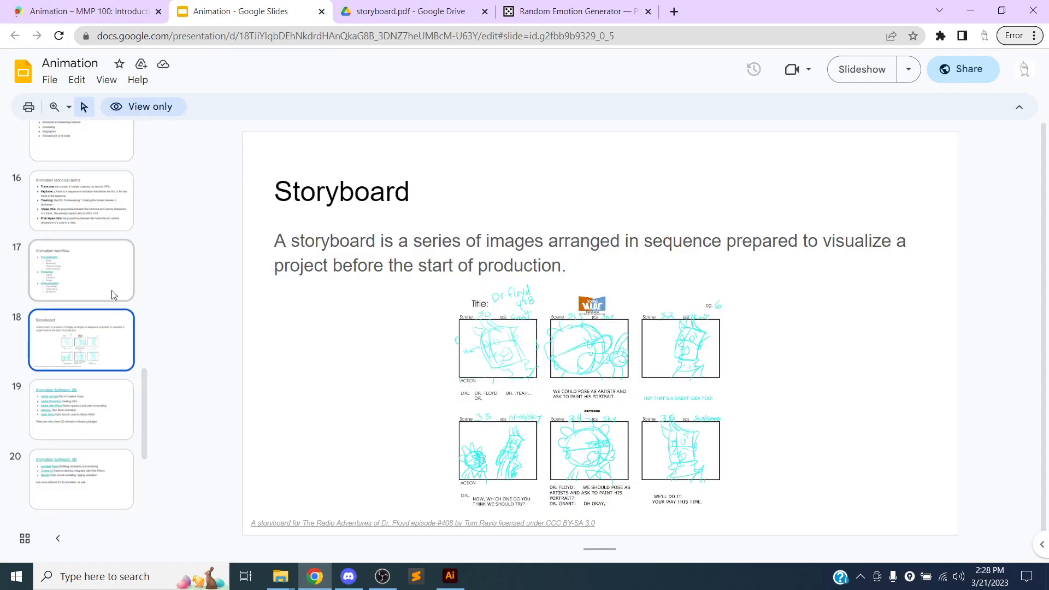
pyautogui.scroll(3)
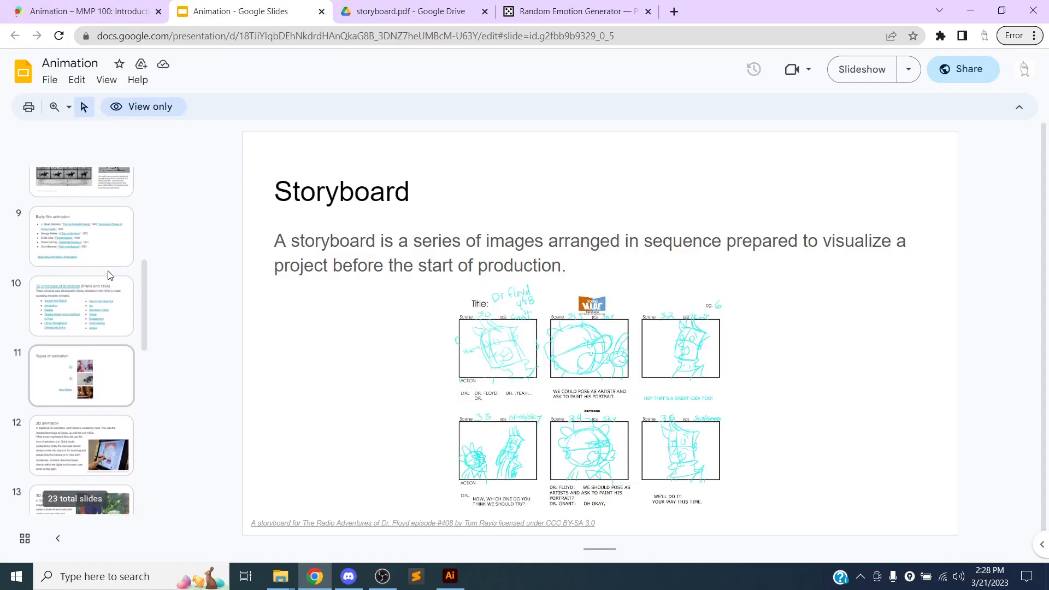
pyautogui.click(80, 329)
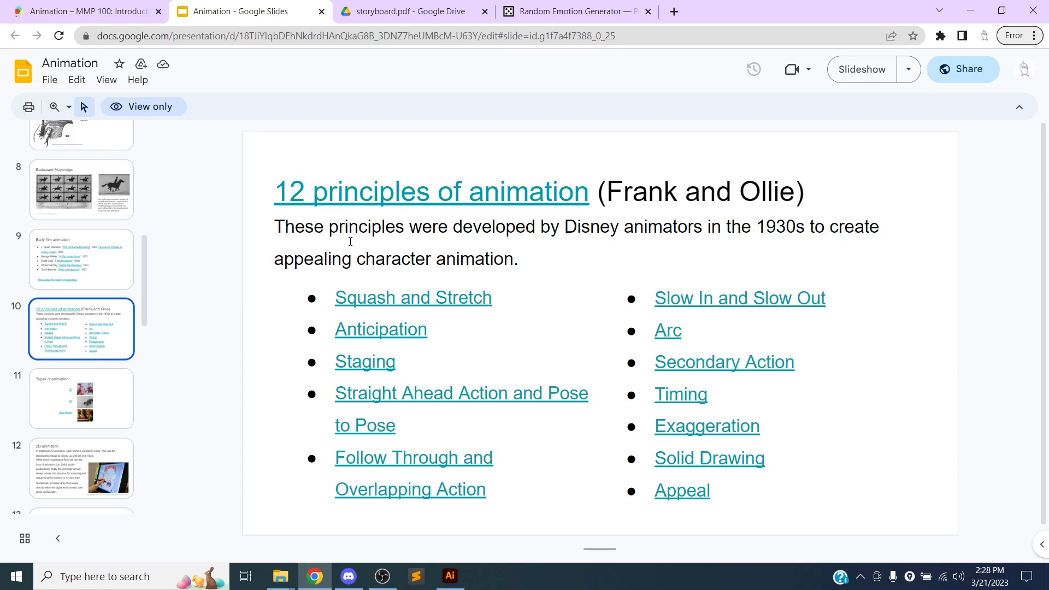
pyautogui.click(469, 240)
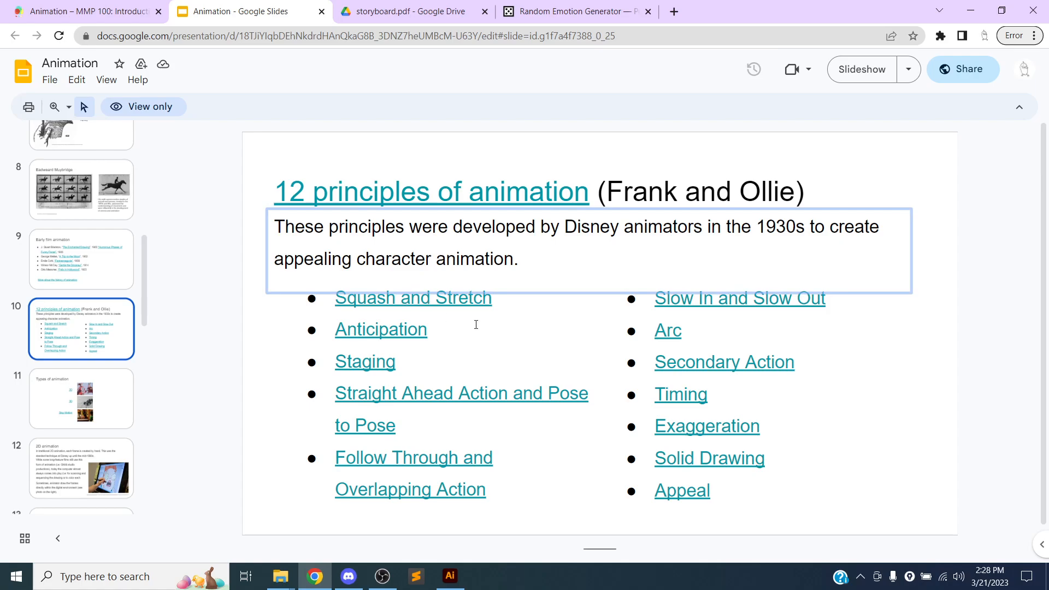
pyautogui.moveTo(372, 308)
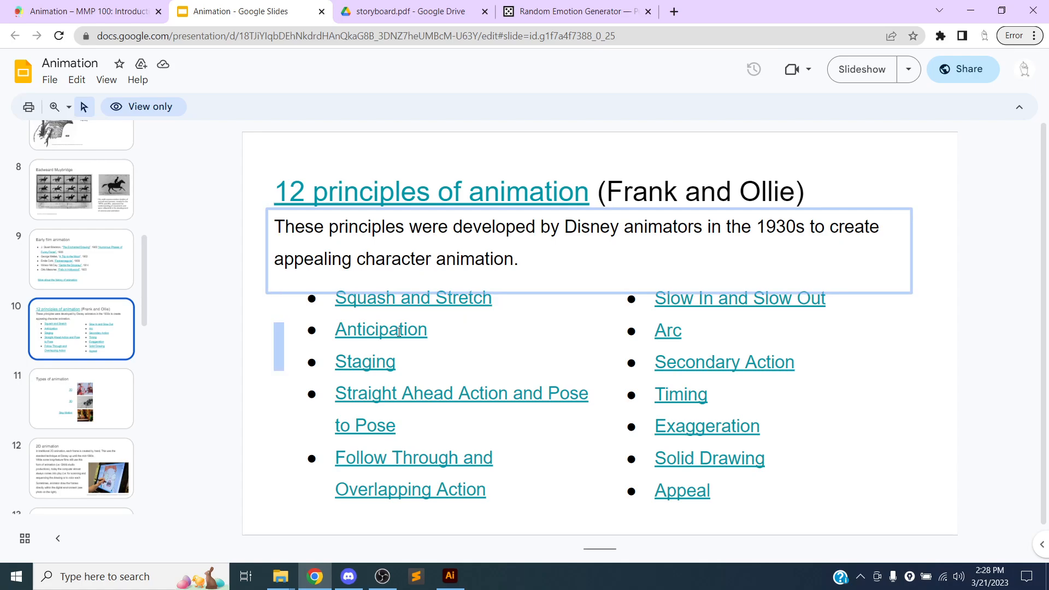
pyautogui.moveTo(526, 334)
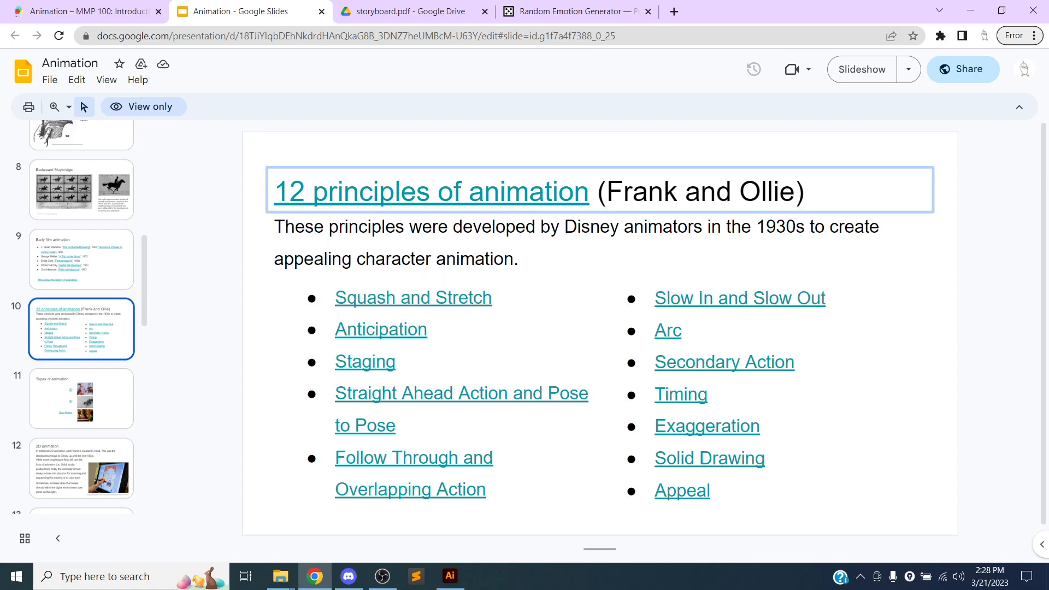
pyautogui.click(430, 192)
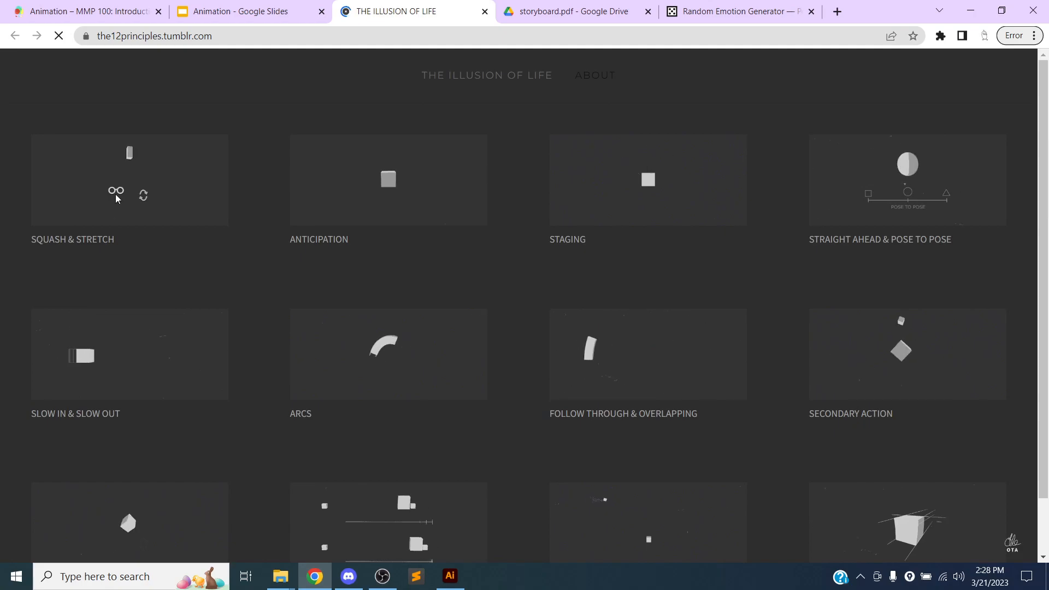
# Step: View the Squash & Stretch example post, dismissing the Tumblr sign-up prompt
pyautogui.click(129, 179)
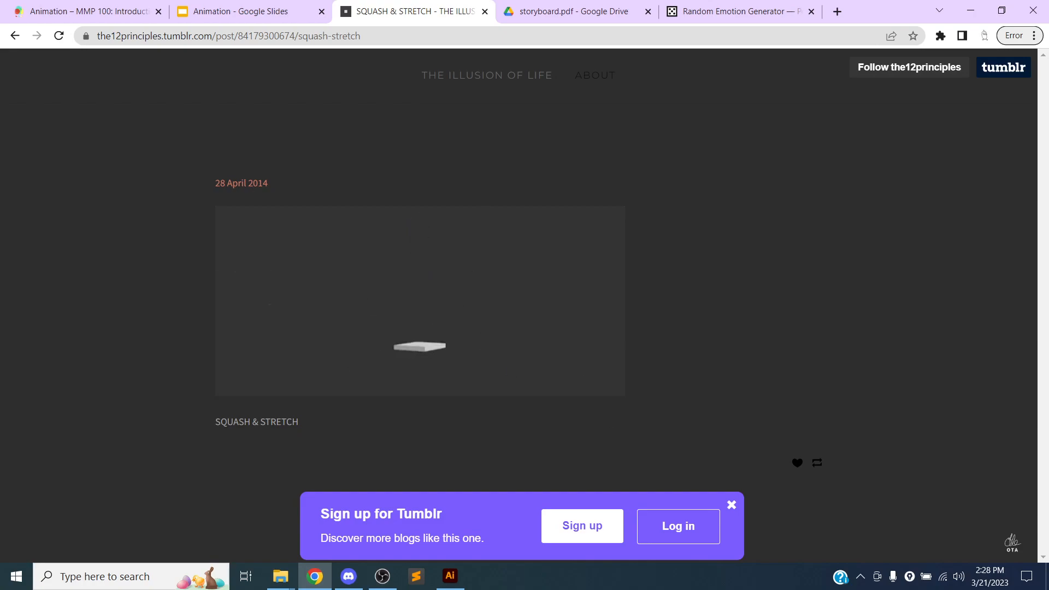
pyautogui.click(731, 505)
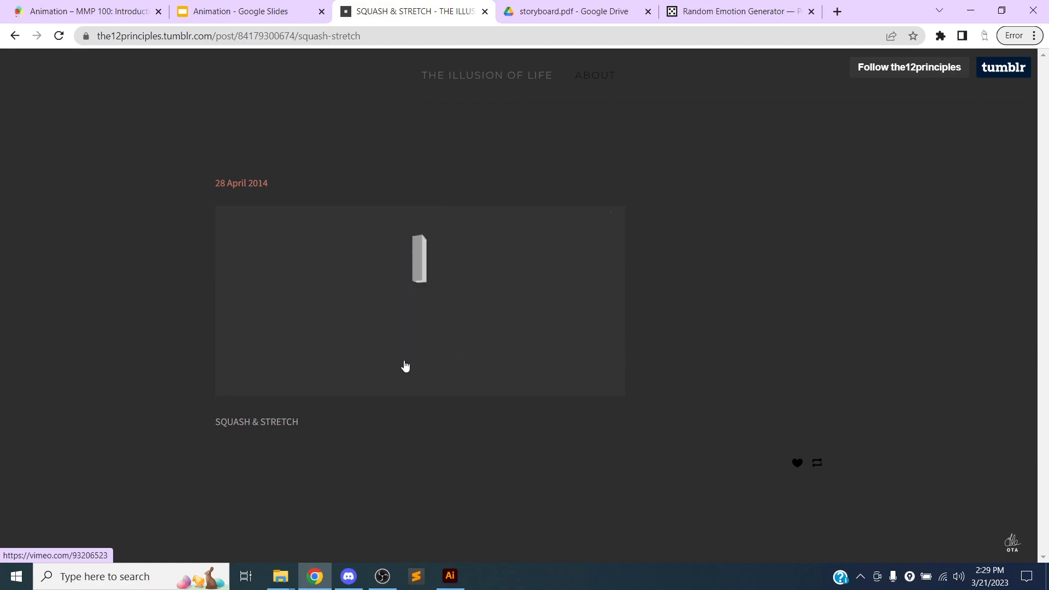
pyautogui.click(280, 580)
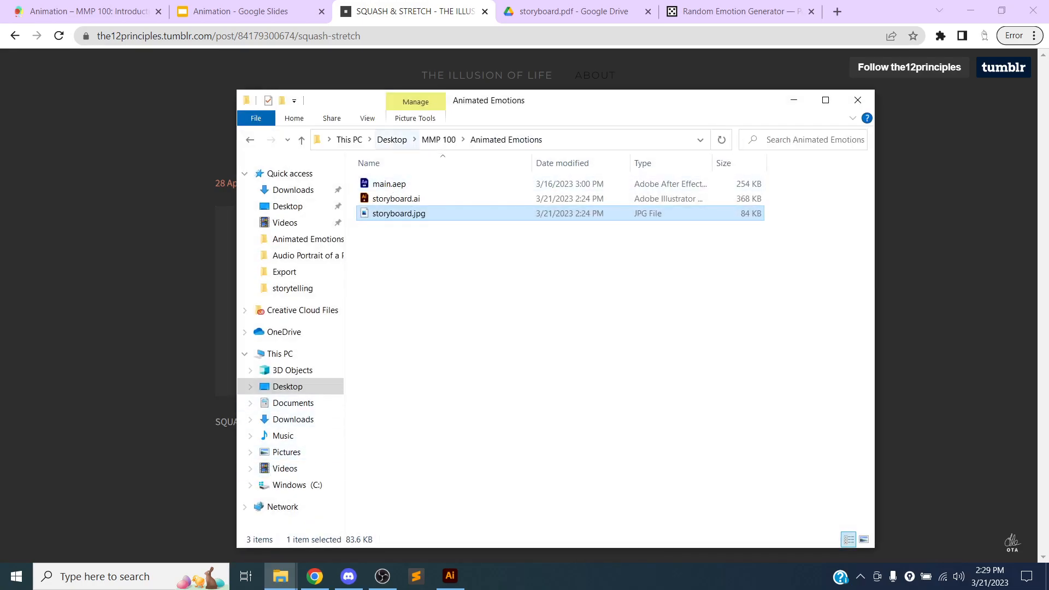
# Step: Launch main.aep from the Animated Emotions folder in After Effects
pyautogui.click(389, 184)
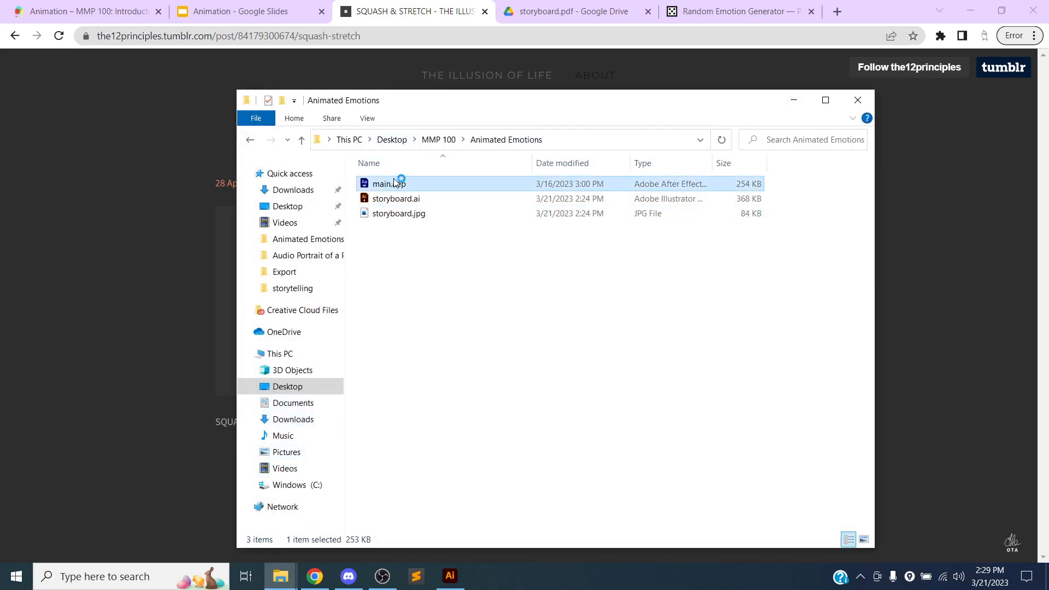
pyautogui.moveTo(388, 183)
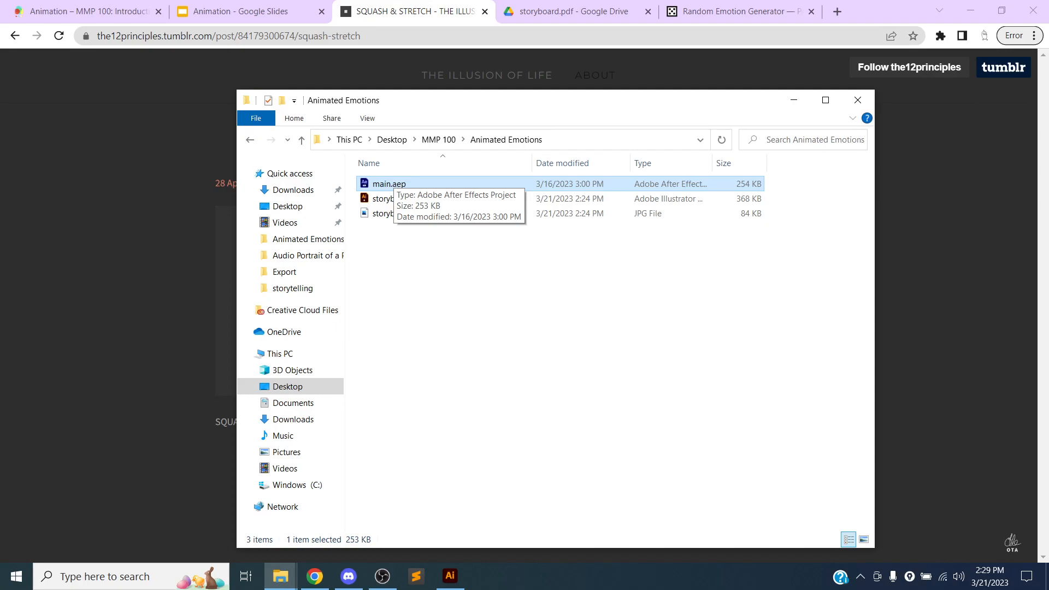
pyautogui.doubleClick(388, 184)
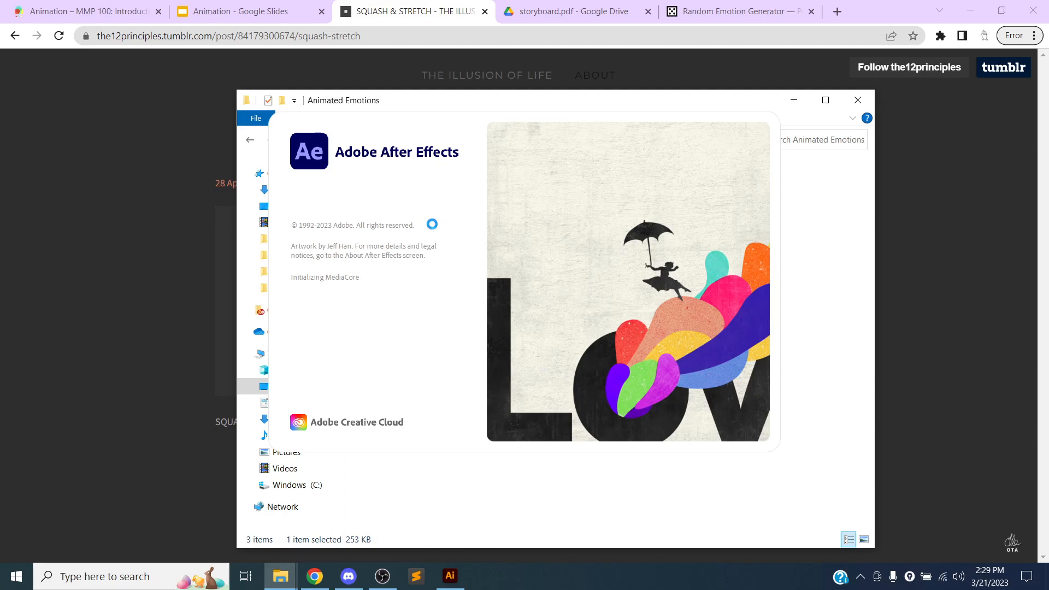
pyautogui.moveTo(409, 457)
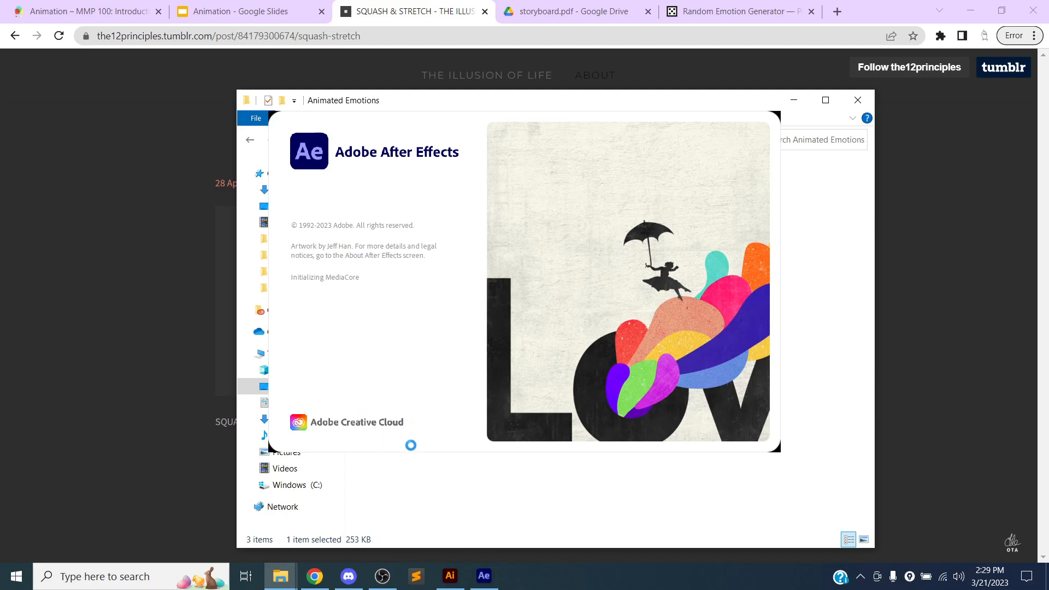
pyautogui.moveTo(449, 575)
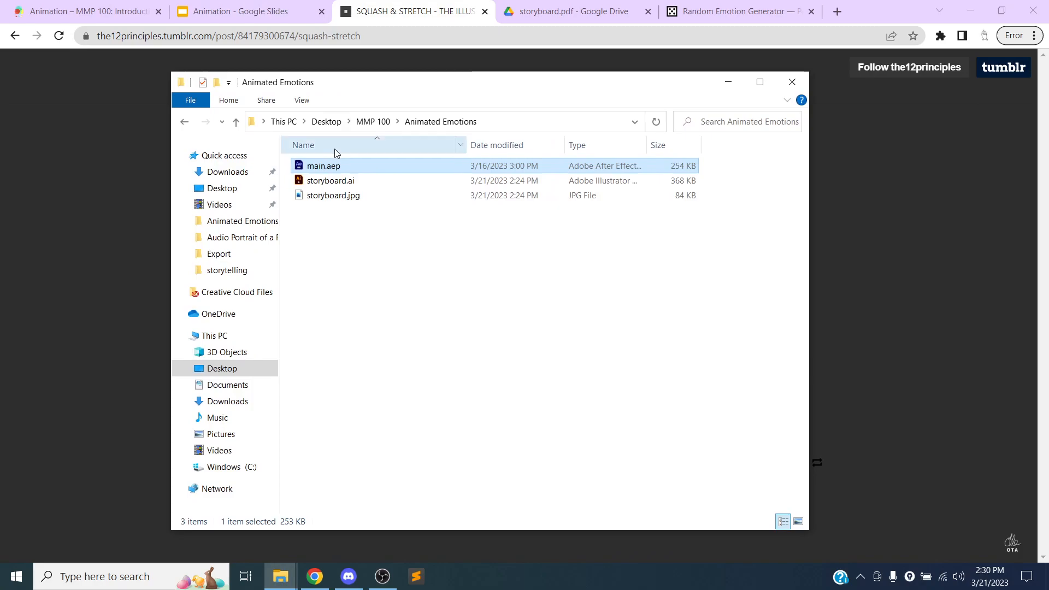
pyautogui.doubleClick(323, 165)
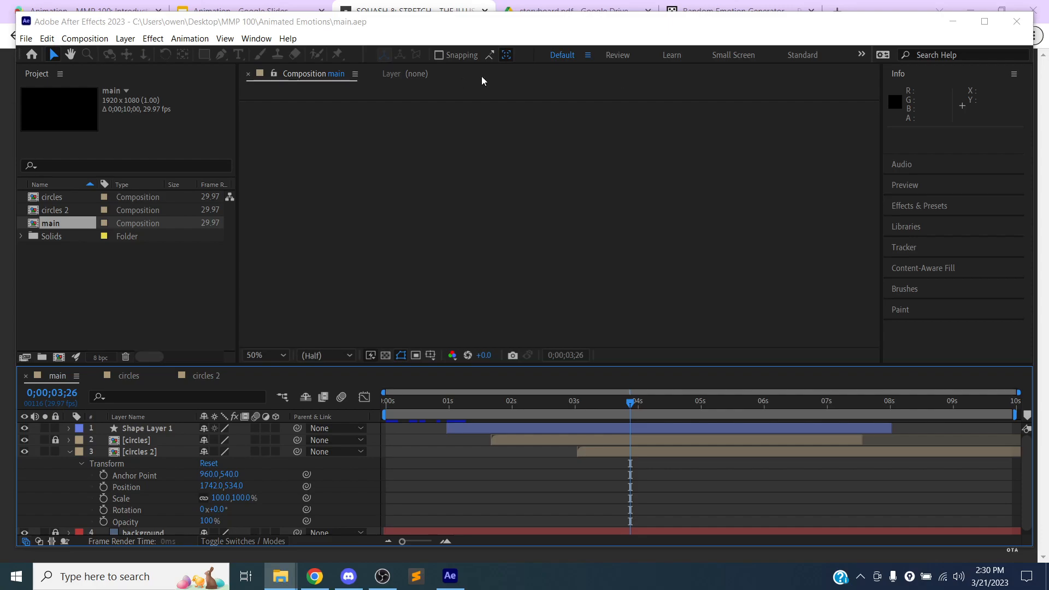
# Step: Dismiss the Mercury 3D unsupported-hardware warning with OK
pyautogui.click(983, 22)
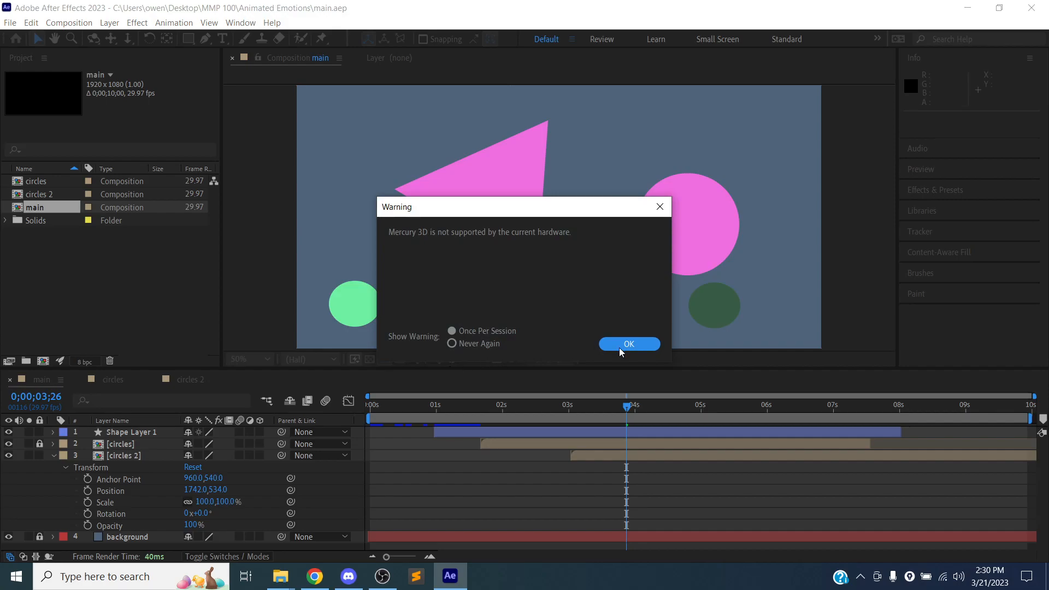
pyautogui.click(627, 343)
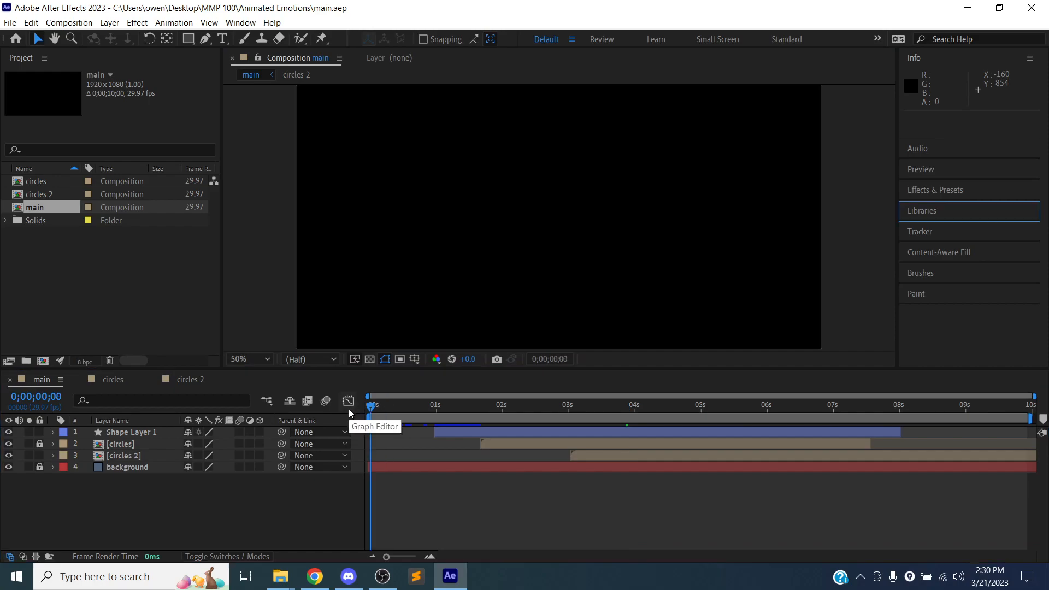
pyautogui.moveTo(374, 407)
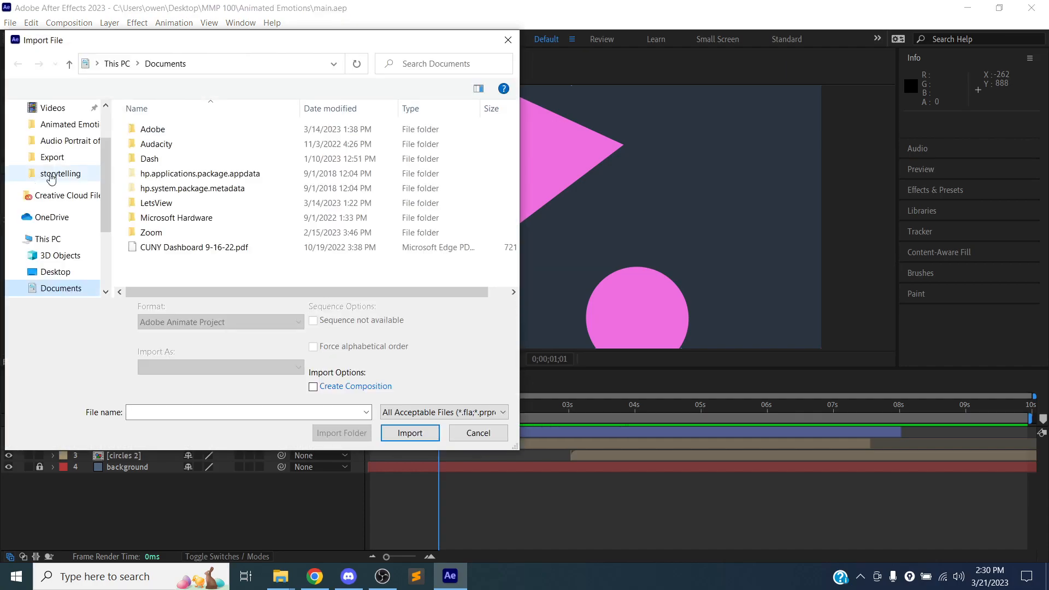
# Step: Cancel the import, duplicate the circles composition as circles 3 (Ctrl+D) and open it
pyautogui.click(478, 433)
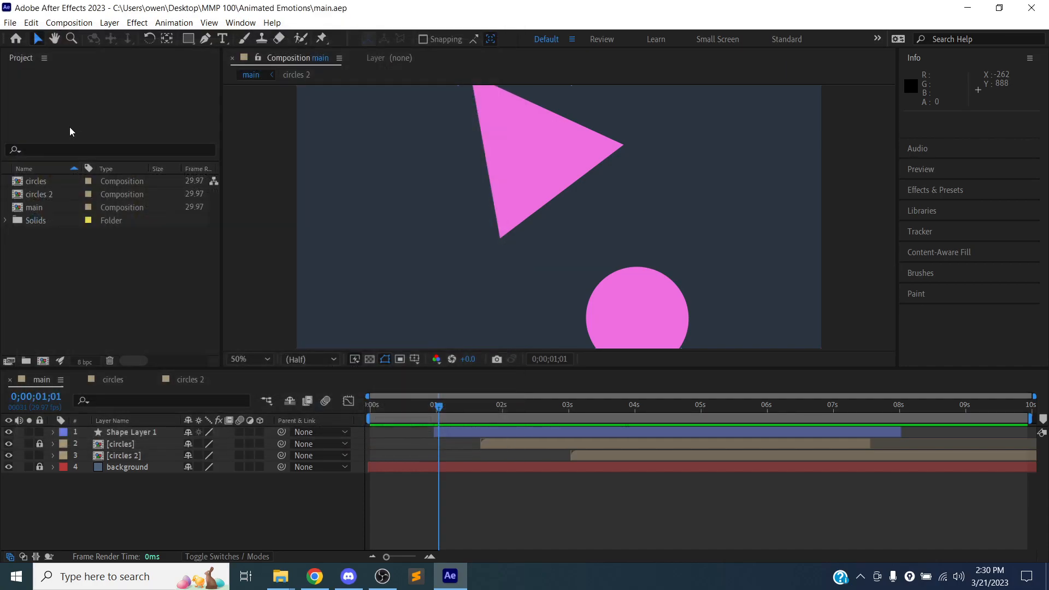
pyautogui.doubleClick(37, 181)
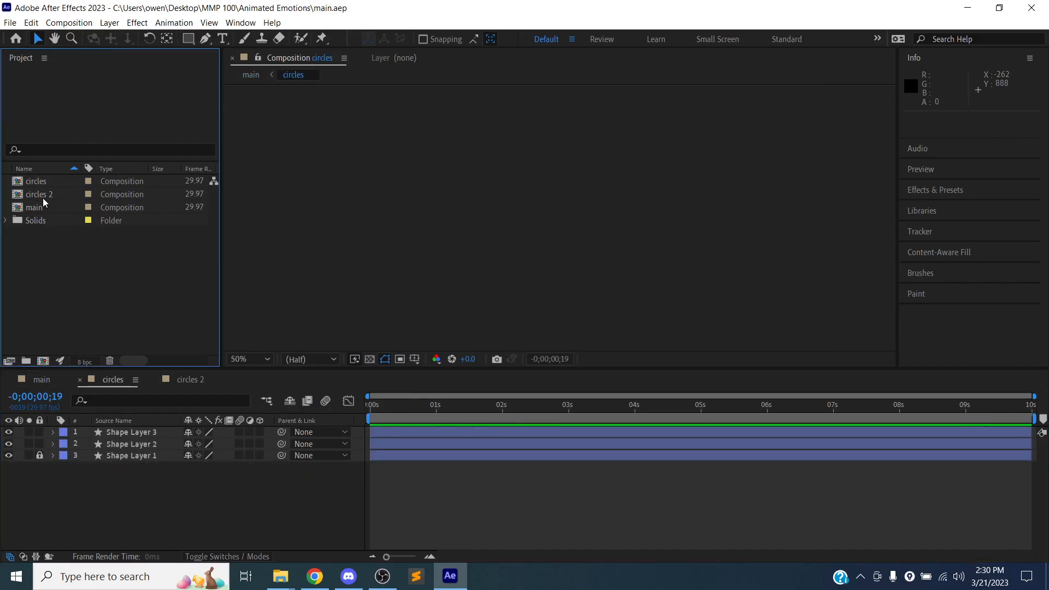
pyautogui.rightClick(35, 180)
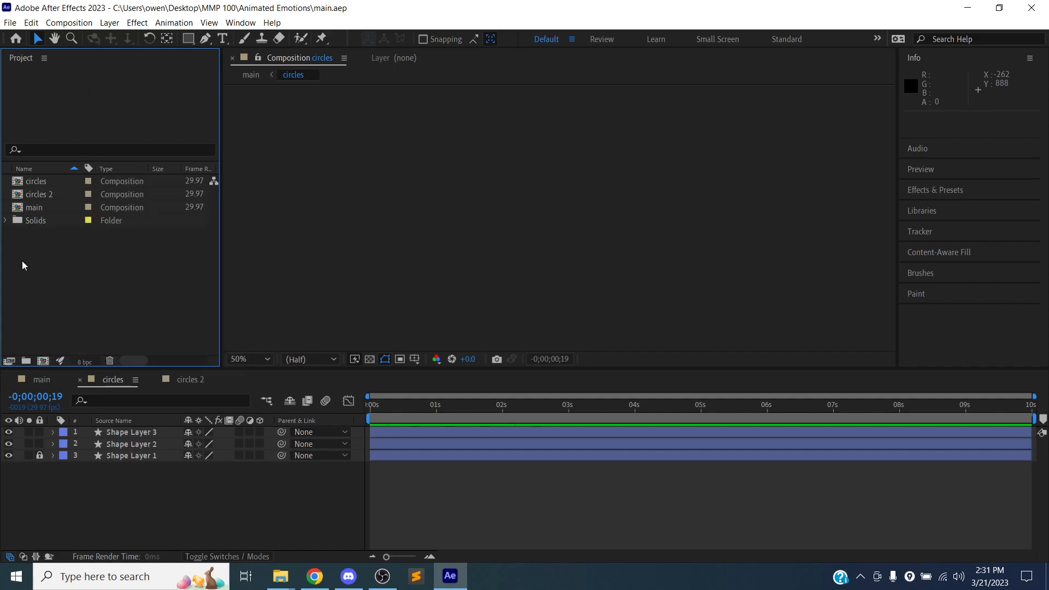
pyautogui.click(36, 180)
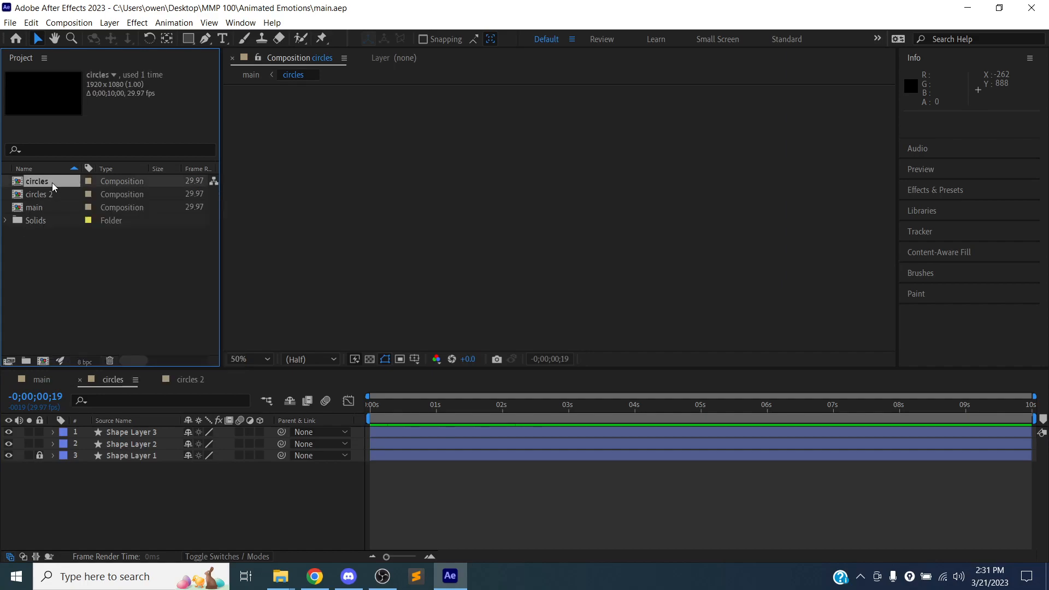
pyautogui.press('ctrl+d')
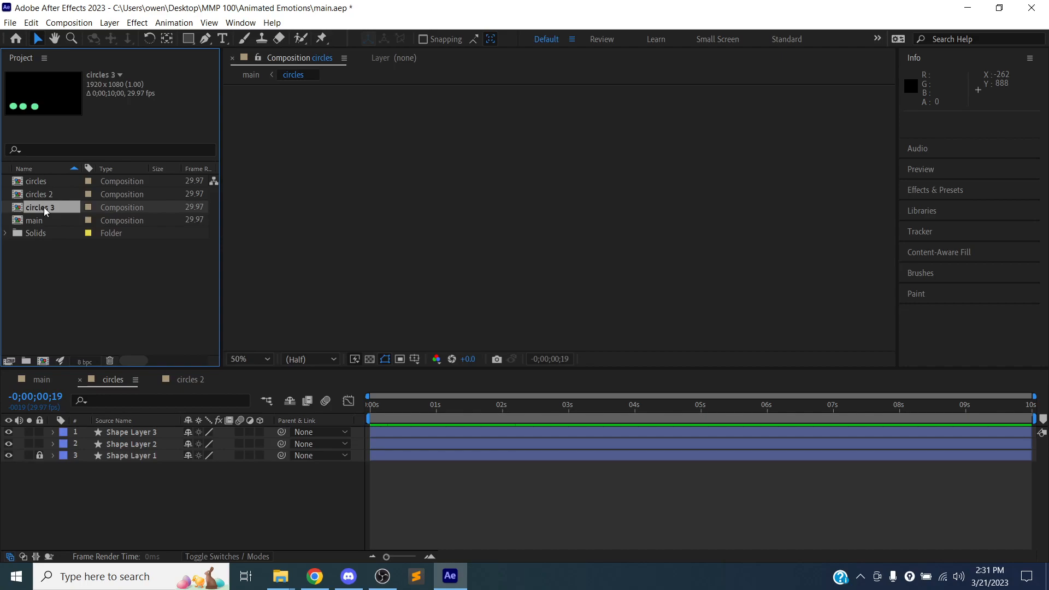
pyautogui.doubleClick(40, 206)
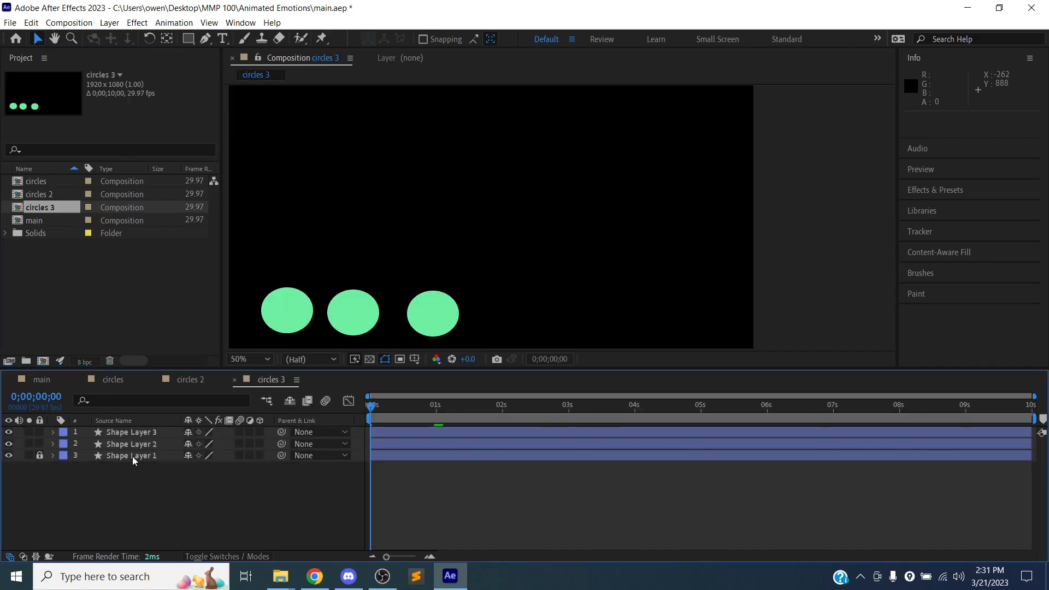
# Step: Unlock and select Shape Layer 1, the green circle, in the circles 3 timeline
pyautogui.click(39, 455)
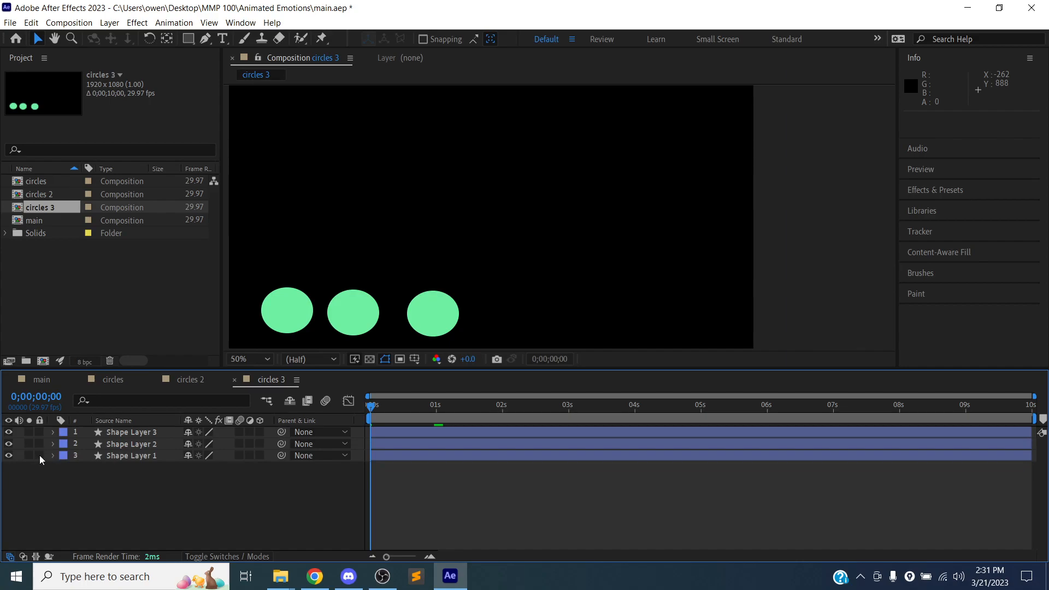
pyautogui.click(134, 444)
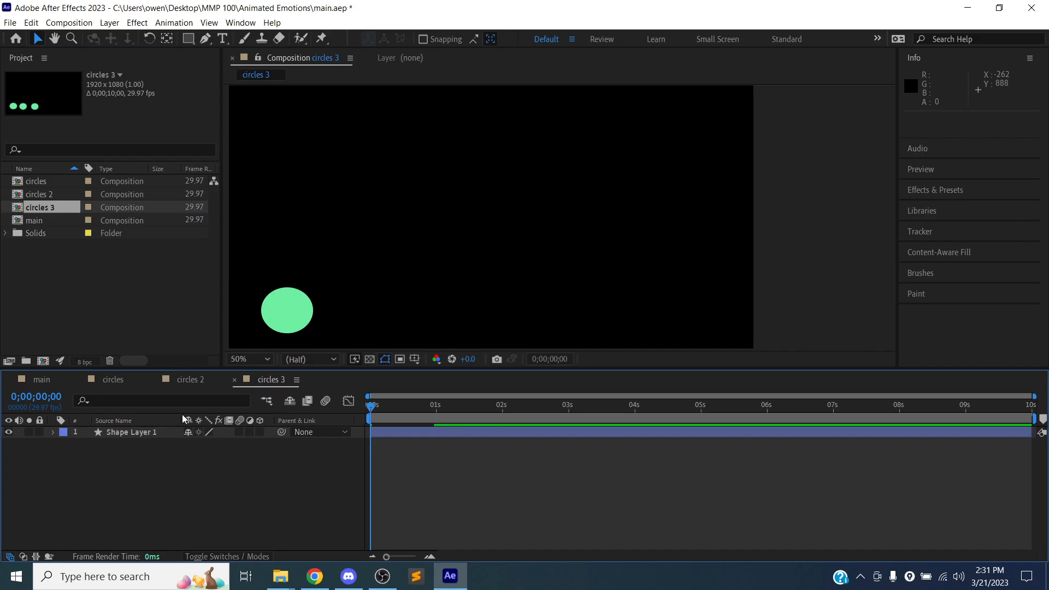
pyautogui.moveTo(209, 460)
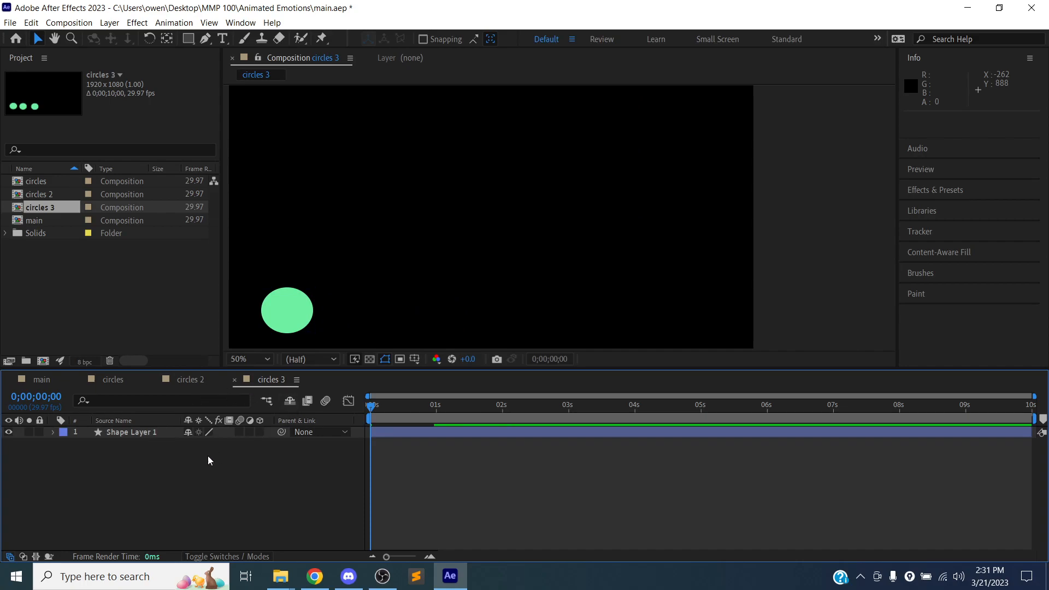
pyautogui.moveTo(372, 413)
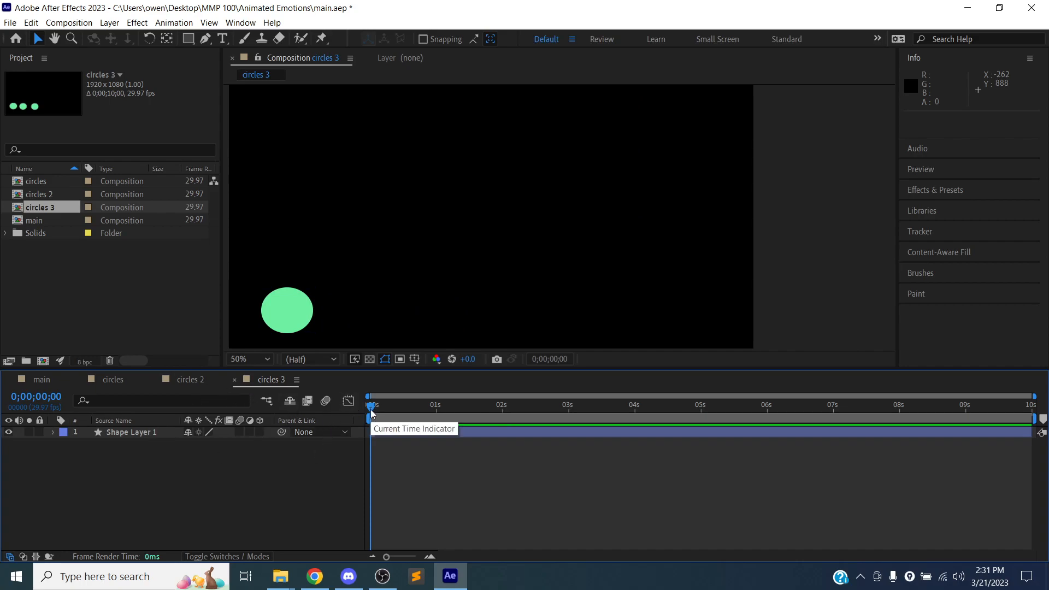
pyautogui.click(75, 433)
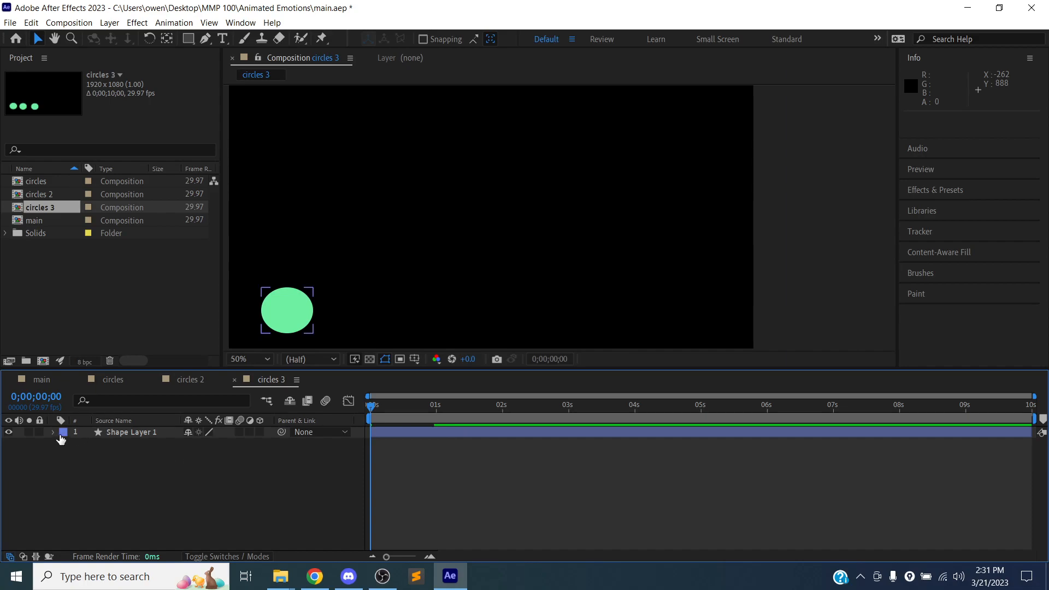
# Step: Reveal Shape Layer 1's Transform properties and start a preview of the position keyframes
pyautogui.click(52, 433)
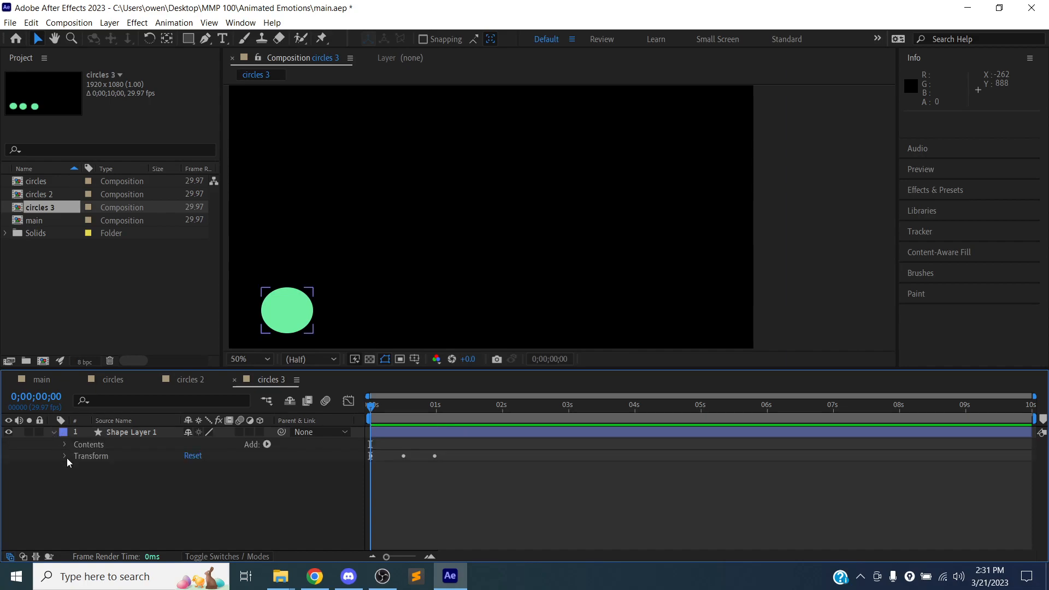
pyautogui.click(64, 455)
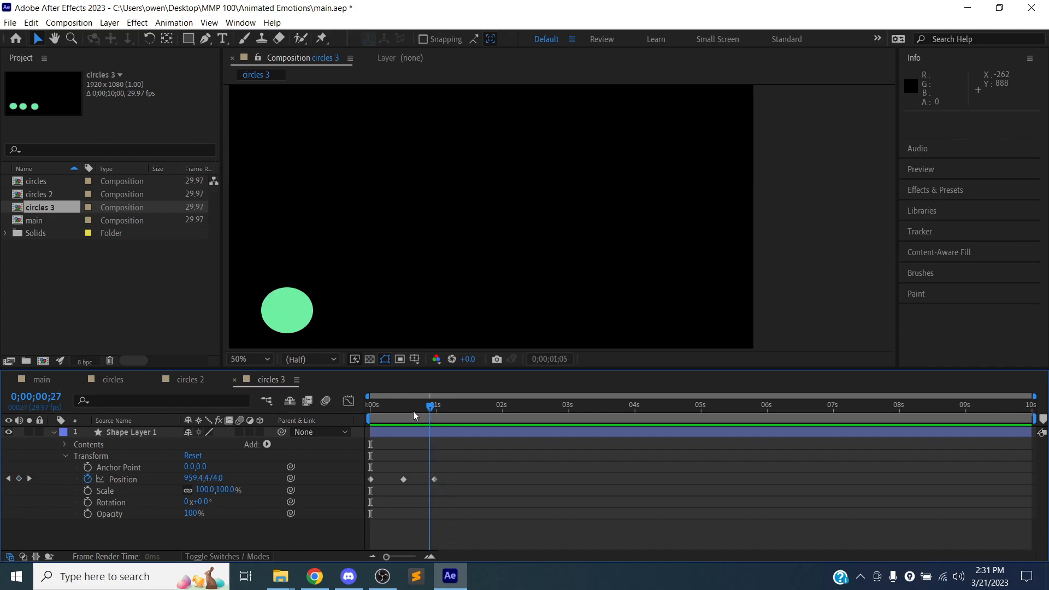
pyautogui.press('space')
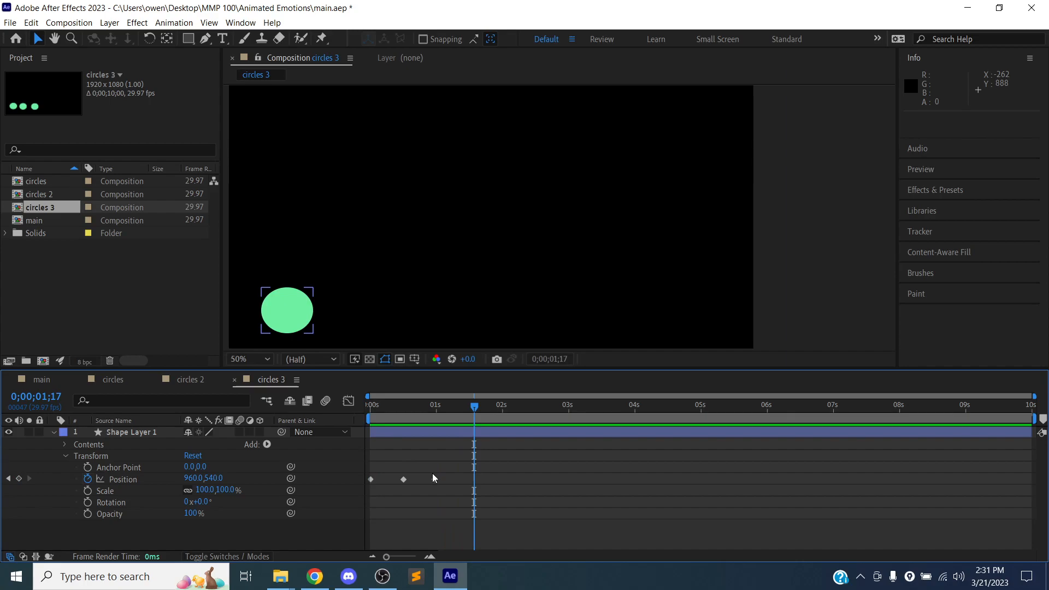
pyautogui.click(572, 478)
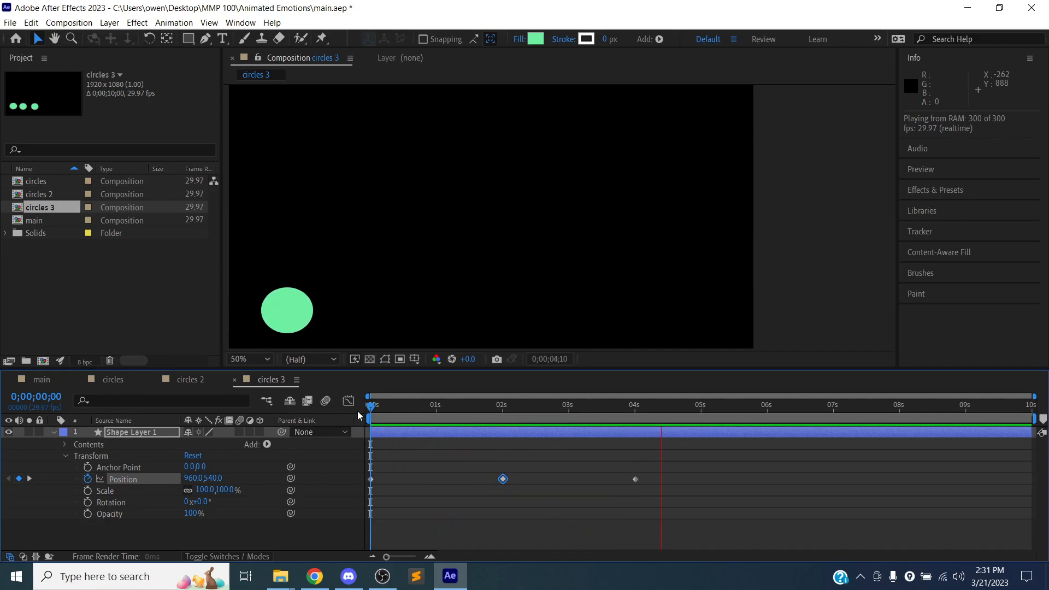
# Step: Limit playback to the four-second bounce and preview the up-and-down motion
pyautogui.click(724, 405)
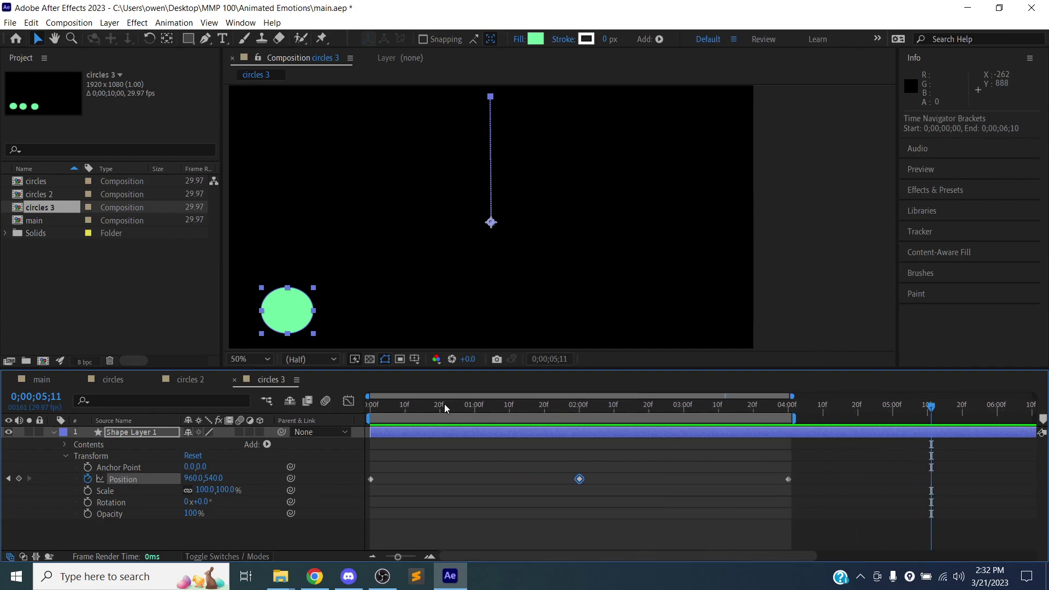
pyautogui.press('space')
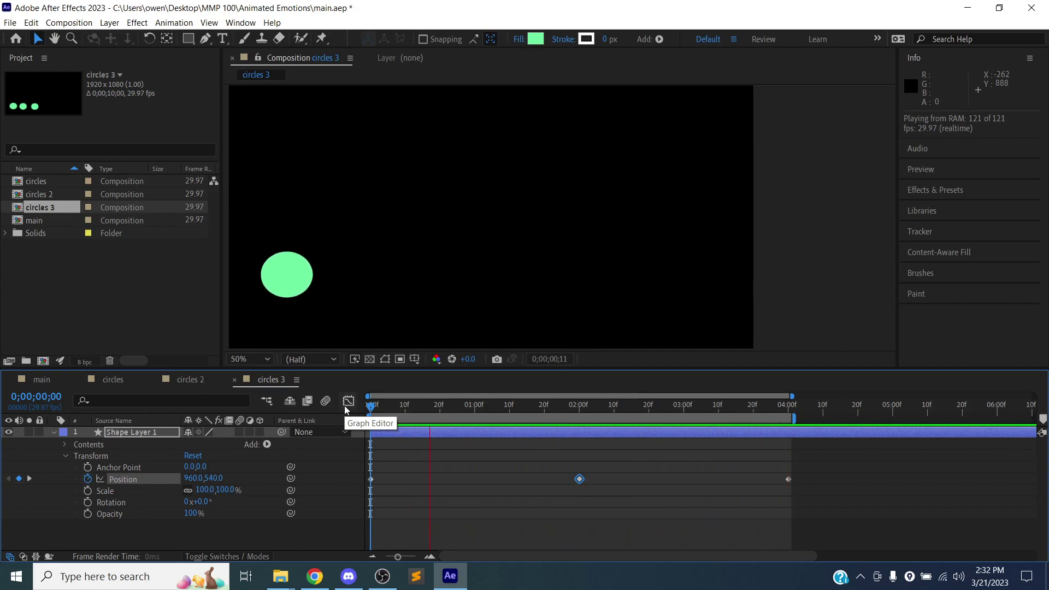
pyautogui.click(524, 404)
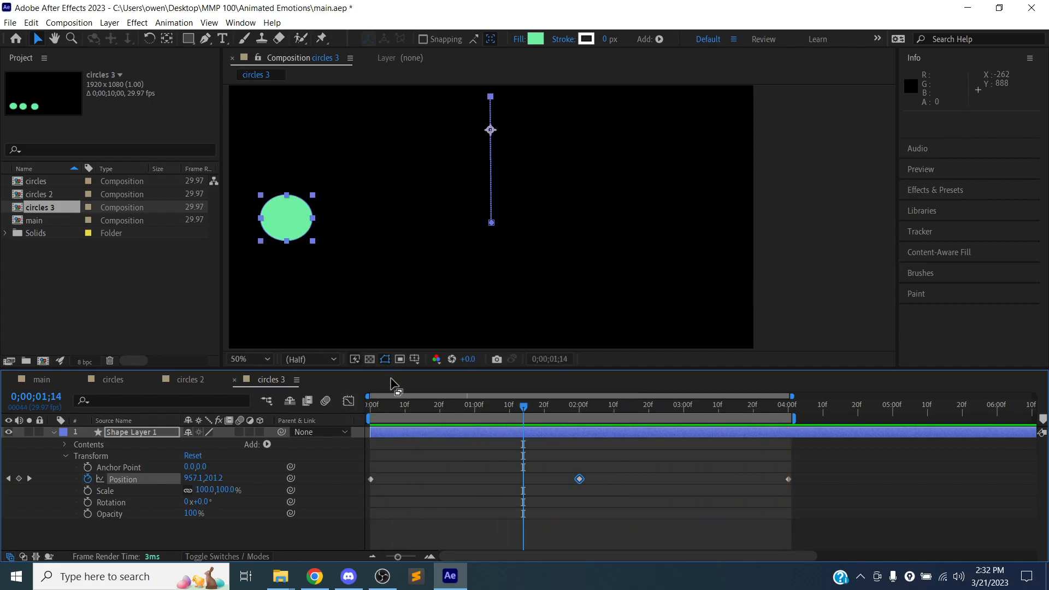
# Step: Replay the bounce briefly, then stop and return to frame 0
pyautogui.click(390, 404)
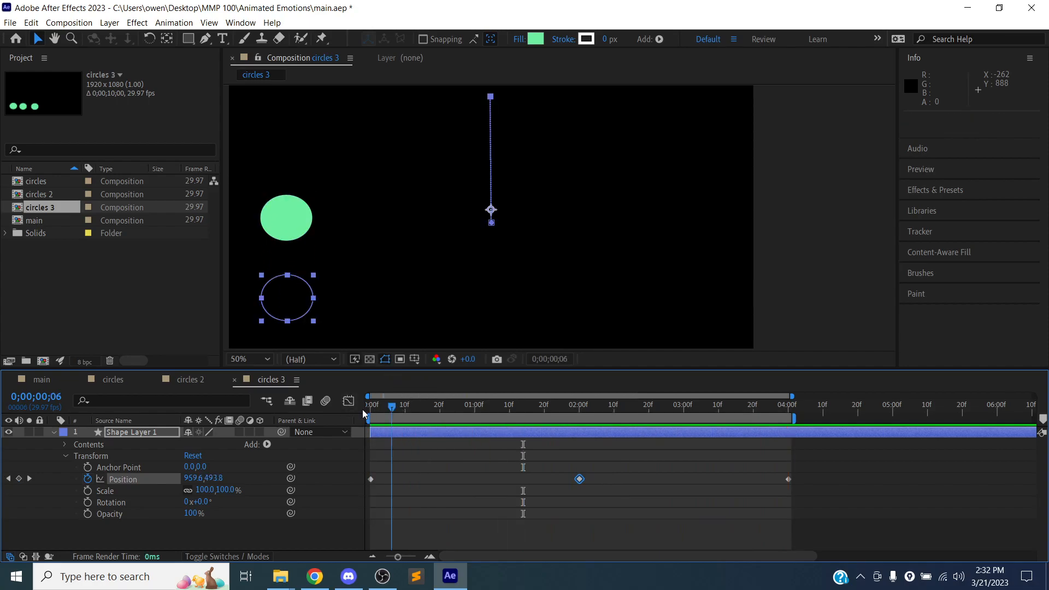
pyautogui.click(368, 404)
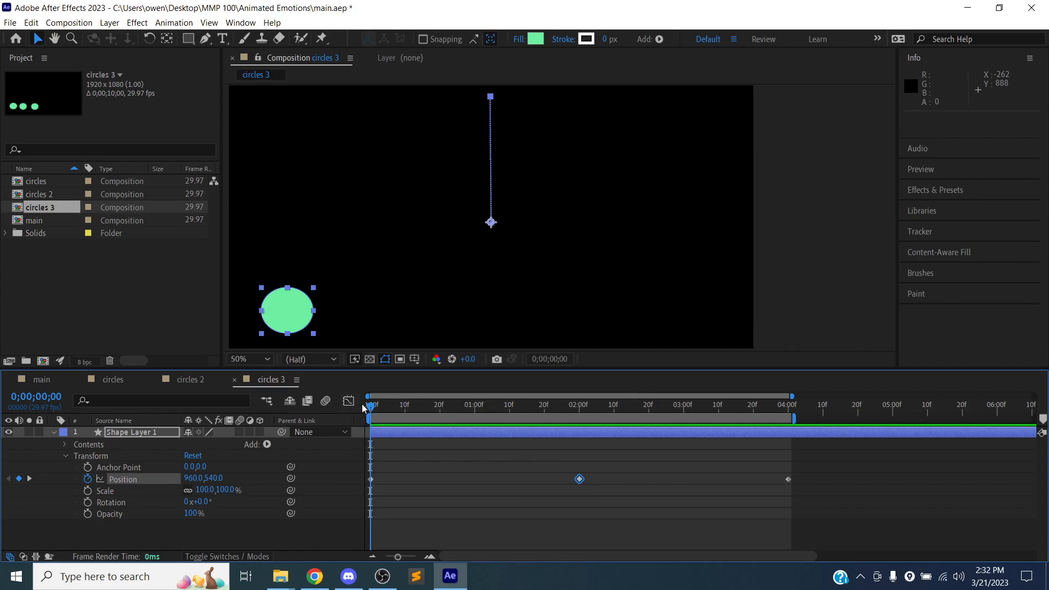
pyautogui.moveTo(348, 401)
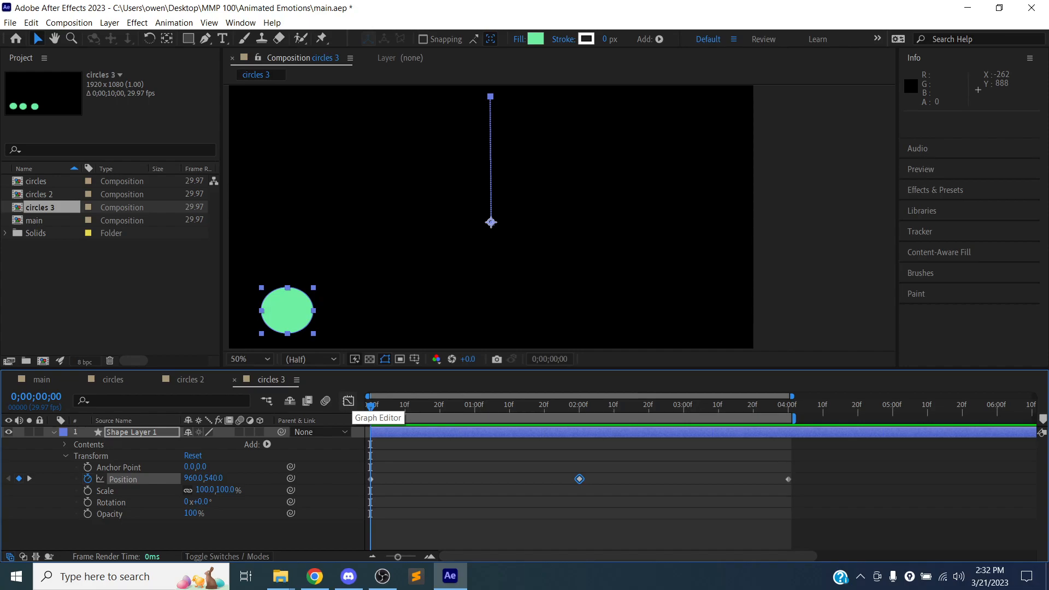
pyautogui.moveTo(325, 401)
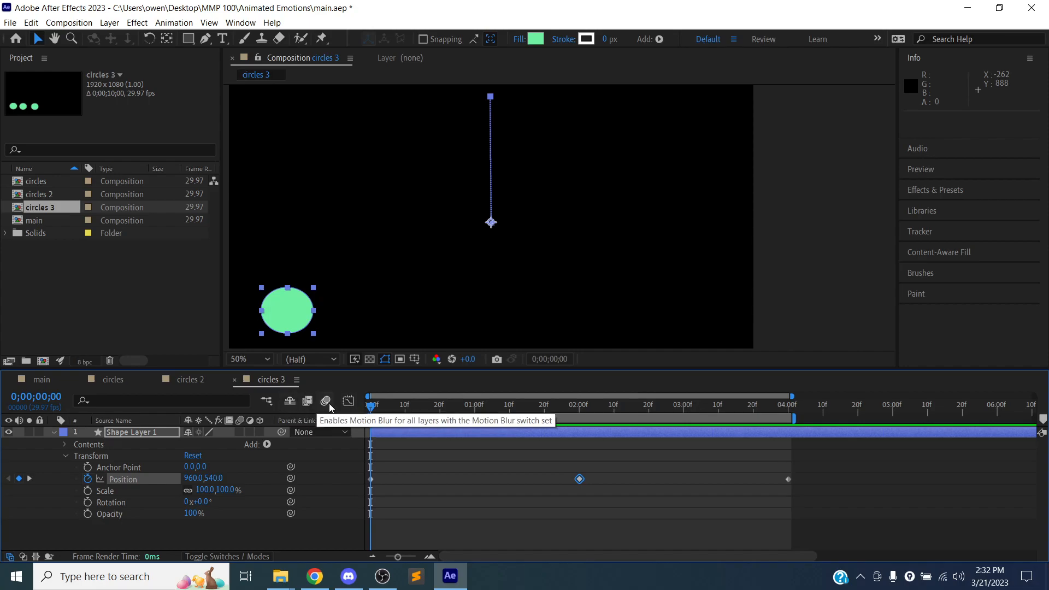
pyautogui.moveTo(347, 401)
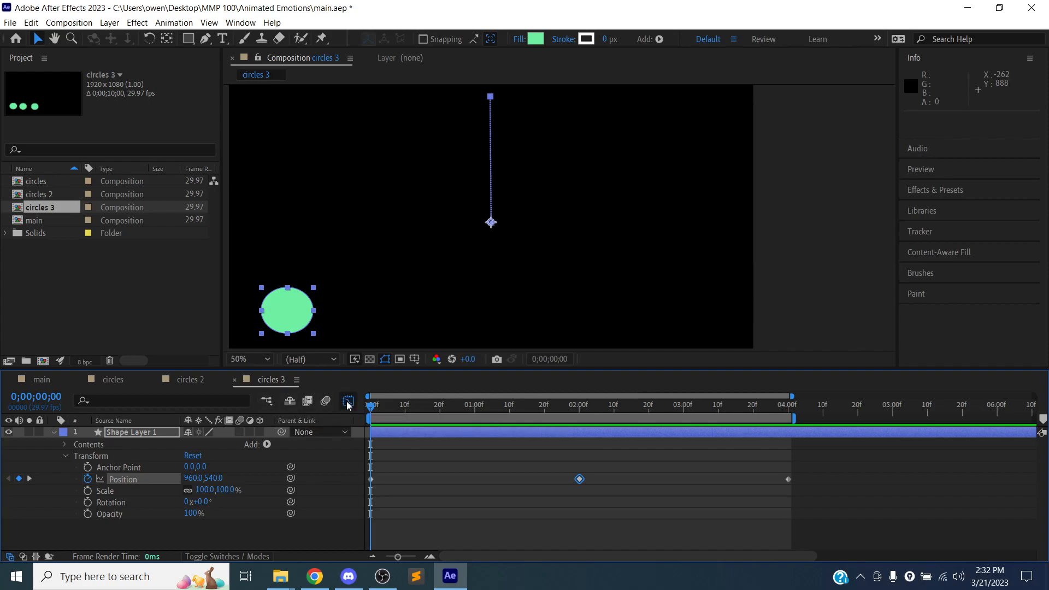
# Step: Show the Position keyframes in the Graph Editor and scrub to late in the bounce and about 1 s
pyautogui.click(348, 400)
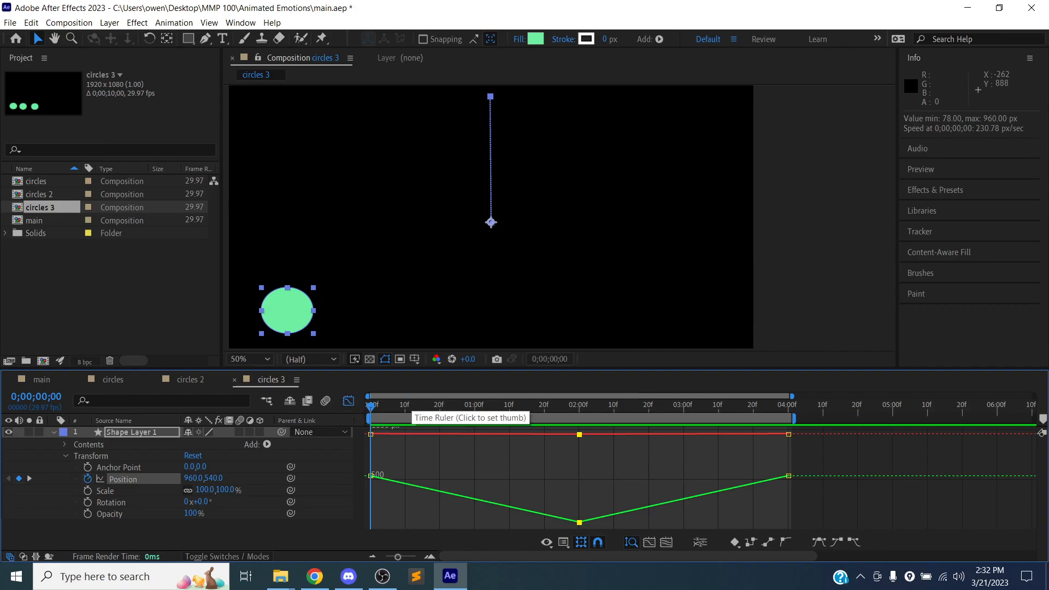
pyautogui.click(396, 404)
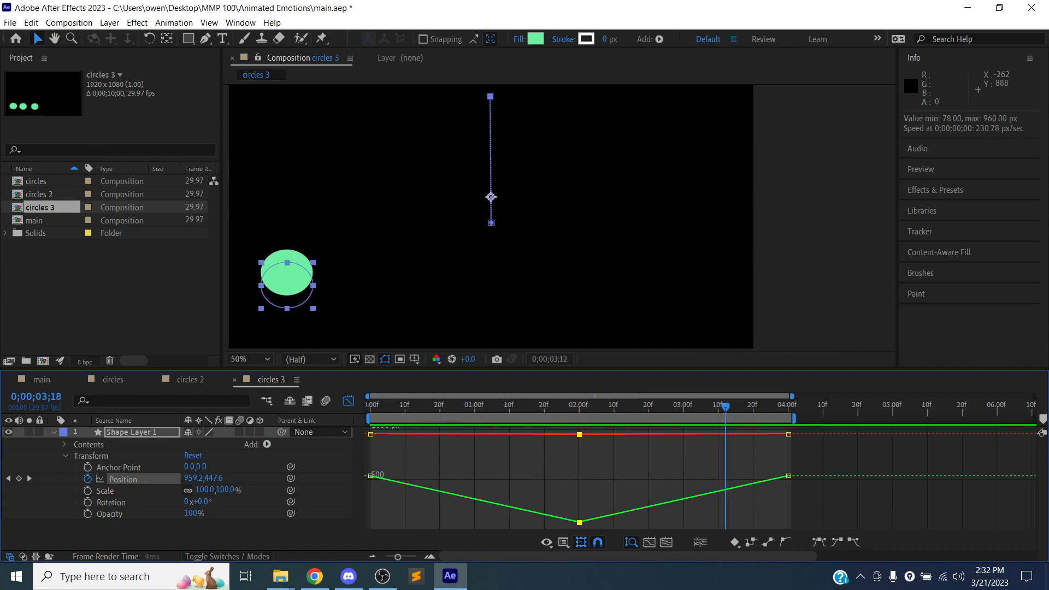
pyautogui.click(499, 407)
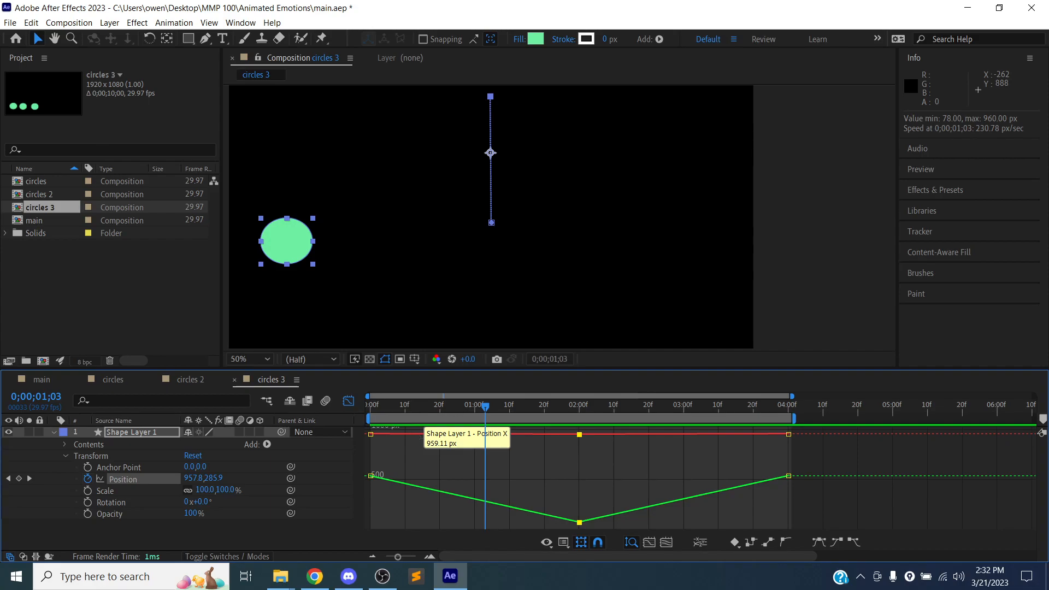
pyautogui.moveTo(593, 446)
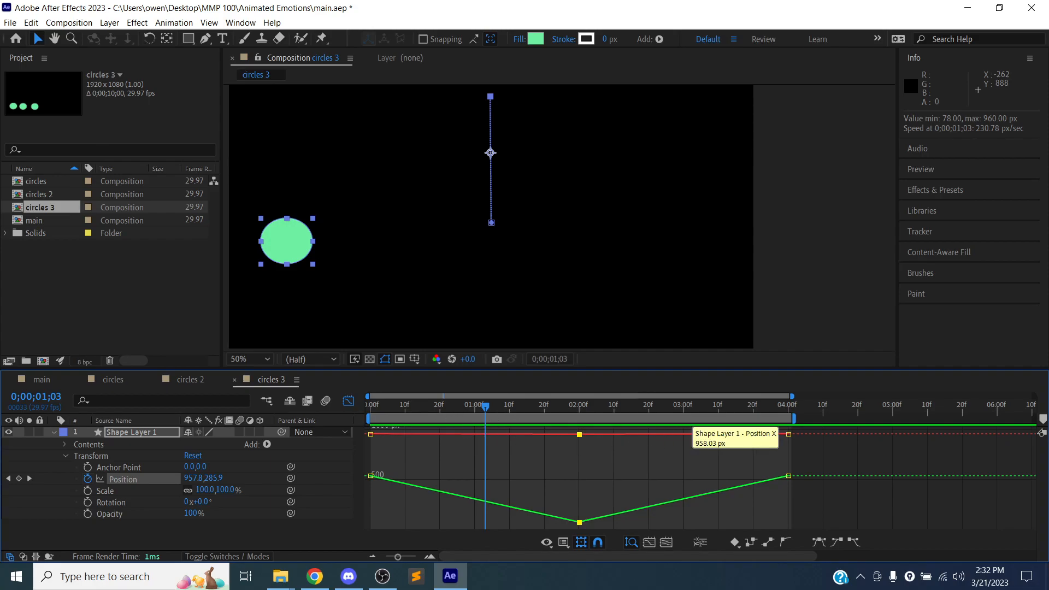
pyautogui.moveTo(497, 513)
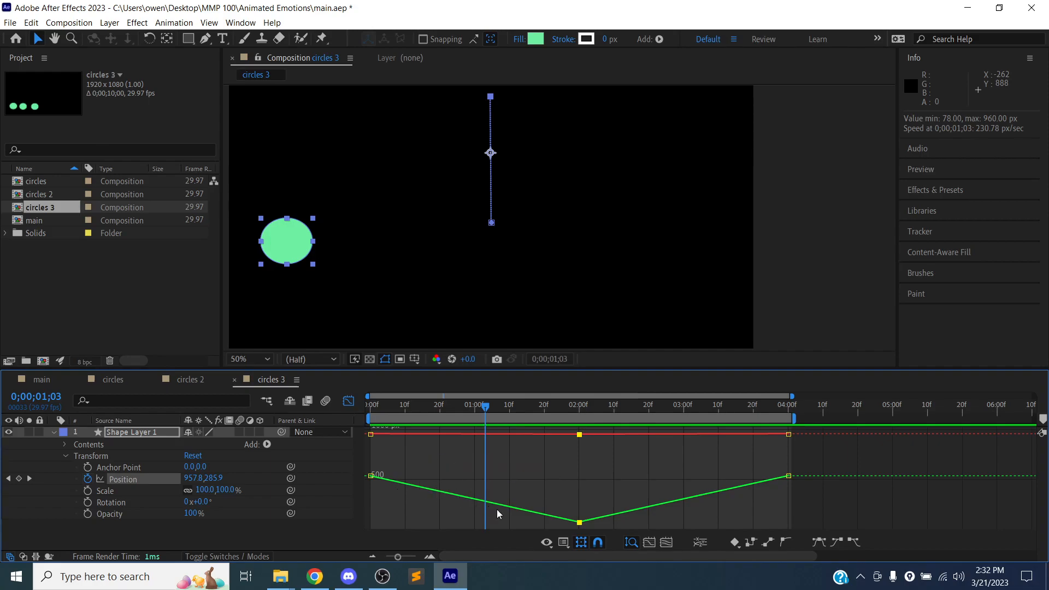
pyautogui.moveTo(595, 413)
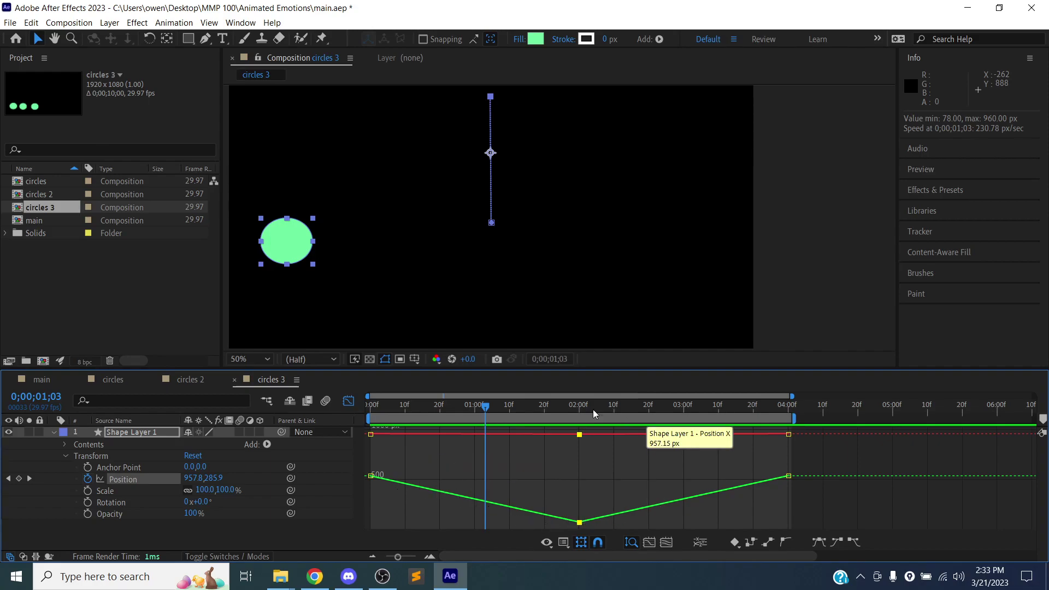
pyautogui.moveTo(559, 367)
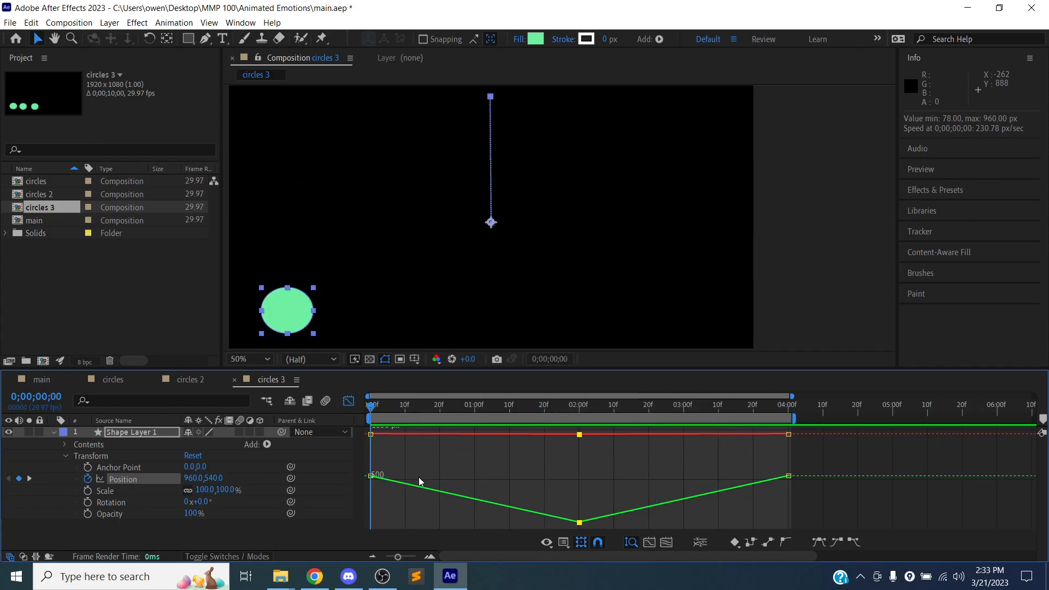
pyautogui.moveTo(457, 382)
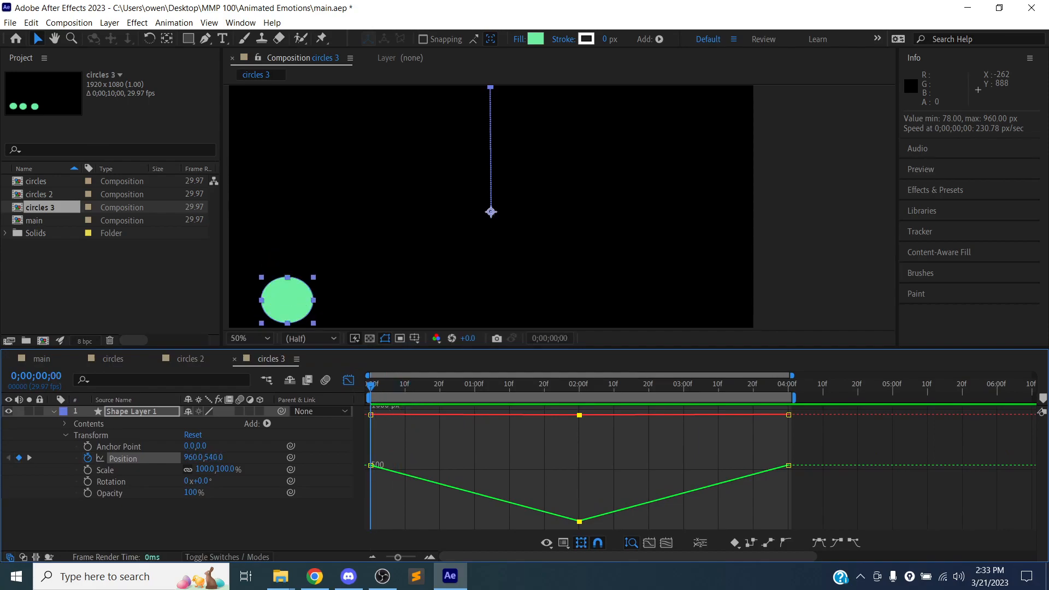
# Step: Scrub the Position value graph to the final keyframe and back, then preview the bounce from frame zero
pyautogui.click(495, 383)
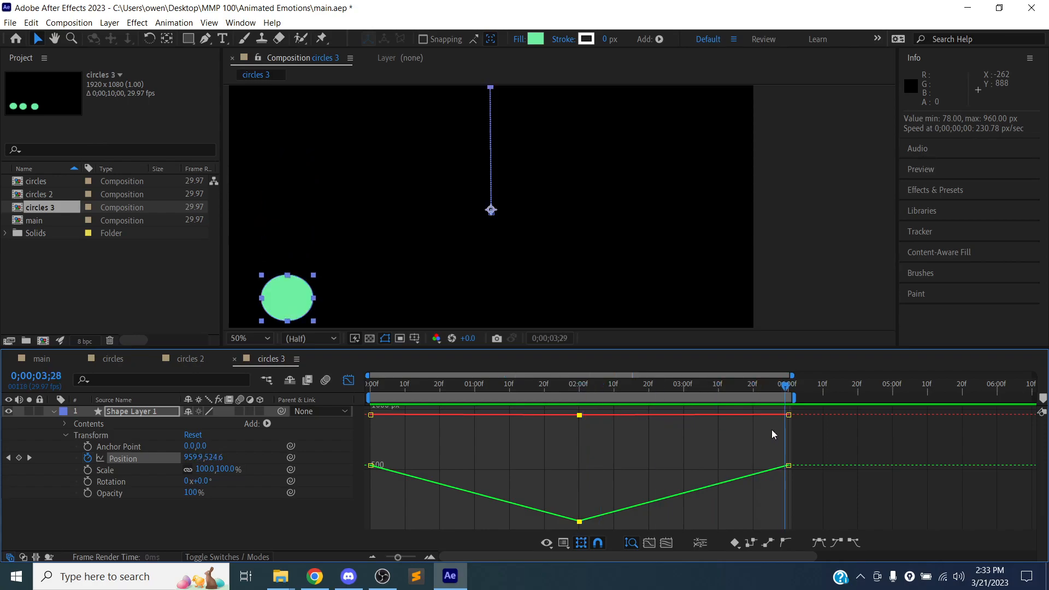
pyautogui.click(371, 384)
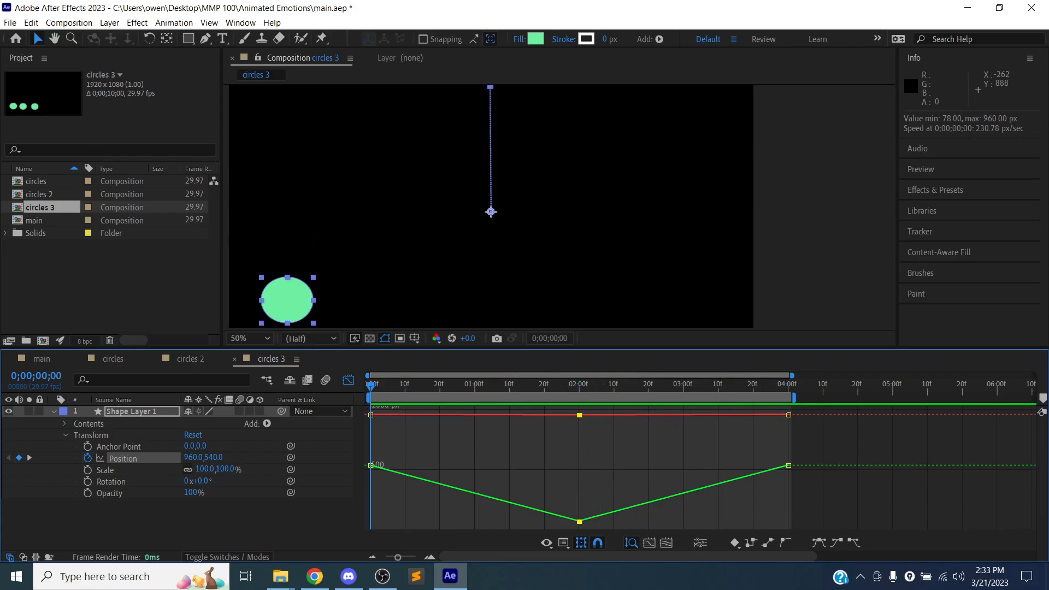
pyautogui.moveTo(372, 389)
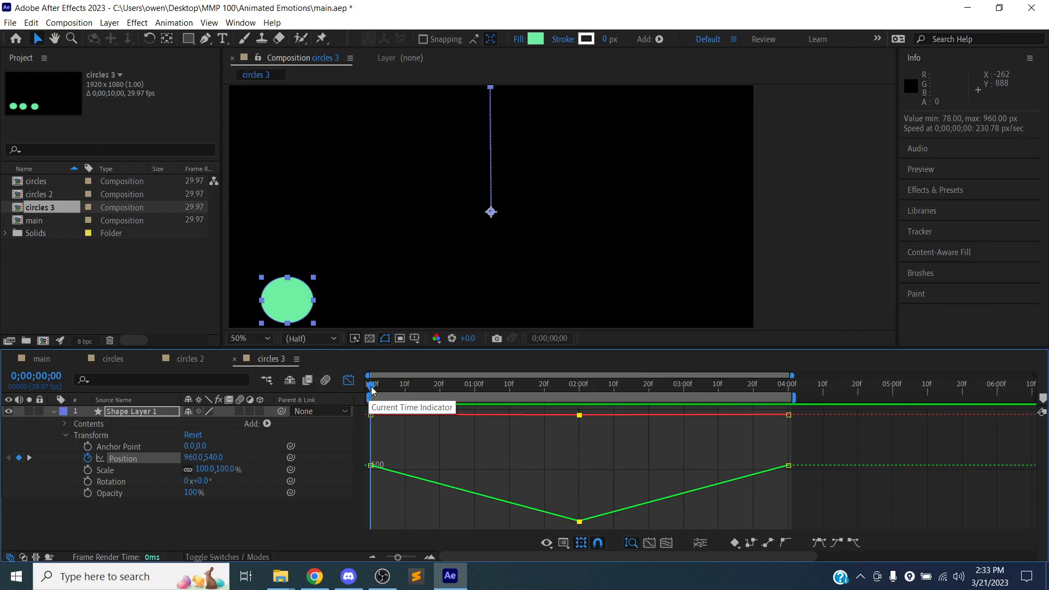
pyautogui.moveTo(373, 393)
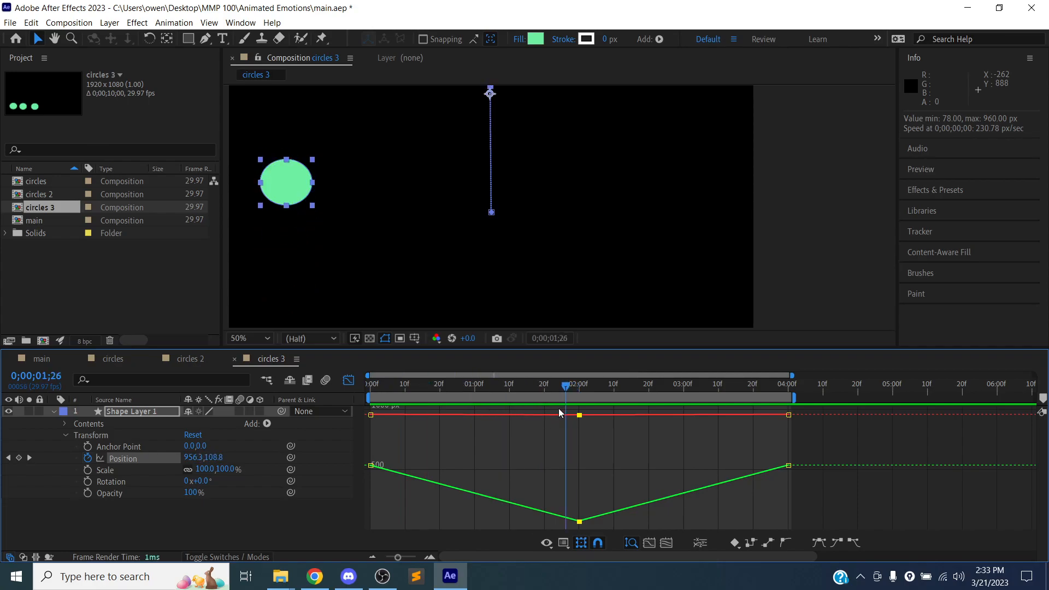
pyautogui.click(372, 383)
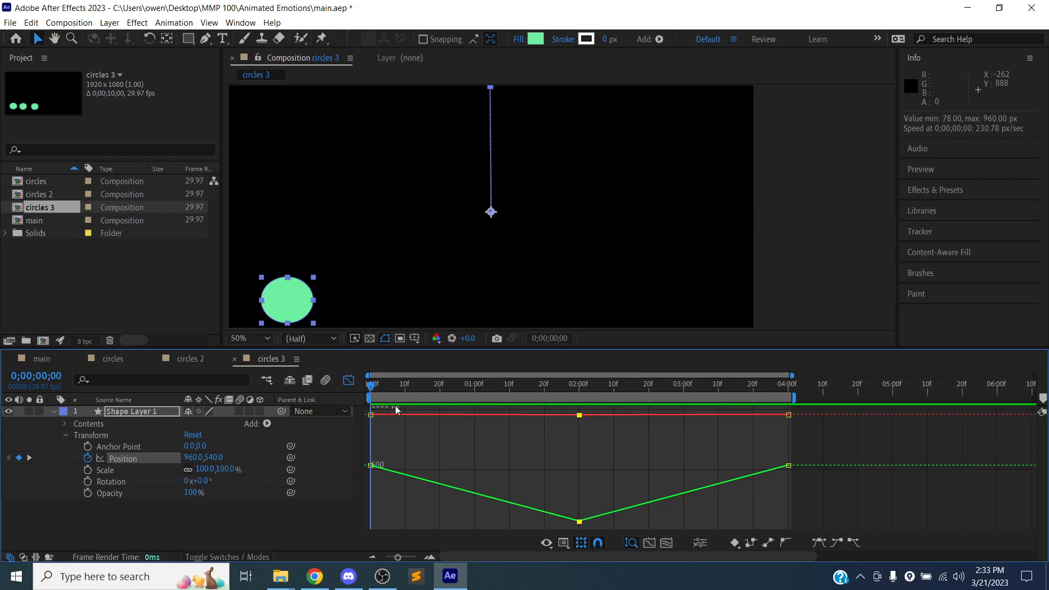
pyautogui.click(375, 383)
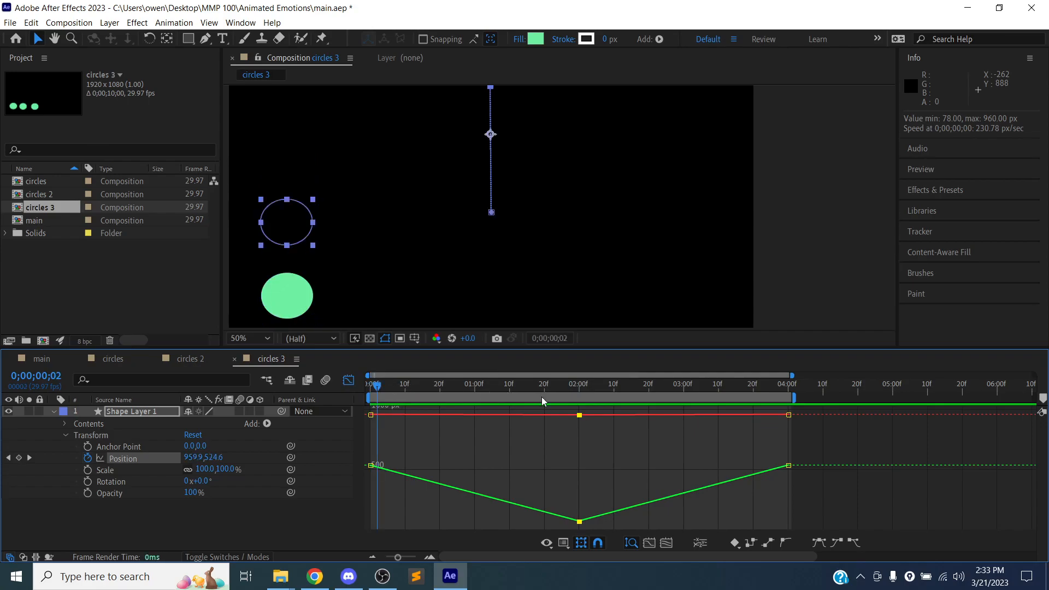
# Step: Stop at the top of the bounce, replay it, and rewind to the start of the timeline
pyautogui.click(577, 384)
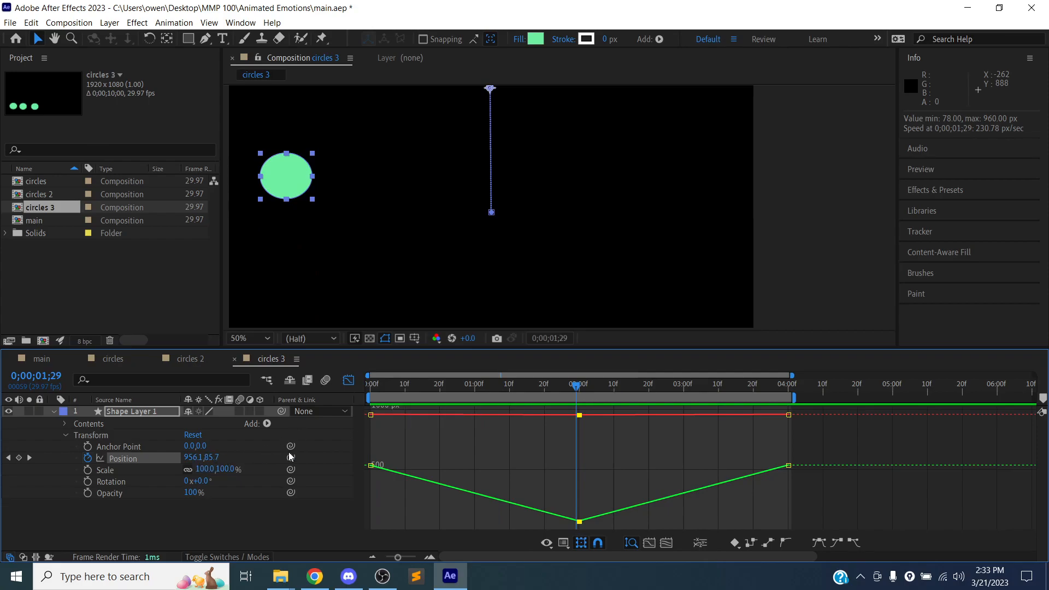
pyautogui.click(392, 383)
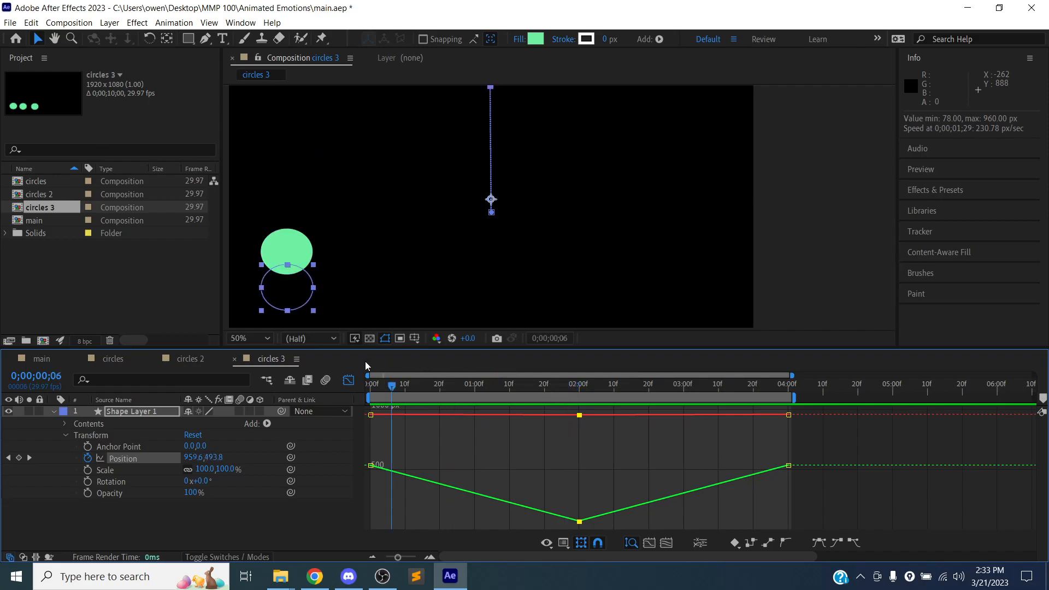
pyautogui.click(371, 383)
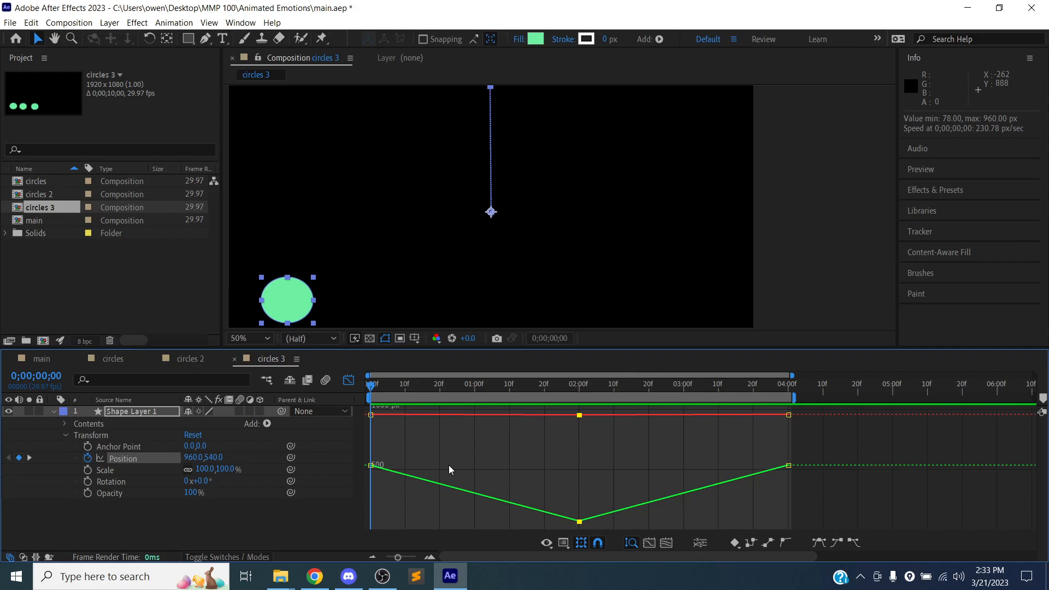
pyautogui.moveTo(388, 475)
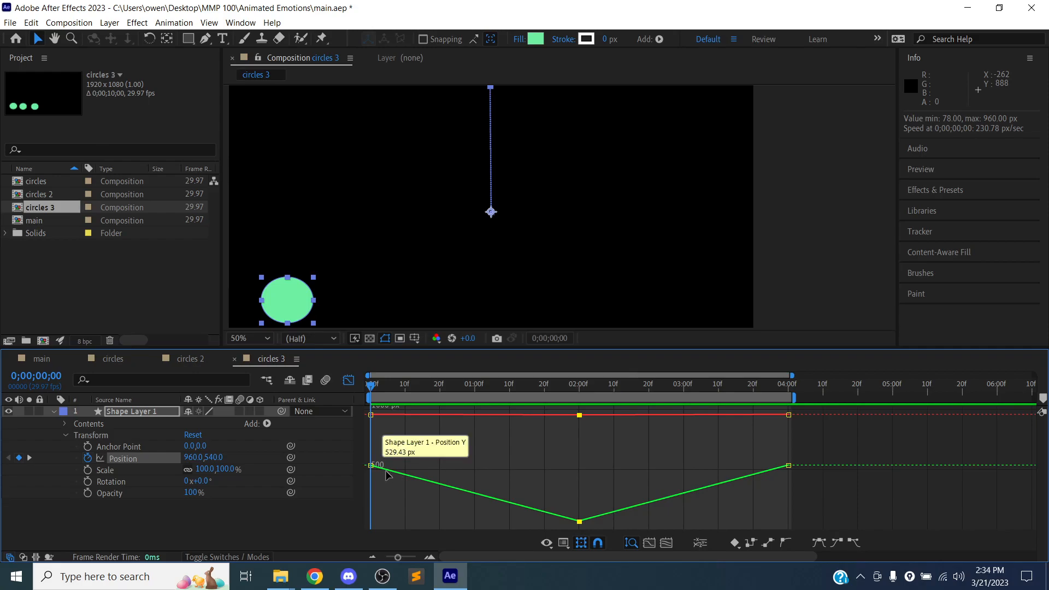
pyautogui.moveTo(554, 436)
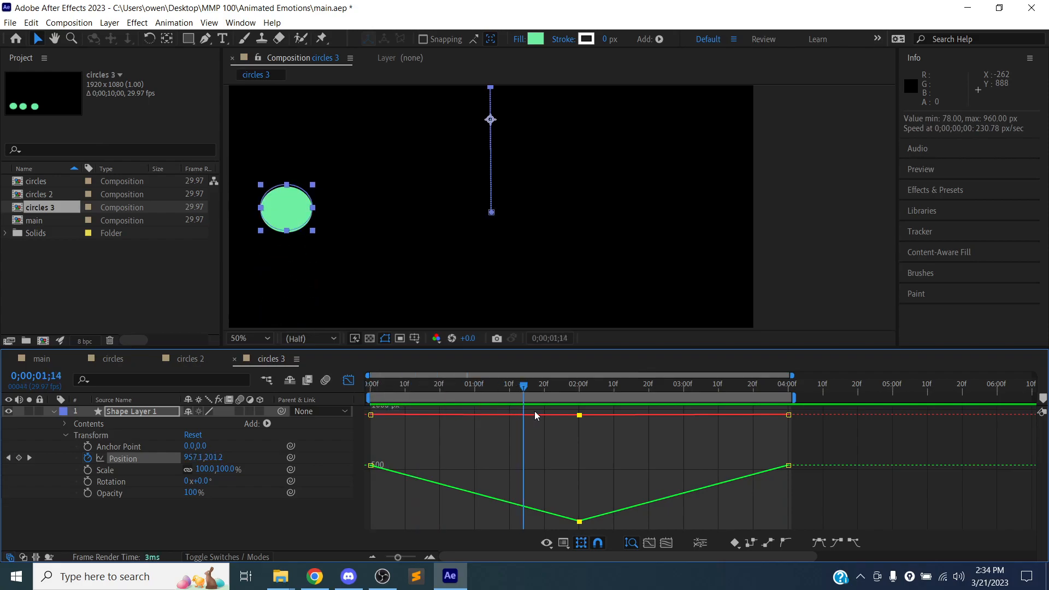
pyautogui.click(423, 385)
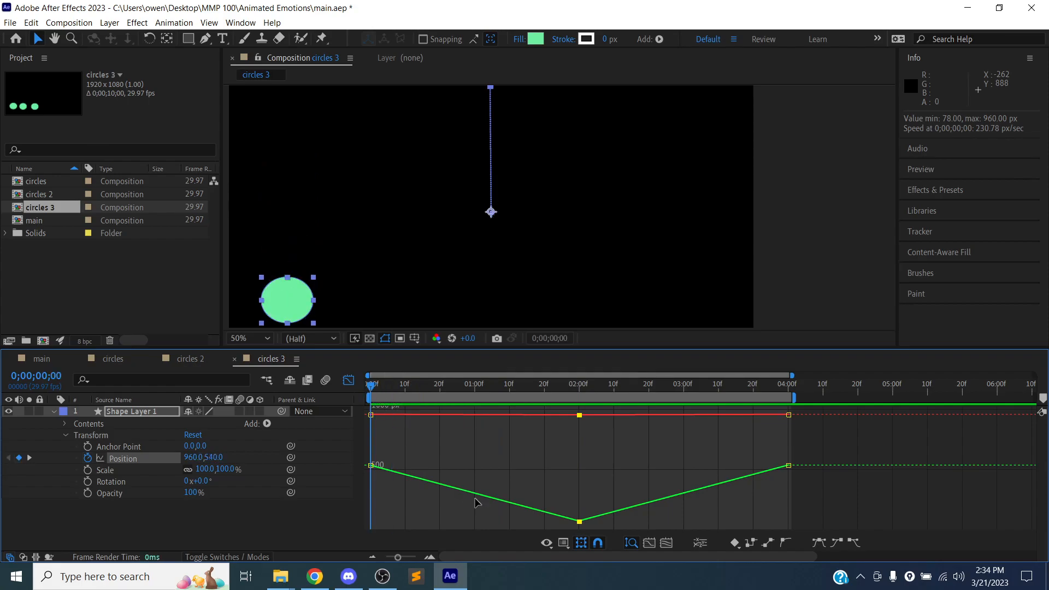
pyautogui.moveTo(373, 466)
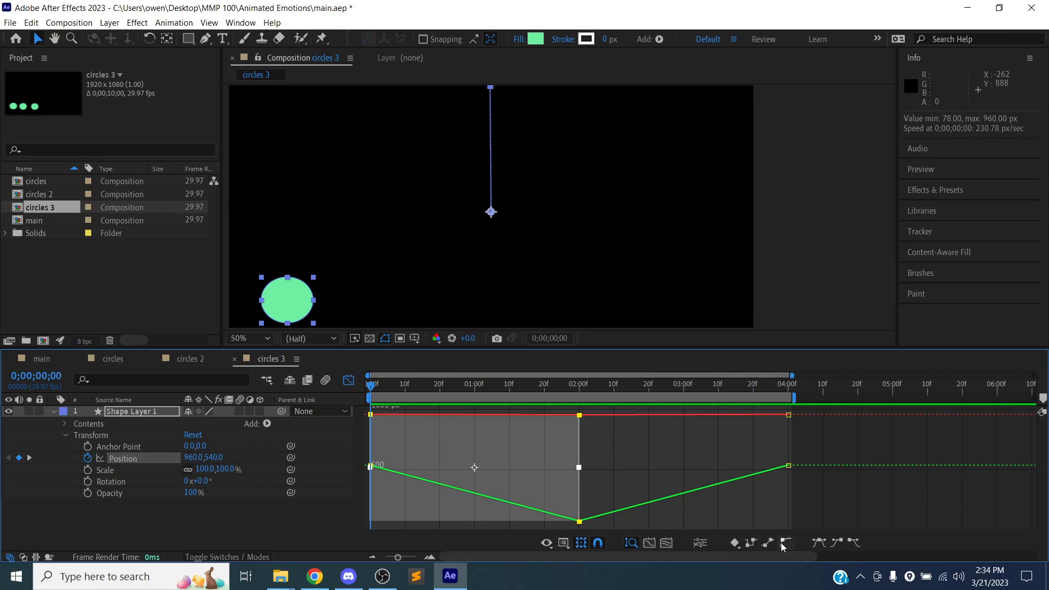
pyautogui.moveTo(813, 550)
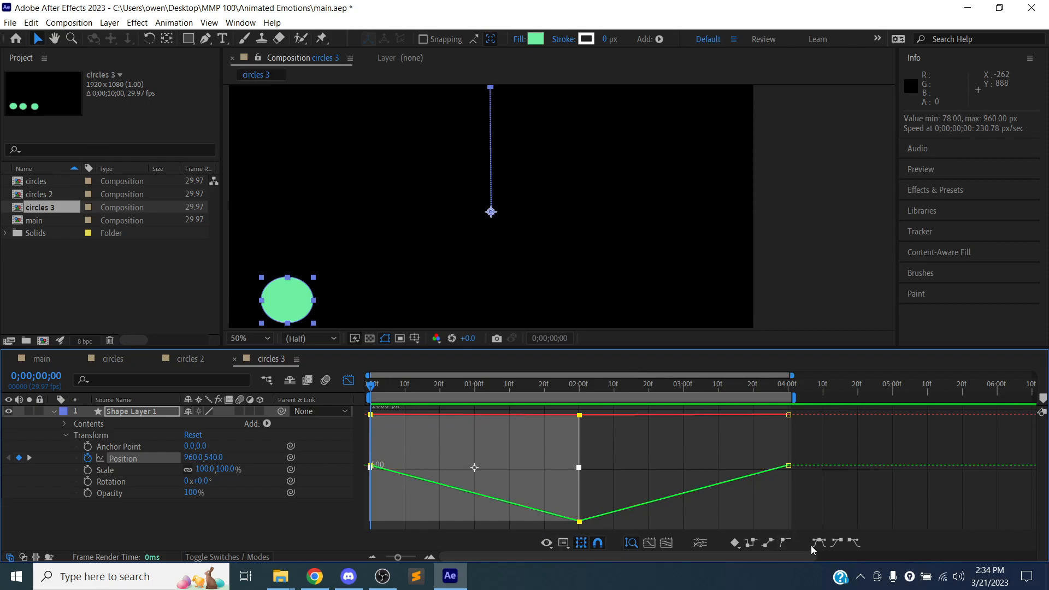
pyautogui.moveTo(788, 538)
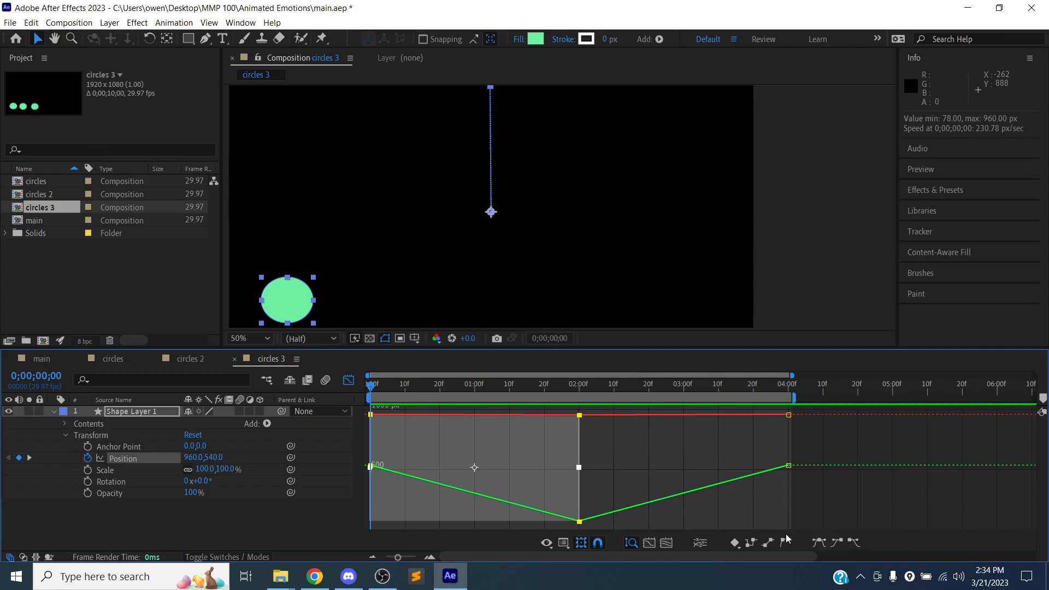
pyautogui.moveTo(667, 542)
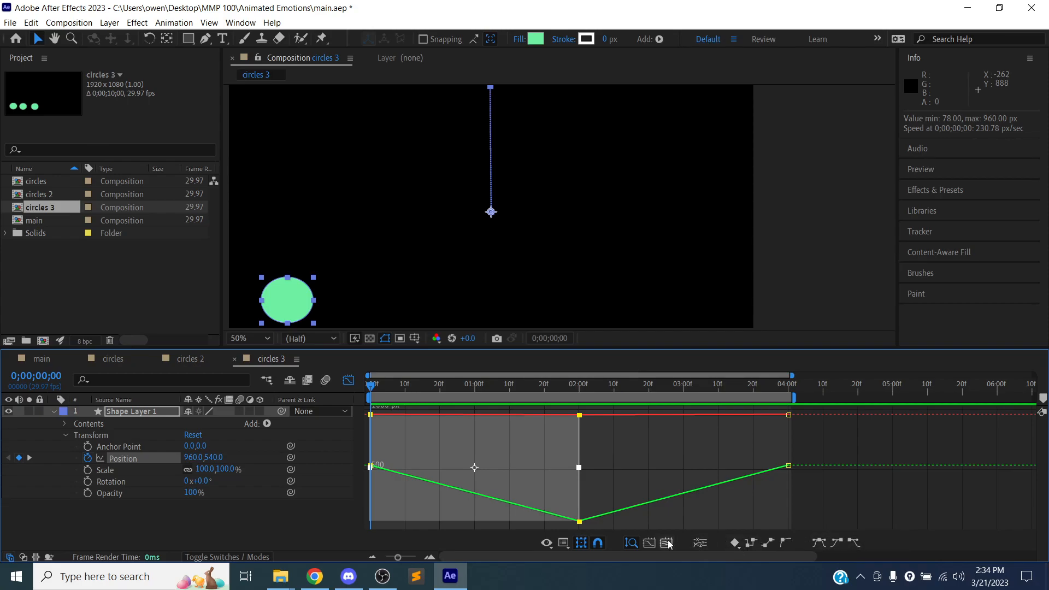
# Step: Apply Easy Ease to the selected Position keyframes, smoothing the sharp V curve
pyautogui.click(819, 543)
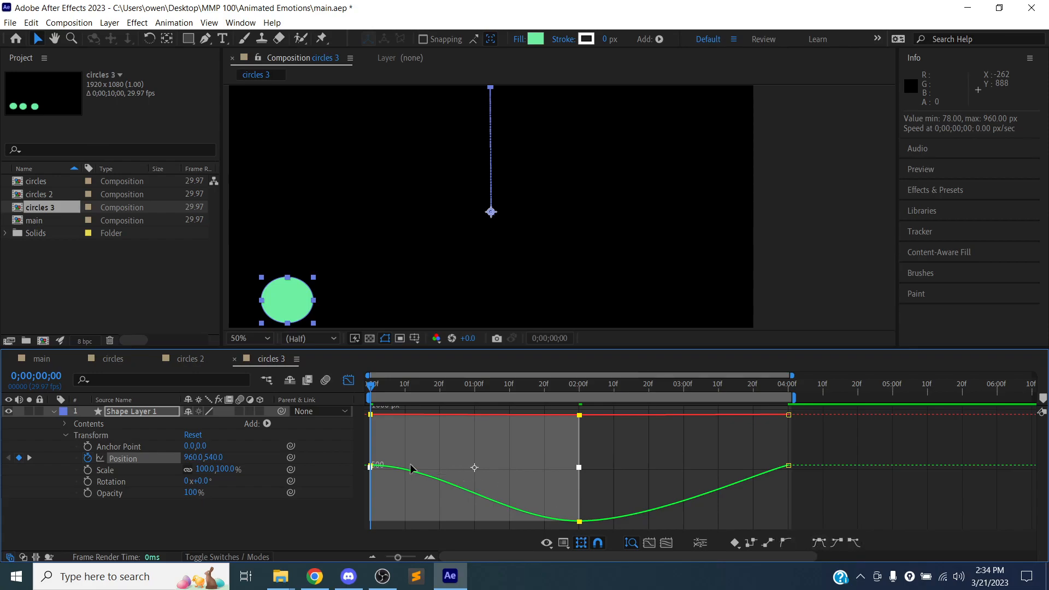
pyautogui.moveTo(537, 507)
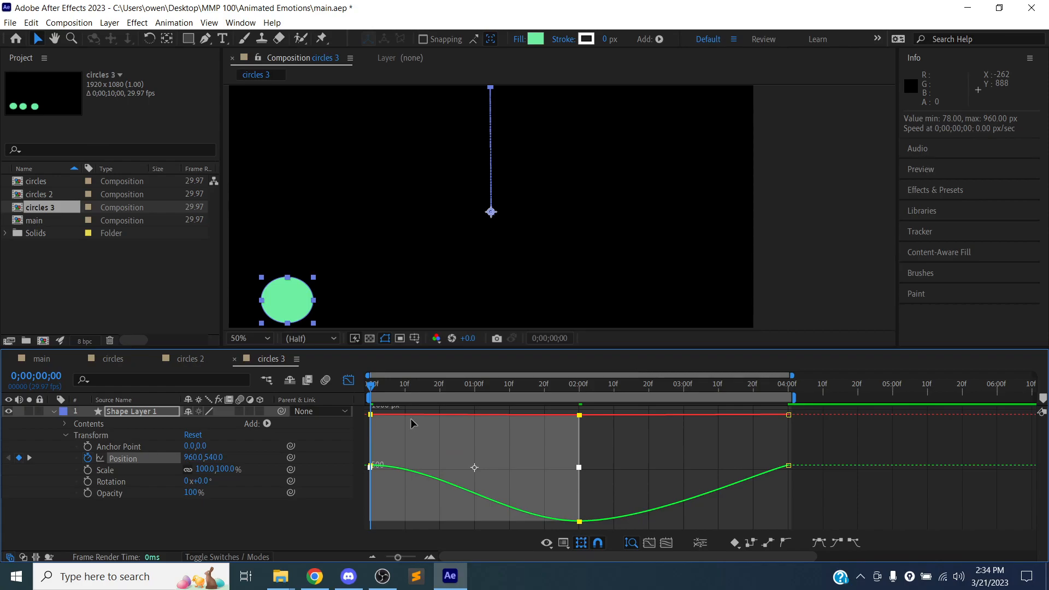
pyautogui.moveTo(422, 427)
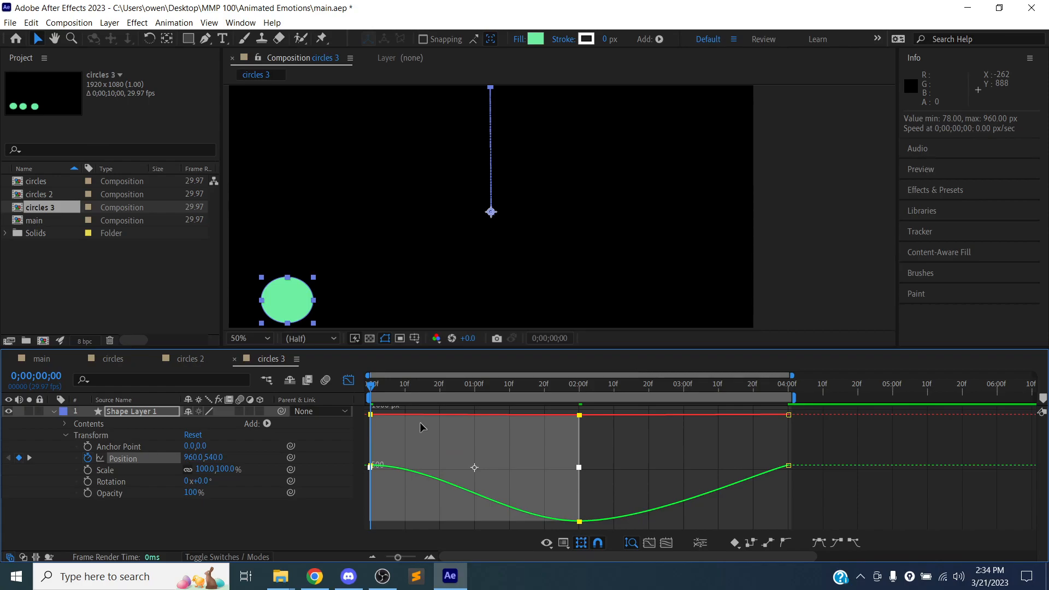
pyautogui.press('space')
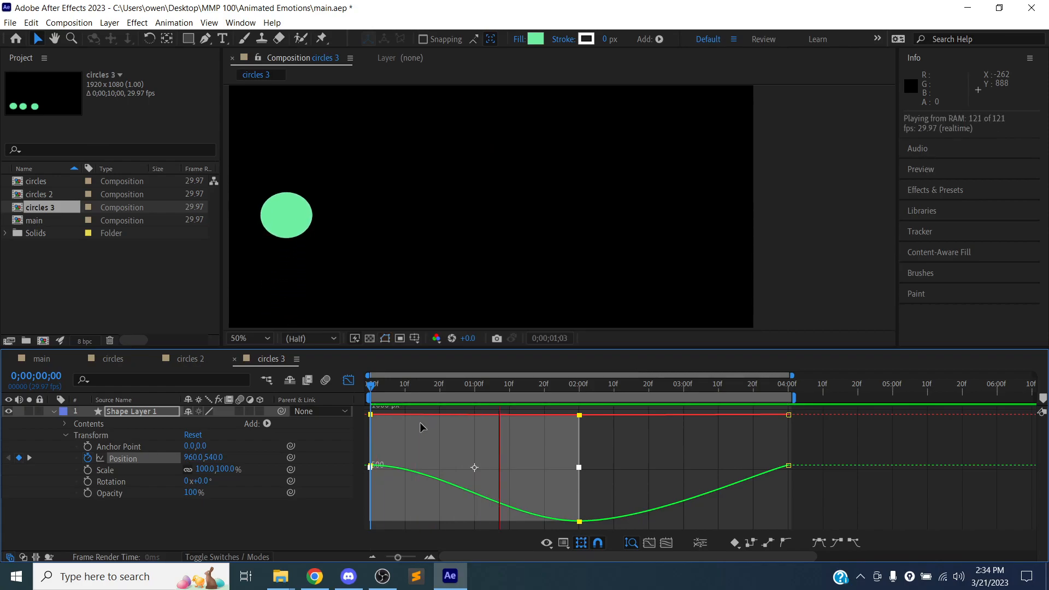
pyautogui.click(675, 383)
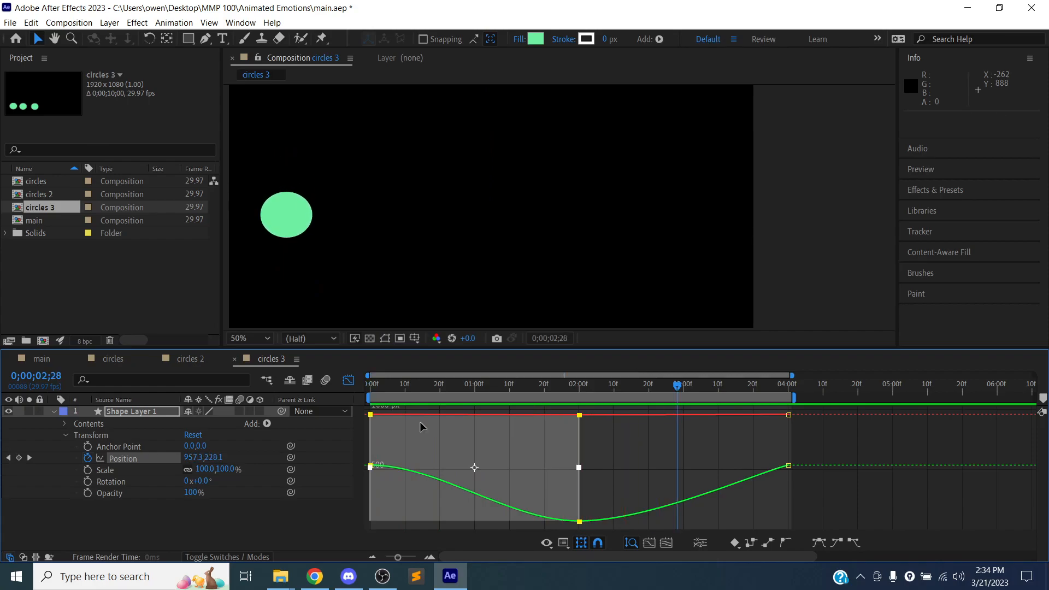
pyautogui.click(369, 383)
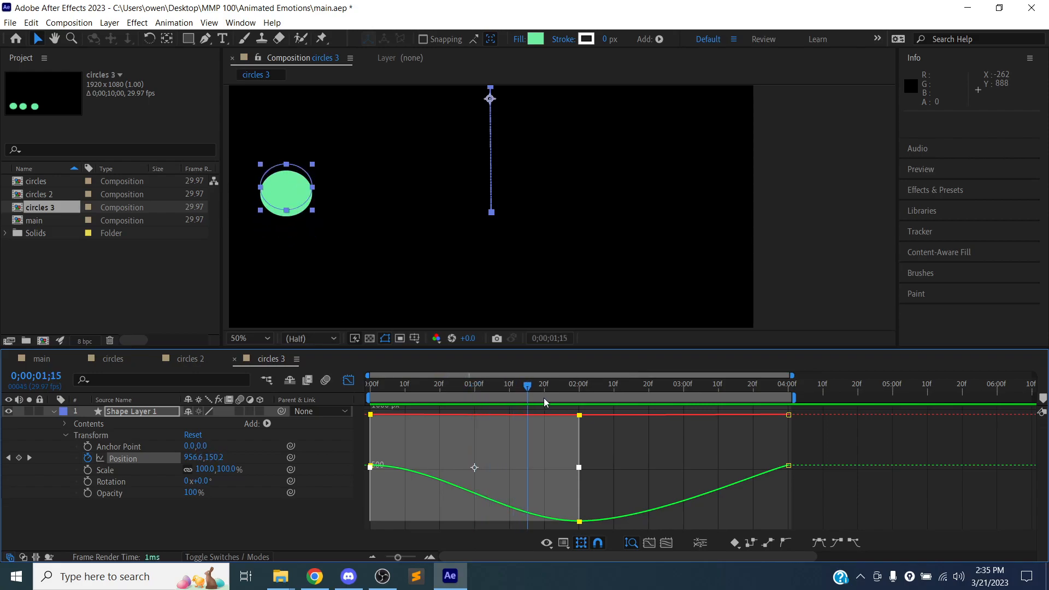
# Step: Check the rise, then convert the Position keyframes to Linear and apply Easy Ease In only
pyautogui.click(576, 383)
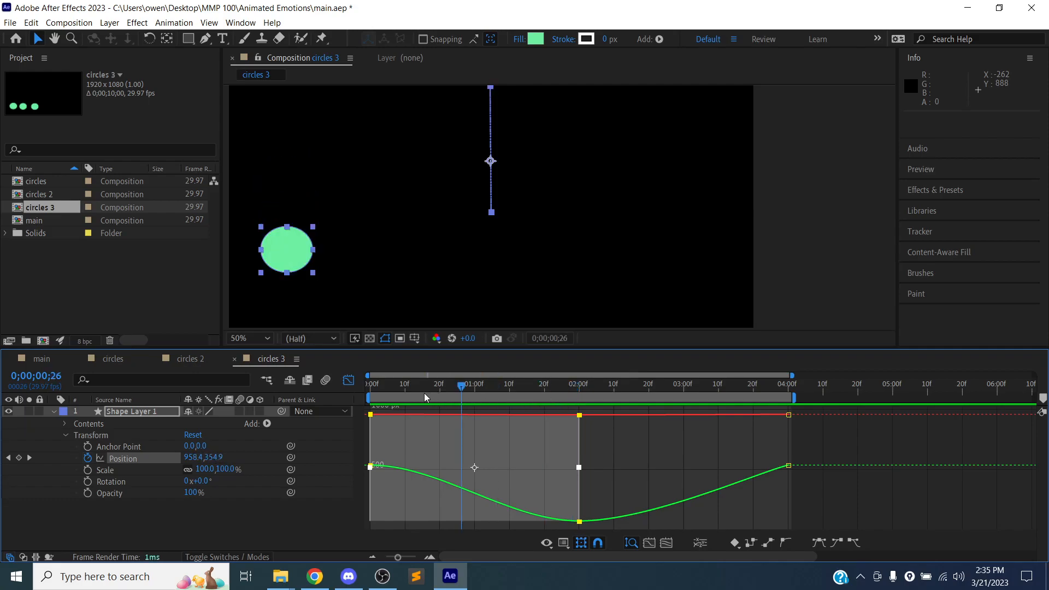
pyautogui.click(368, 383)
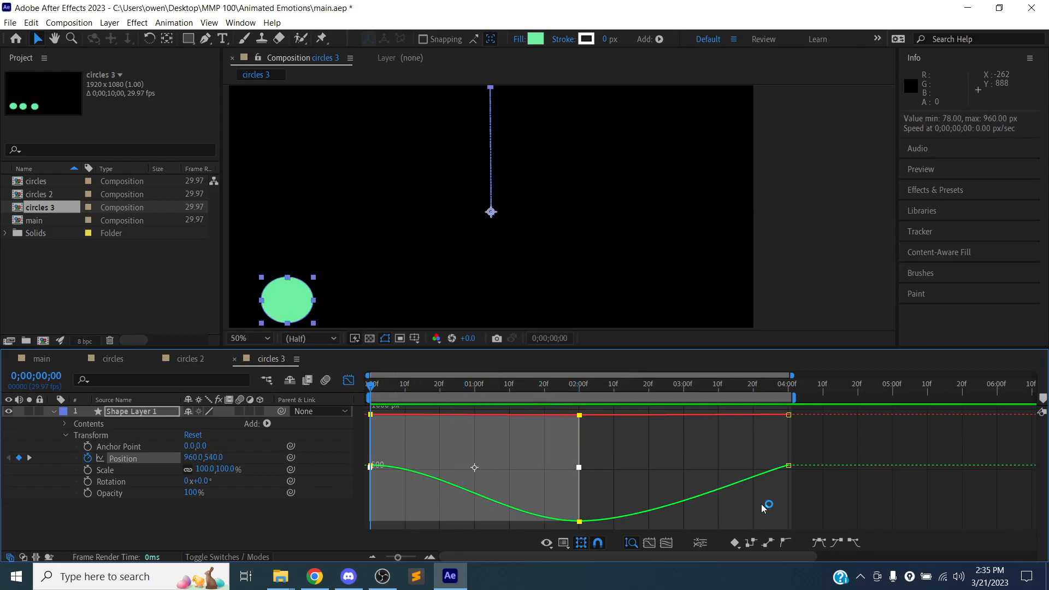
pyautogui.moveTo(636, 445)
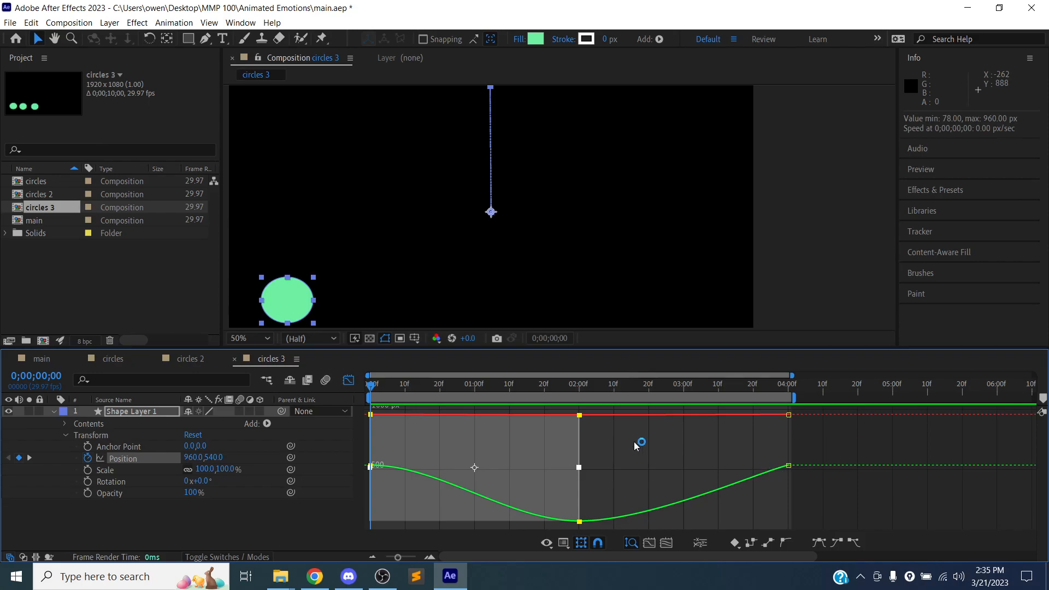
pyautogui.moveTo(392, 476)
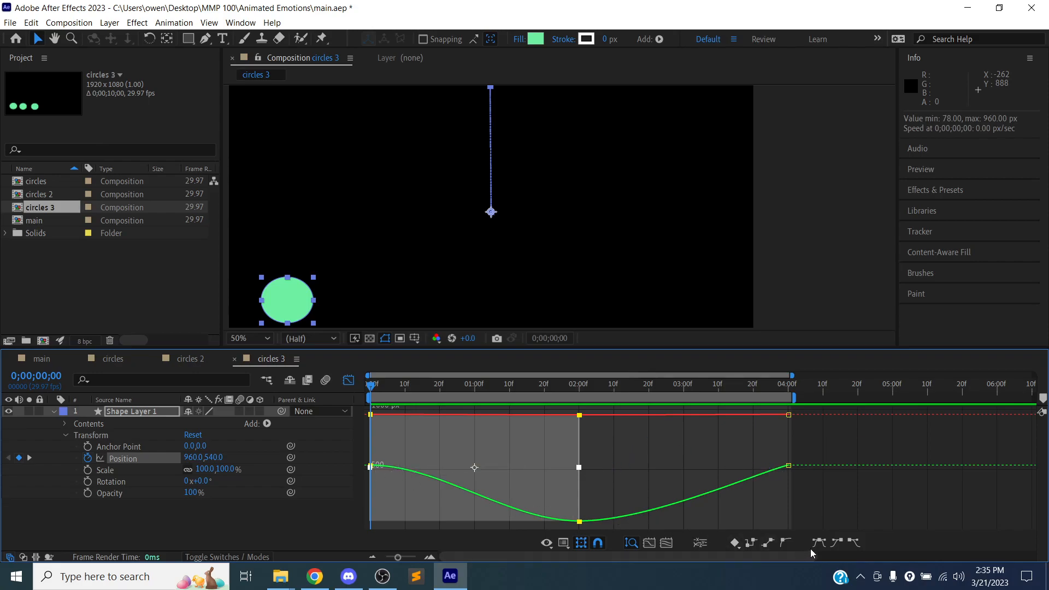
pyautogui.moveTo(507, 486)
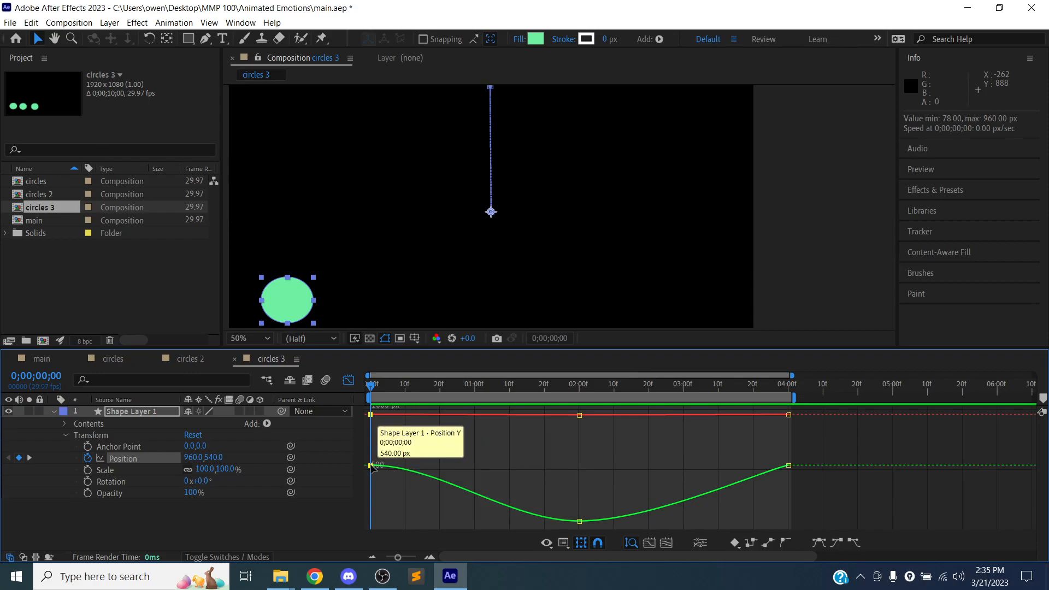
pyautogui.moveTo(834, 551)
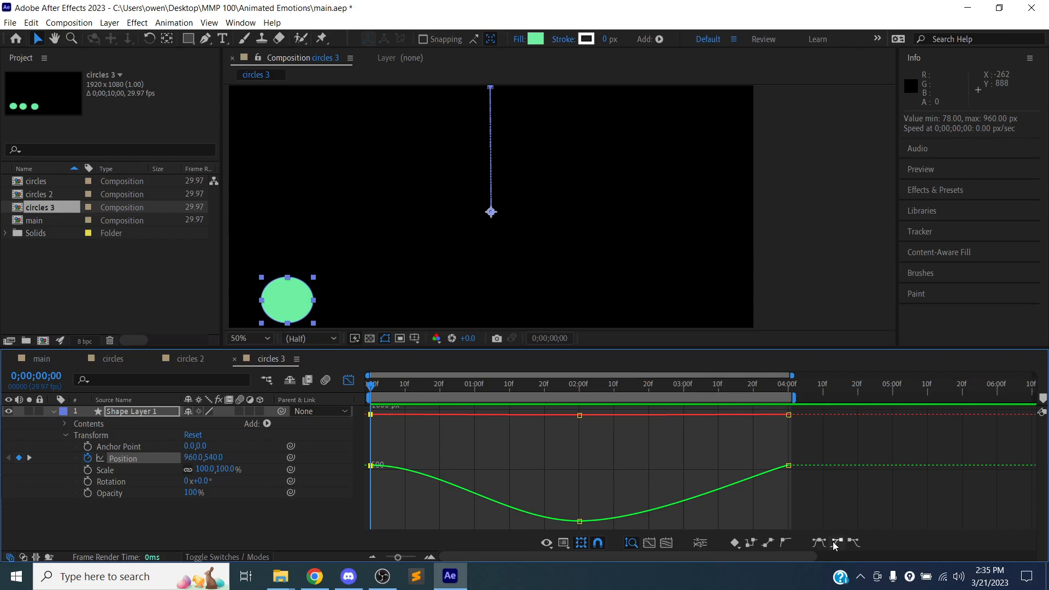
pyautogui.moveTo(579, 523)
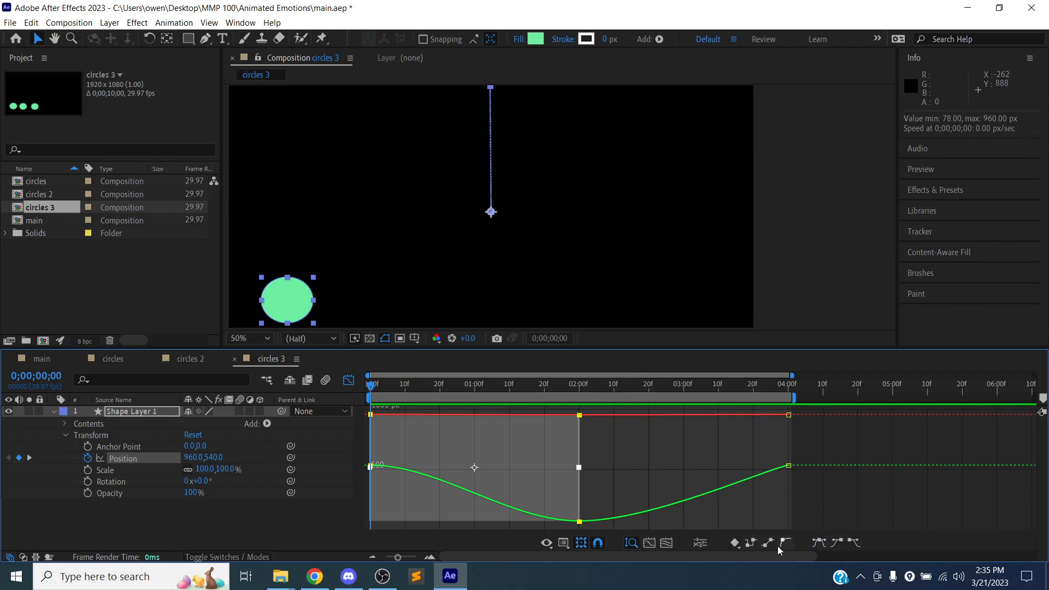
pyautogui.click(767, 543)
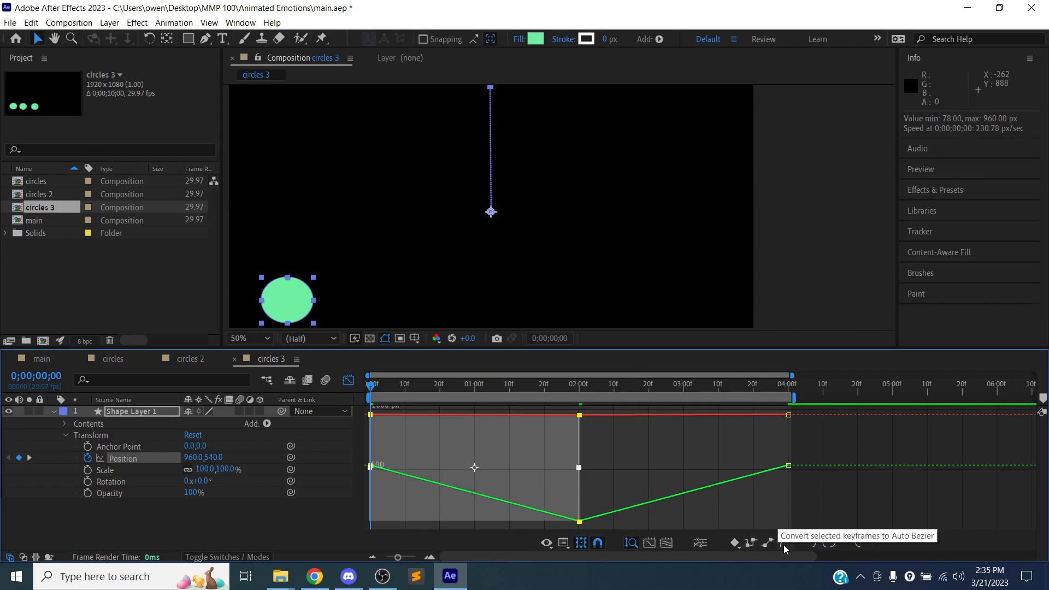
pyautogui.click(768, 543)
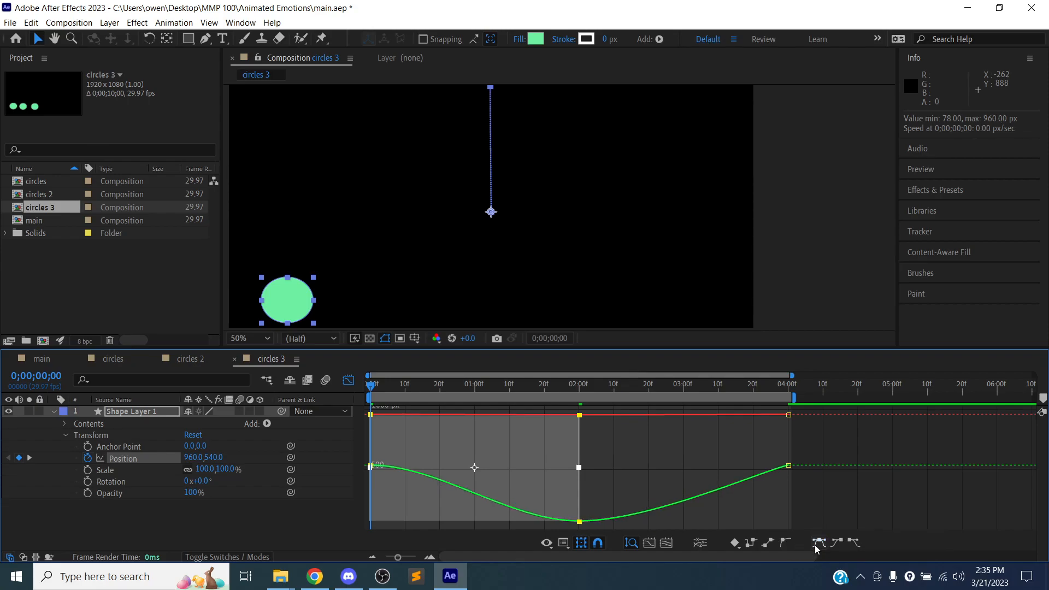
pyautogui.click(816, 543)
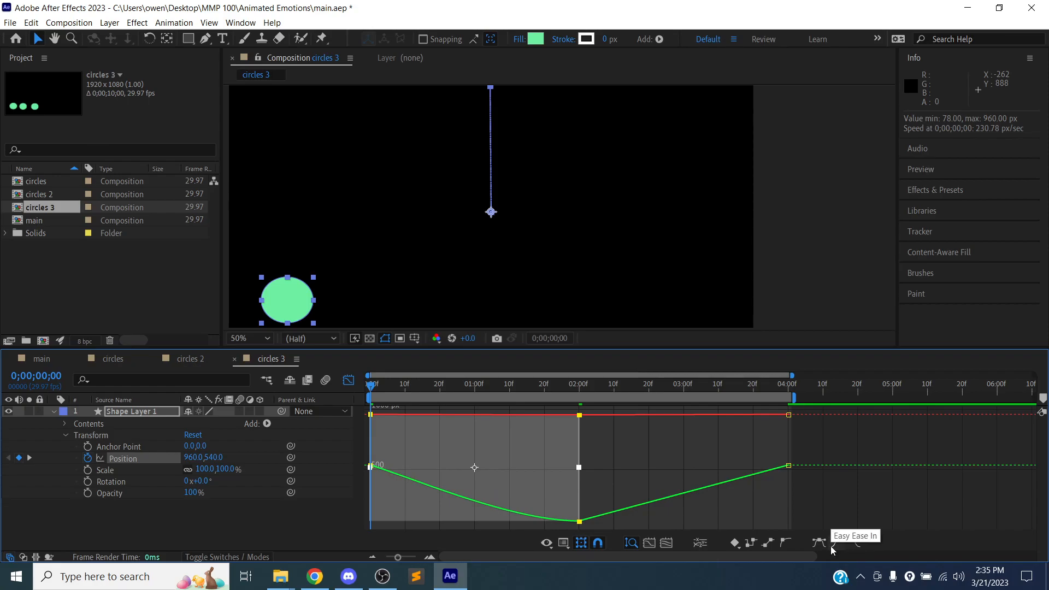
pyautogui.moveTo(840, 560)
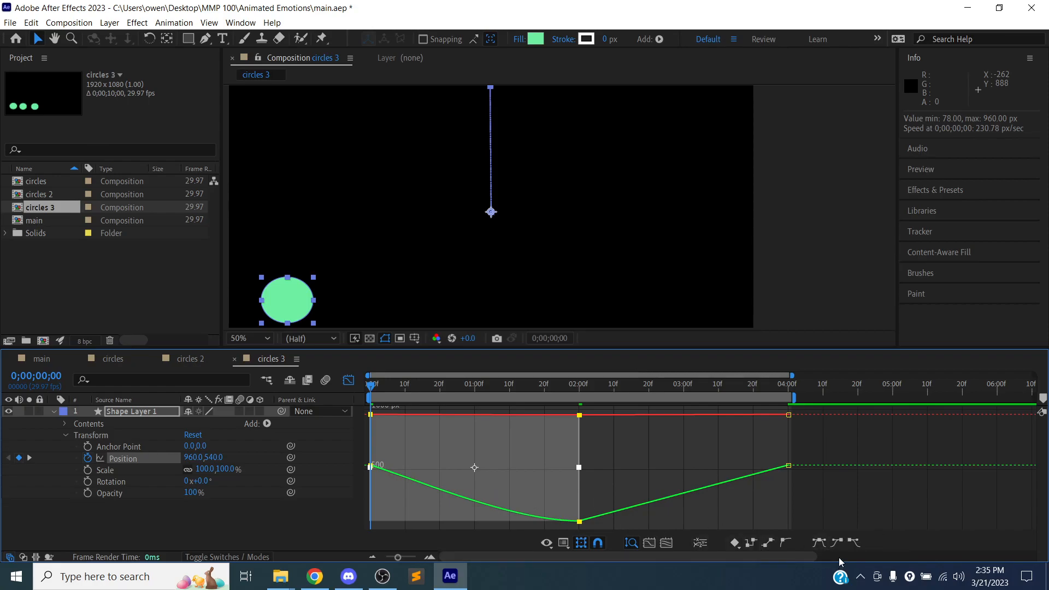
# Step: Preview the revised bounce, scrub to its top, and rewind to frame zero
pyautogui.click(833, 543)
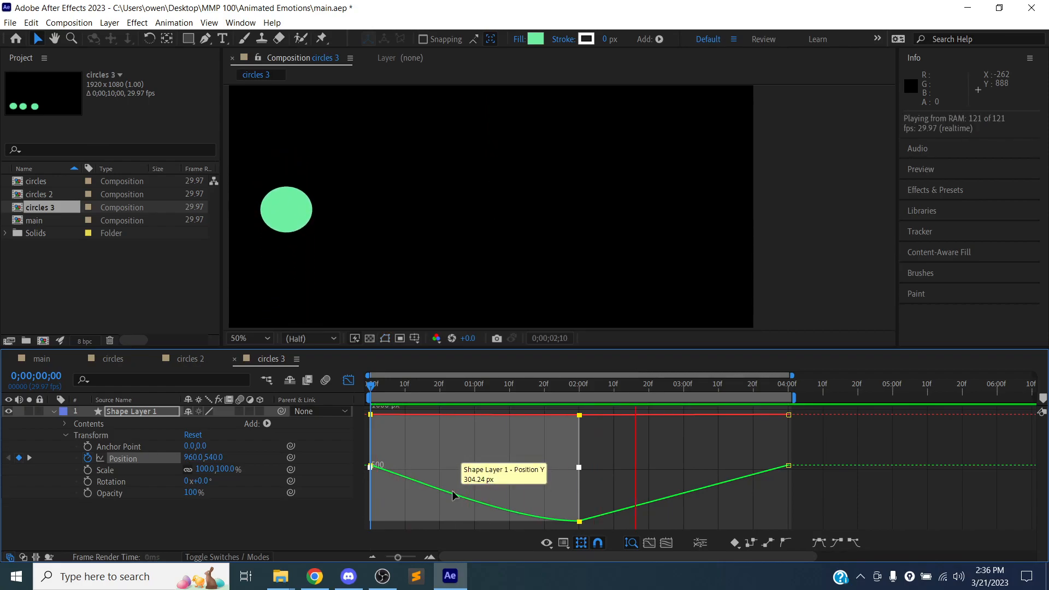
pyautogui.click(704, 384)
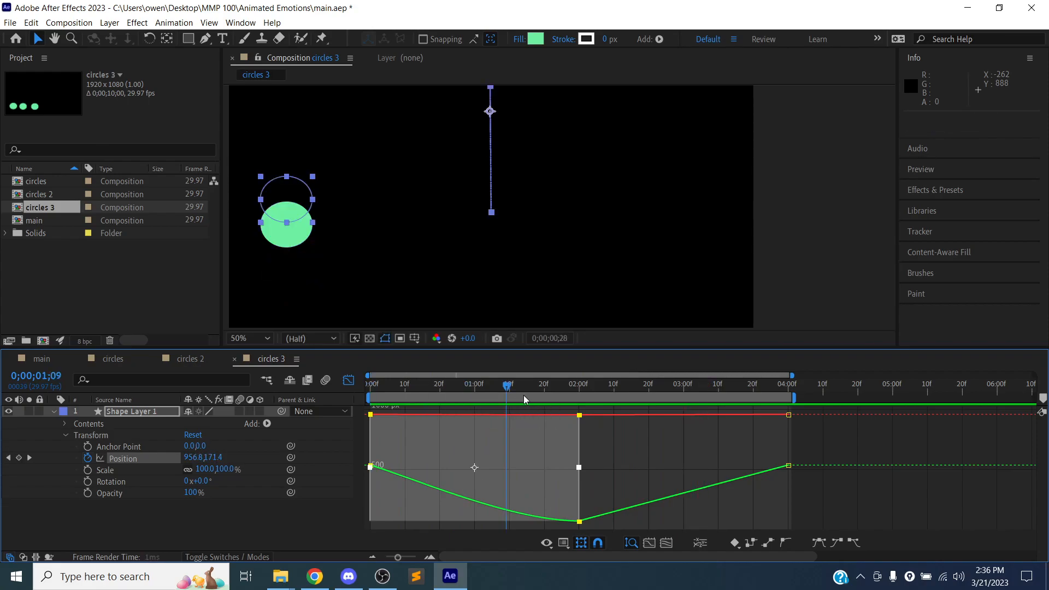
pyautogui.click(573, 383)
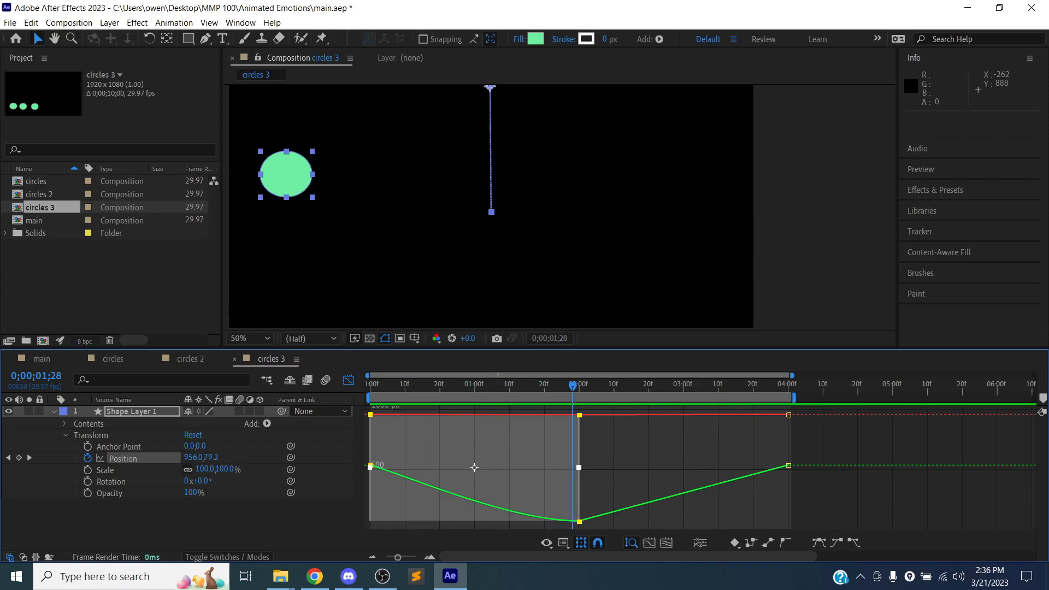
pyautogui.click(512, 383)
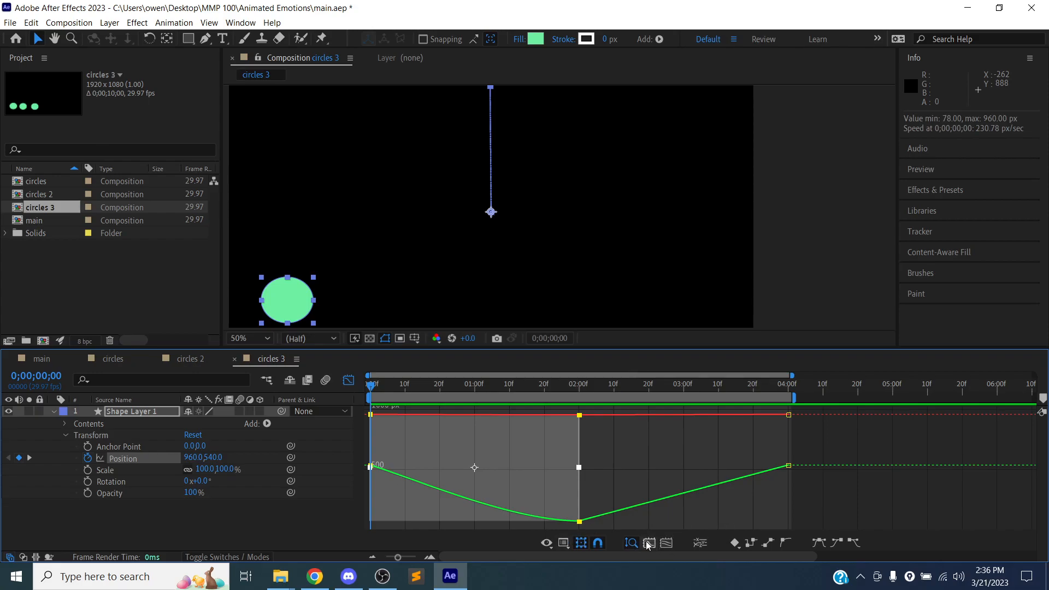
# Step: Separate Position into X and Y dimensions and show only the Y Position curve fitted in the graph
pyautogui.click(698, 543)
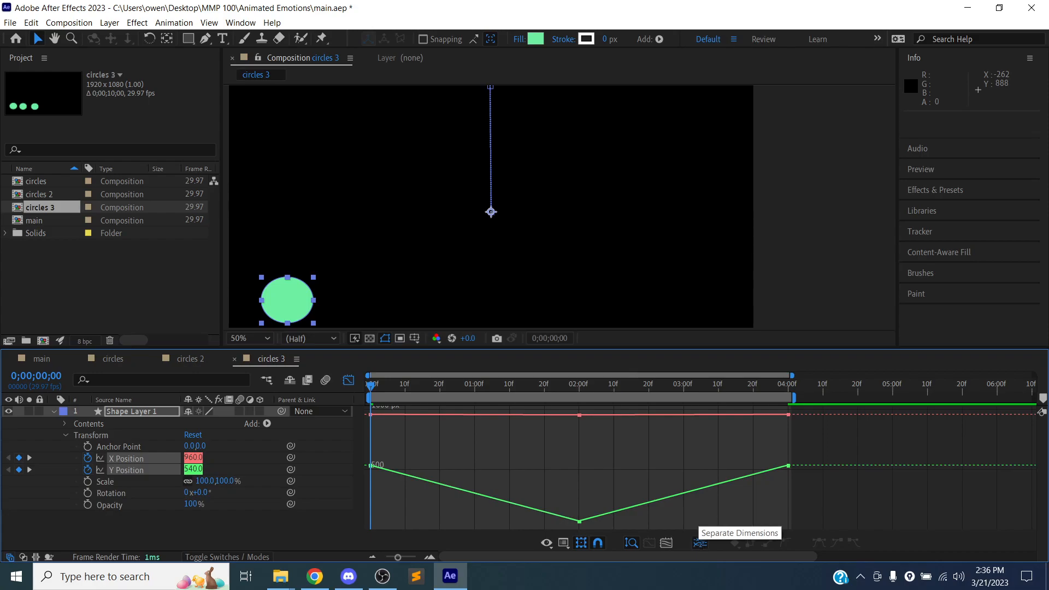
pyautogui.moveTo(305, 478)
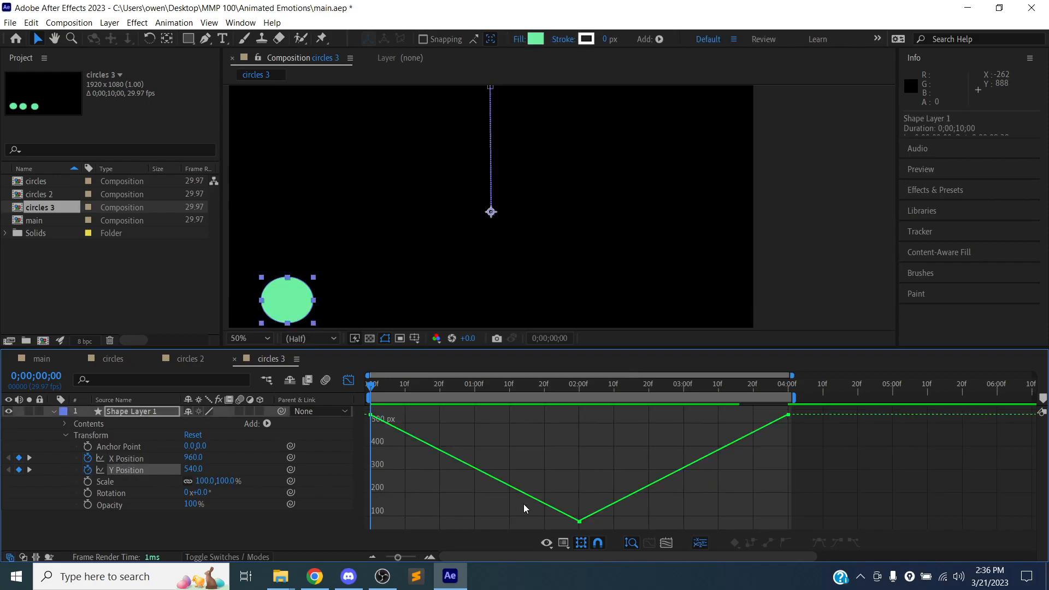
pyautogui.moveTo(675, 544)
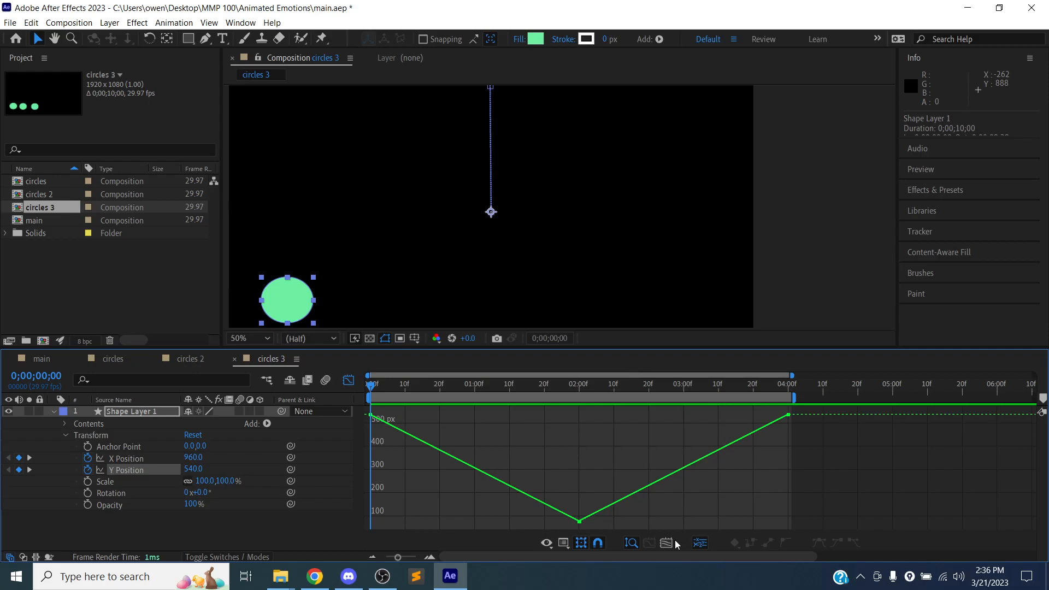
pyautogui.click(666, 542)
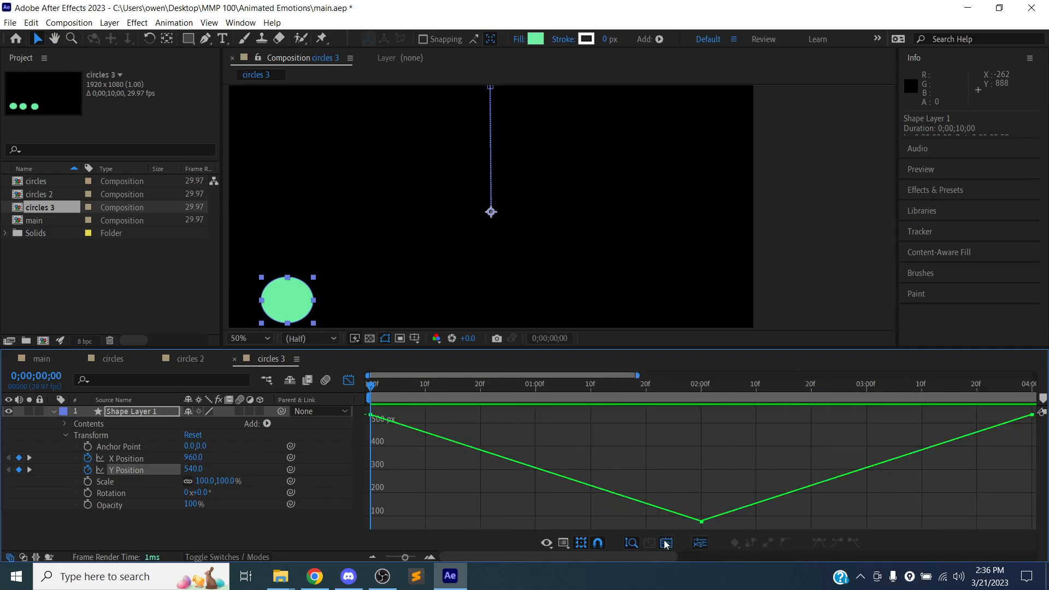
pyautogui.click(665, 543)
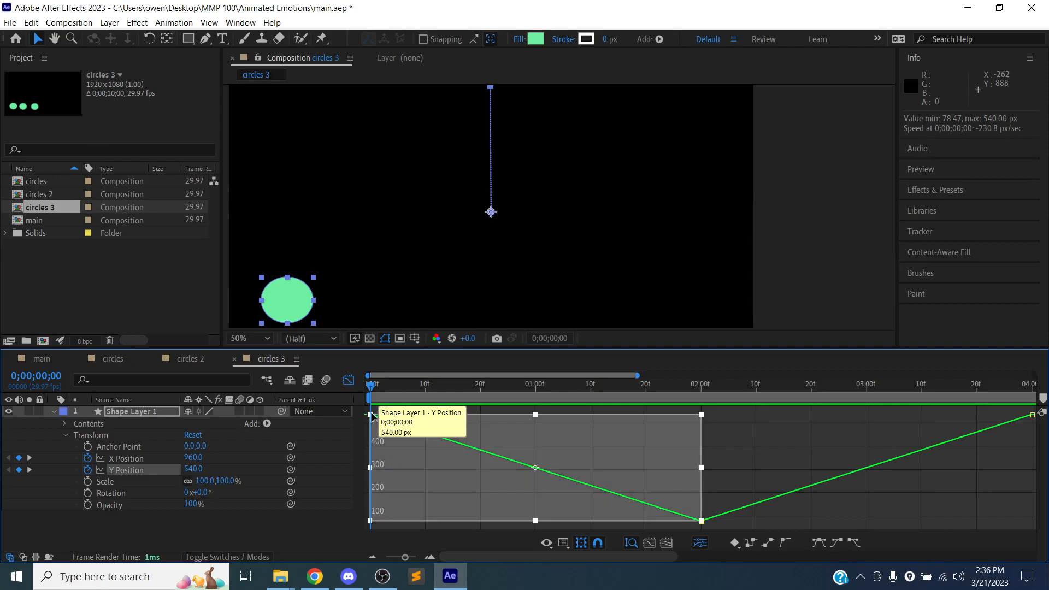
pyautogui.moveTo(535, 472)
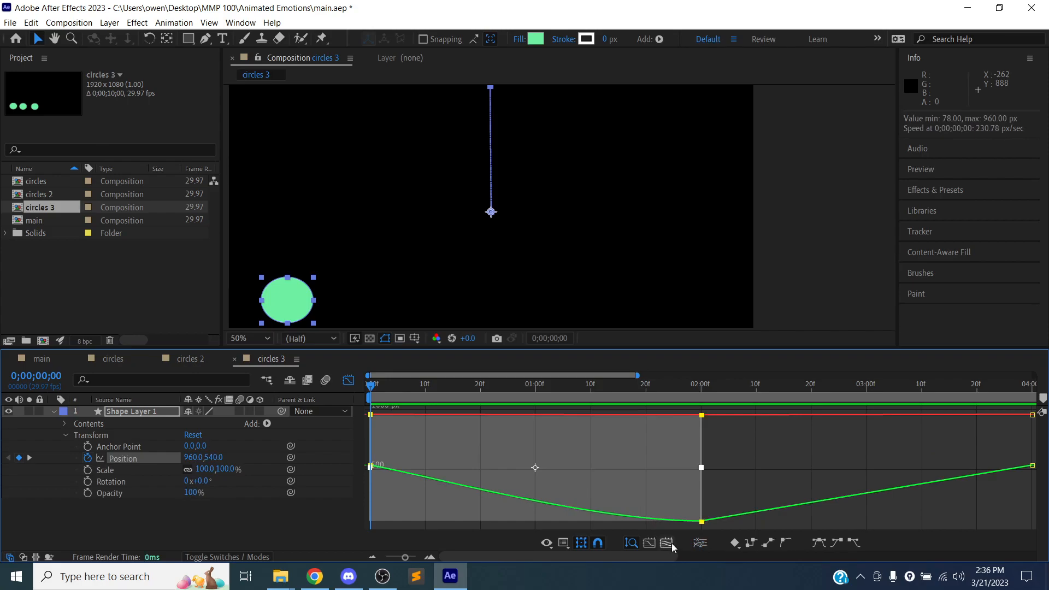
pyautogui.click(700, 543)
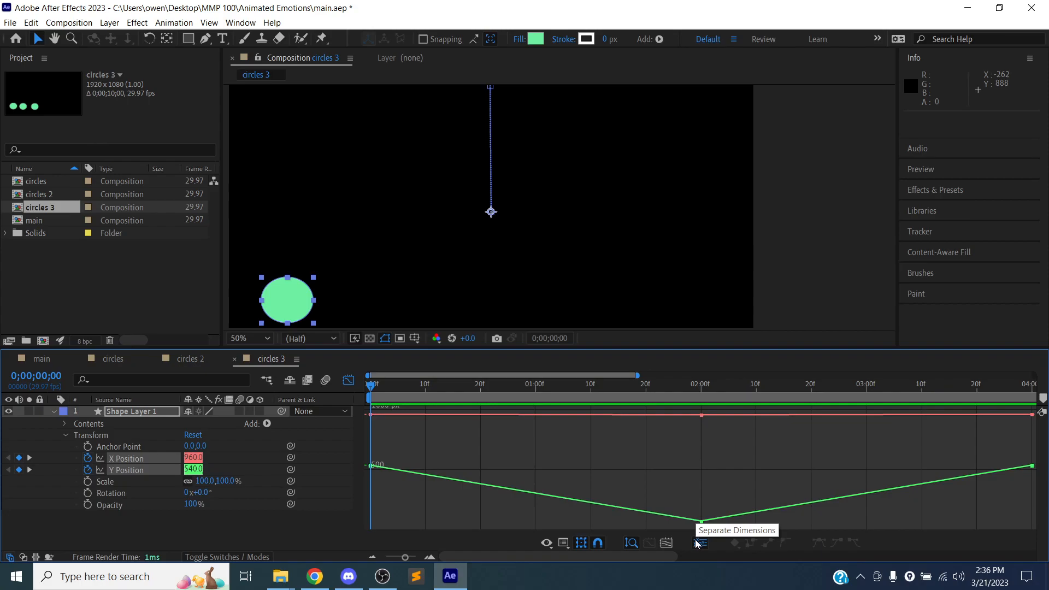
pyautogui.moveTo(66, 479)
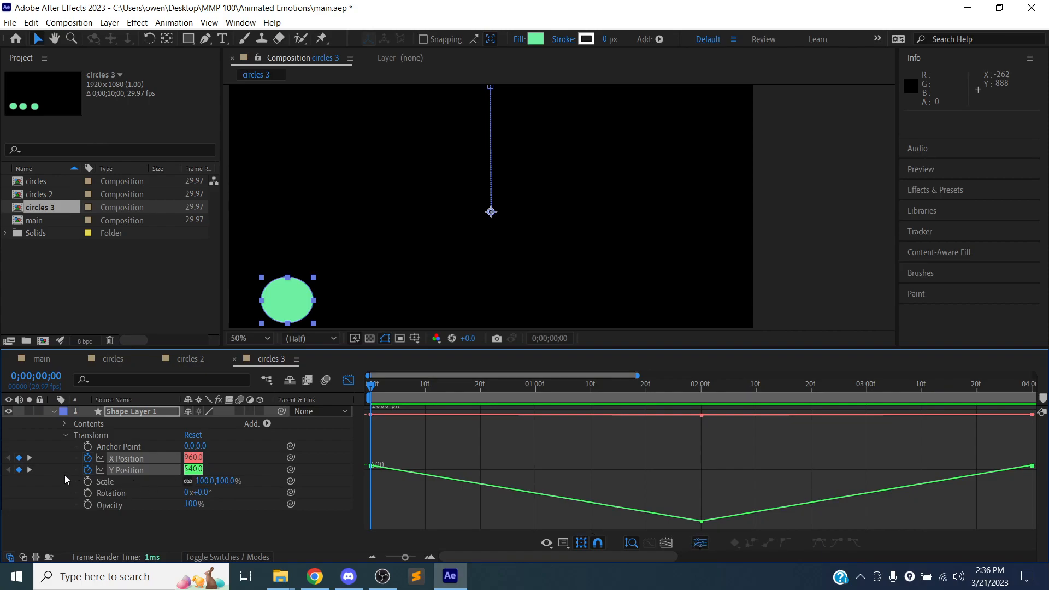
pyautogui.click(126, 469)
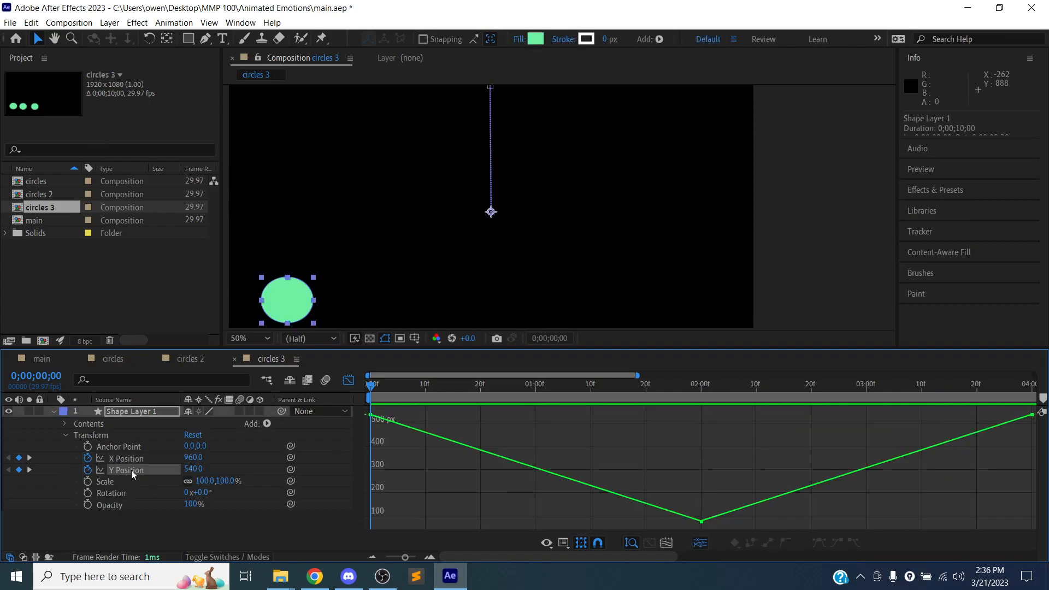
pyautogui.moveTo(665, 543)
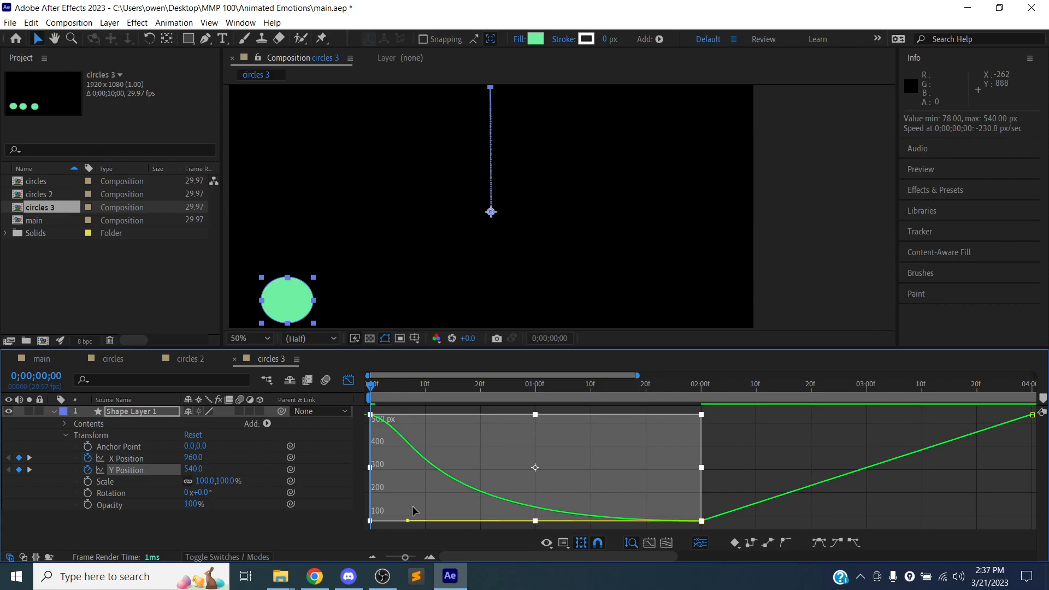
# Step: Ease both Y Position keyframe pairs into a smooth U, preview it, and return to frame zero
pyautogui.press('space')
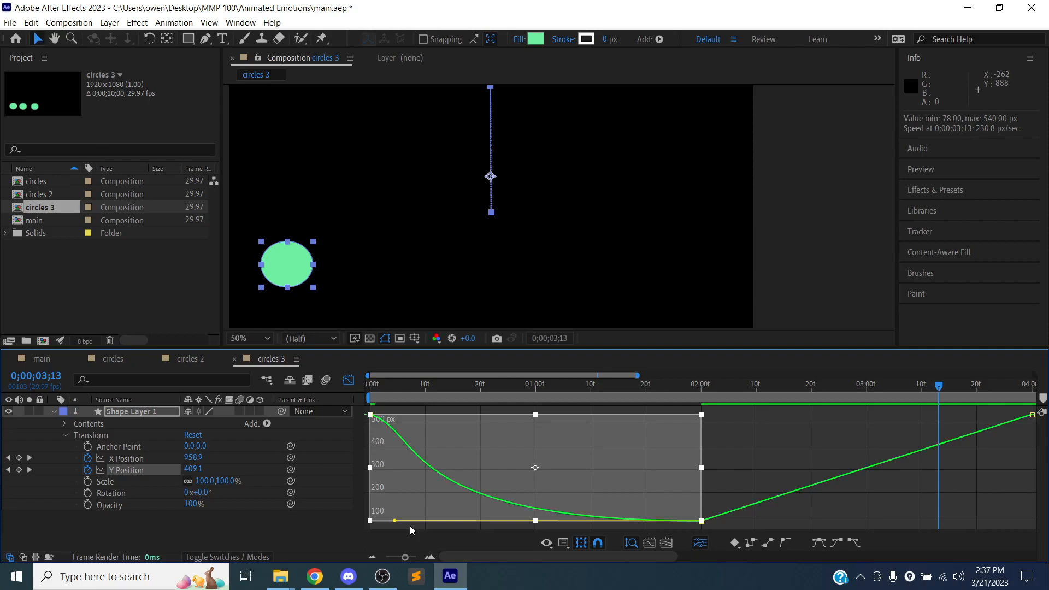
pyautogui.moveTo(553, 409)
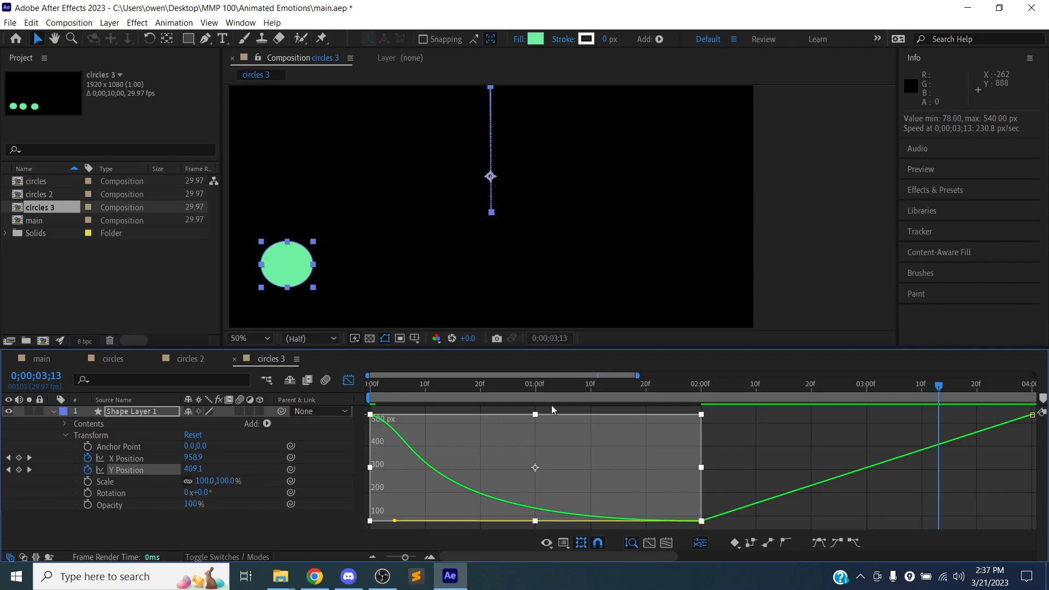
pyautogui.moveTo(737, 525)
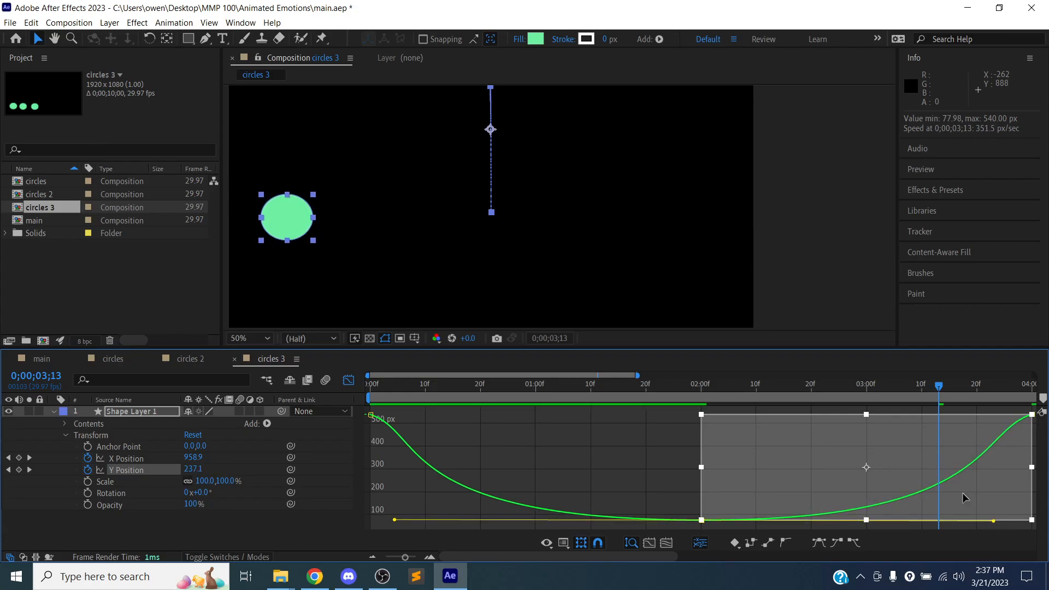
pyautogui.click(368, 375)
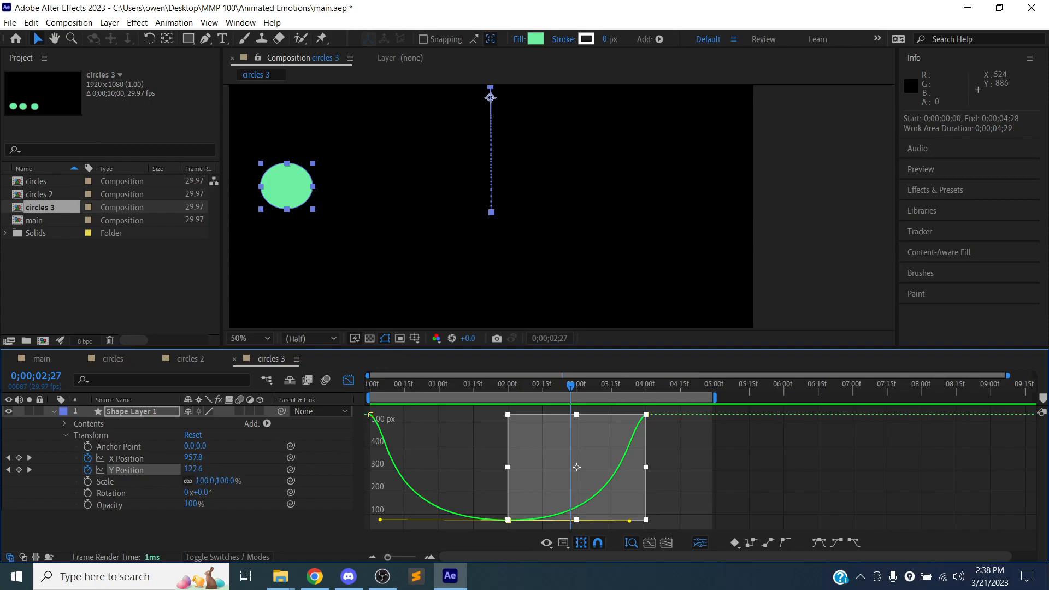
pyautogui.moveTo(554, 388)
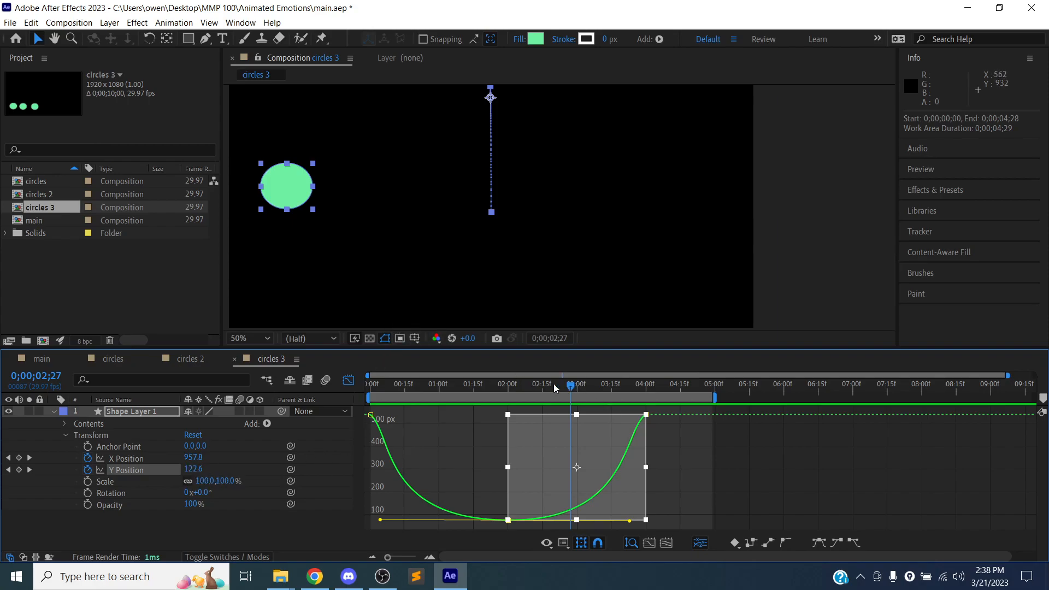
# Step: Add a closing Y Position keyframe at the end of the timeline so the circle rests after landing
pyautogui.click(370, 383)
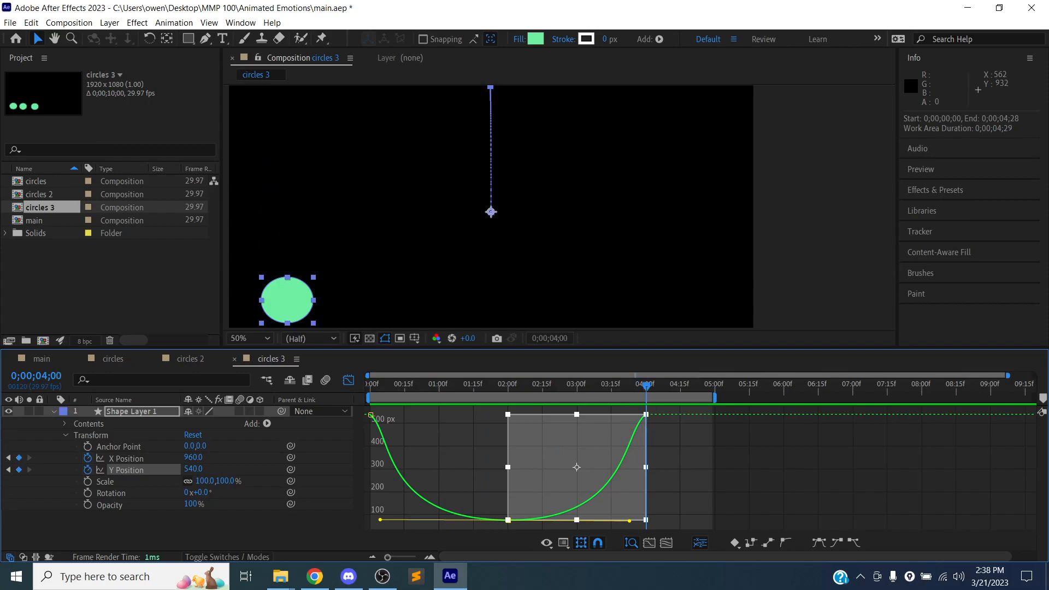
pyautogui.click(718, 383)
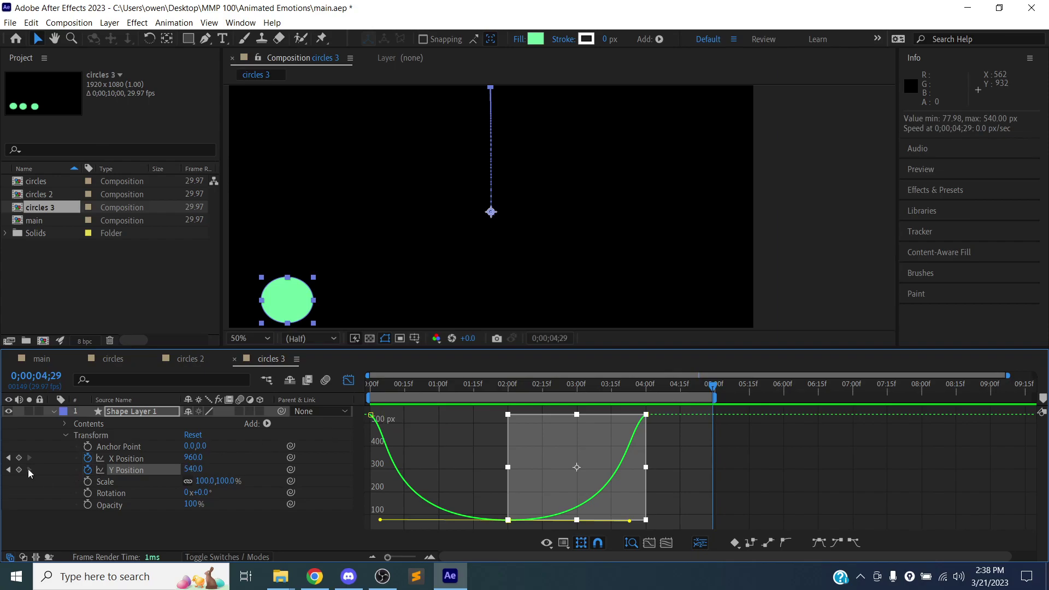
pyautogui.click(18, 469)
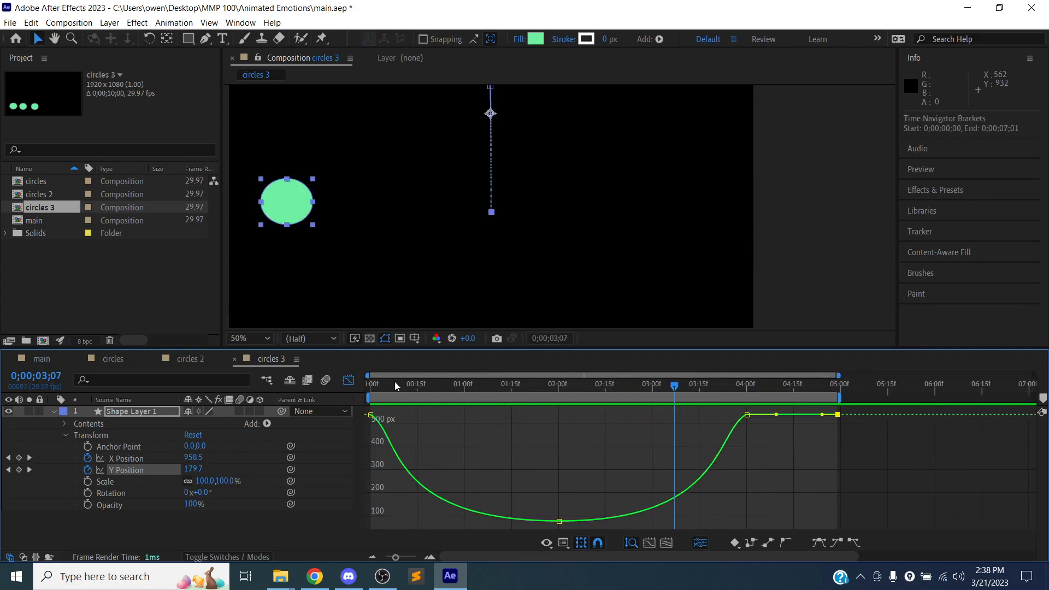
# Step: Rewind to frame zero and preview the full eased bounce twice
pyautogui.click(368, 383)
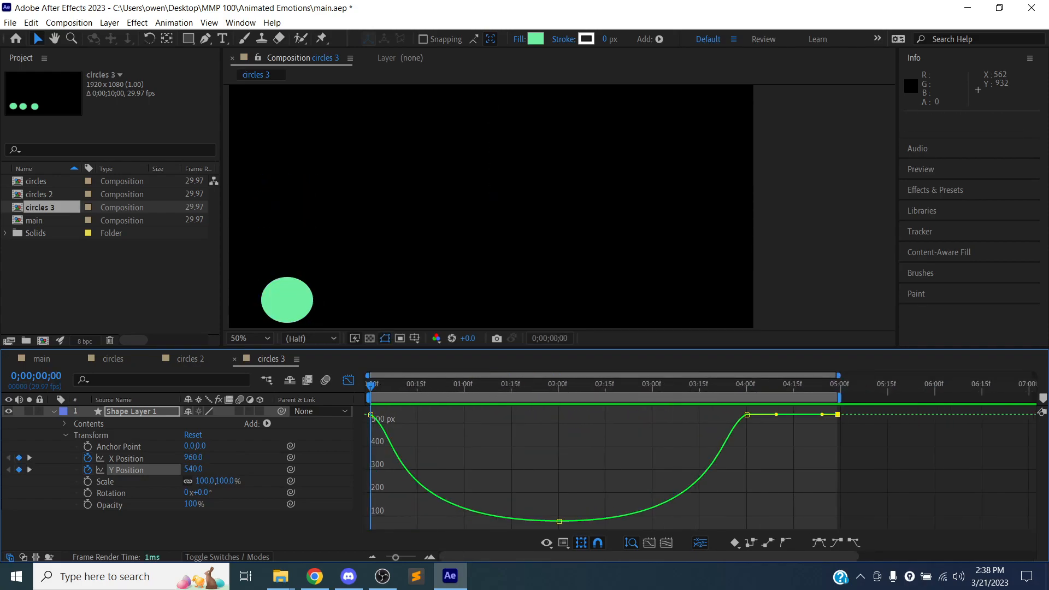
pyautogui.press('space')
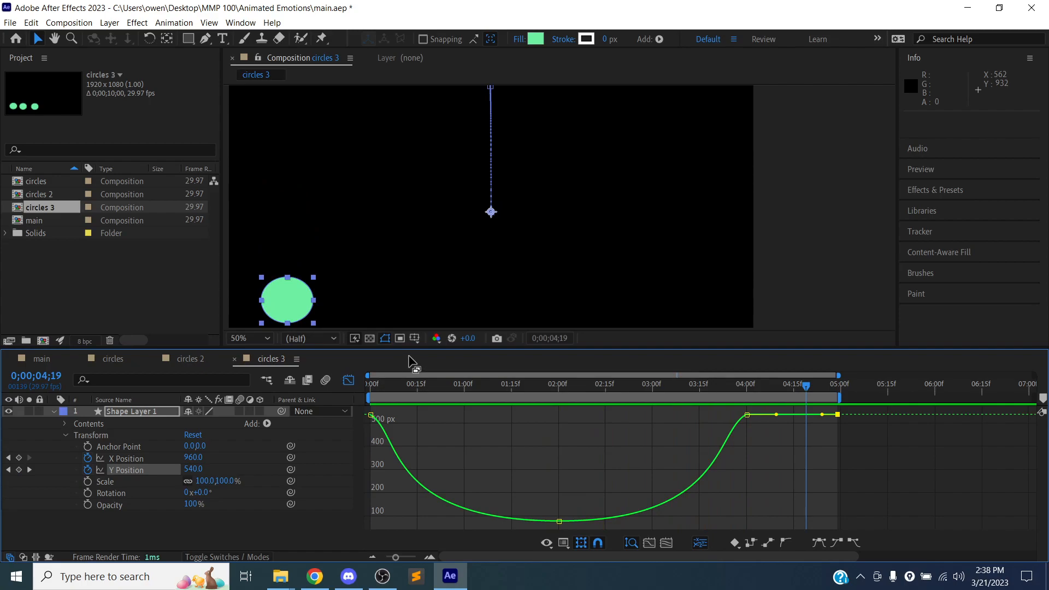
pyautogui.moveTo(803, 391)
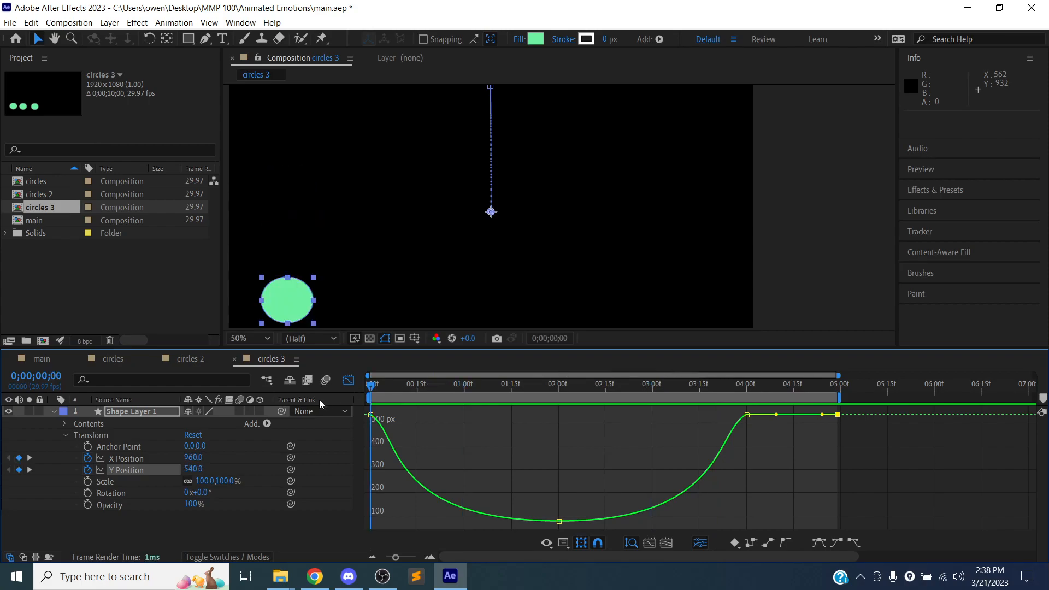
pyautogui.press('space')
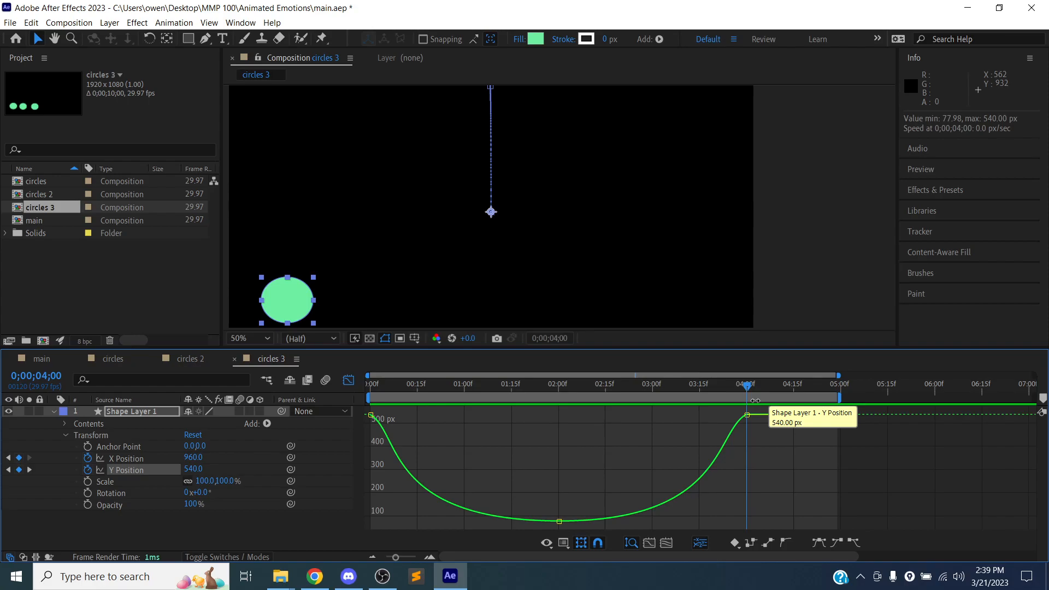
pyautogui.moveTo(755, 400)
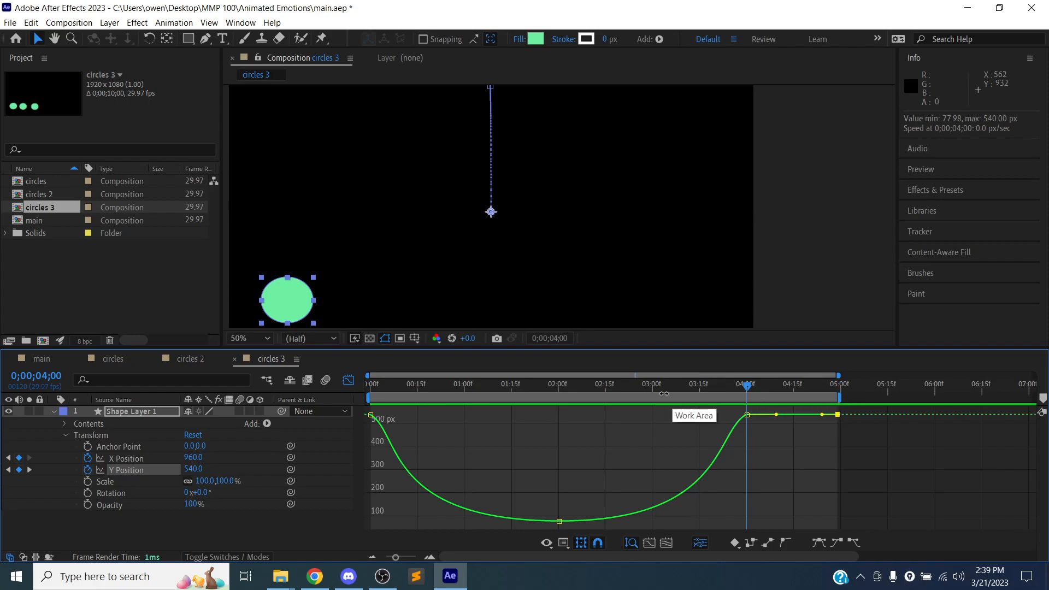
pyautogui.moveTo(666, 383)
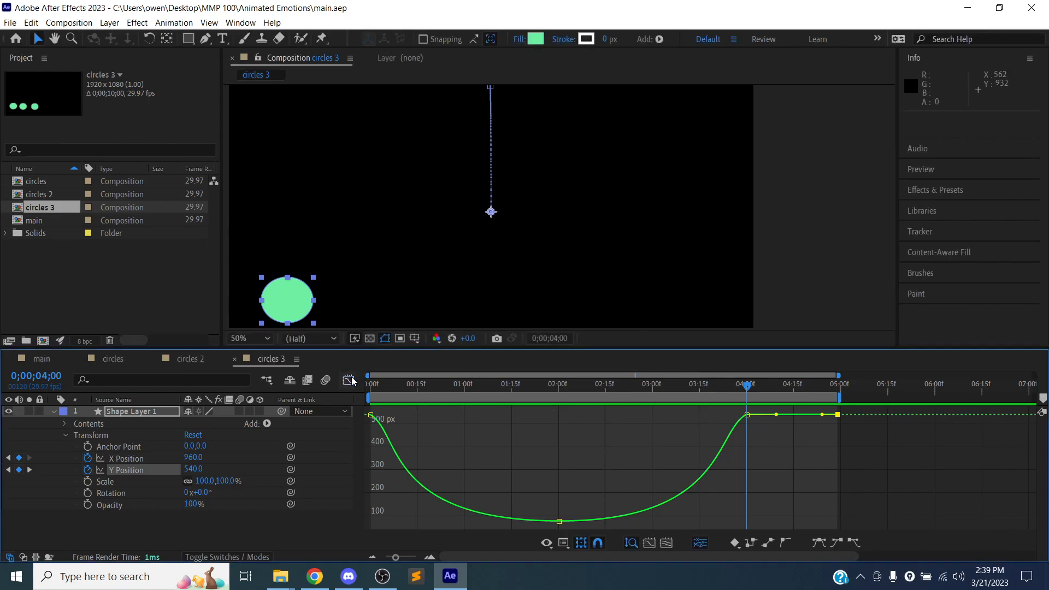
# Step: Leave the Graph Editor for the keyframe view at frame zero and inspect the layer's Scale property
pyautogui.click(348, 380)
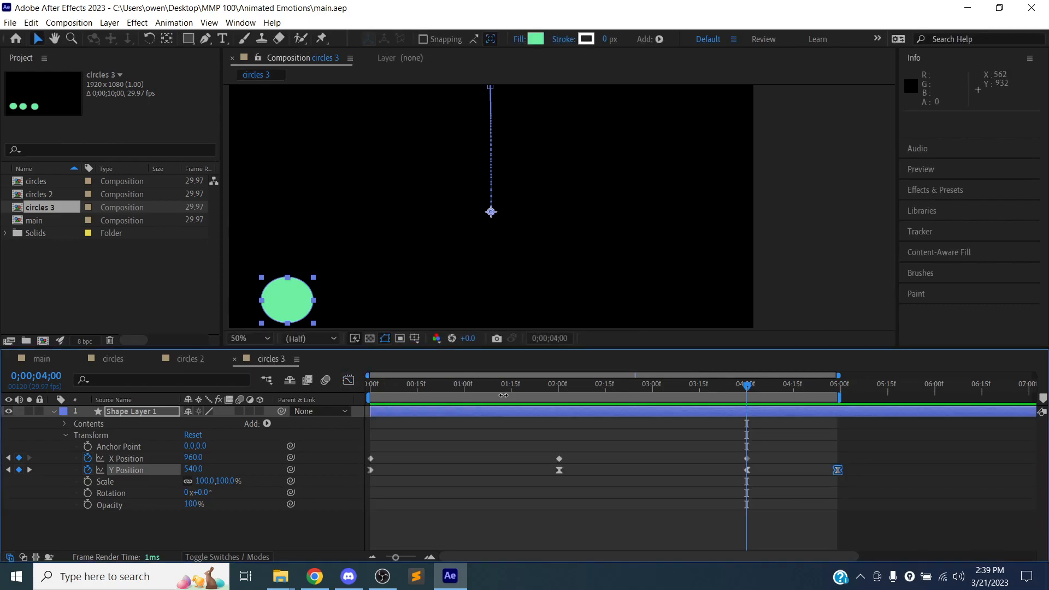
pyautogui.moveTo(553, 387)
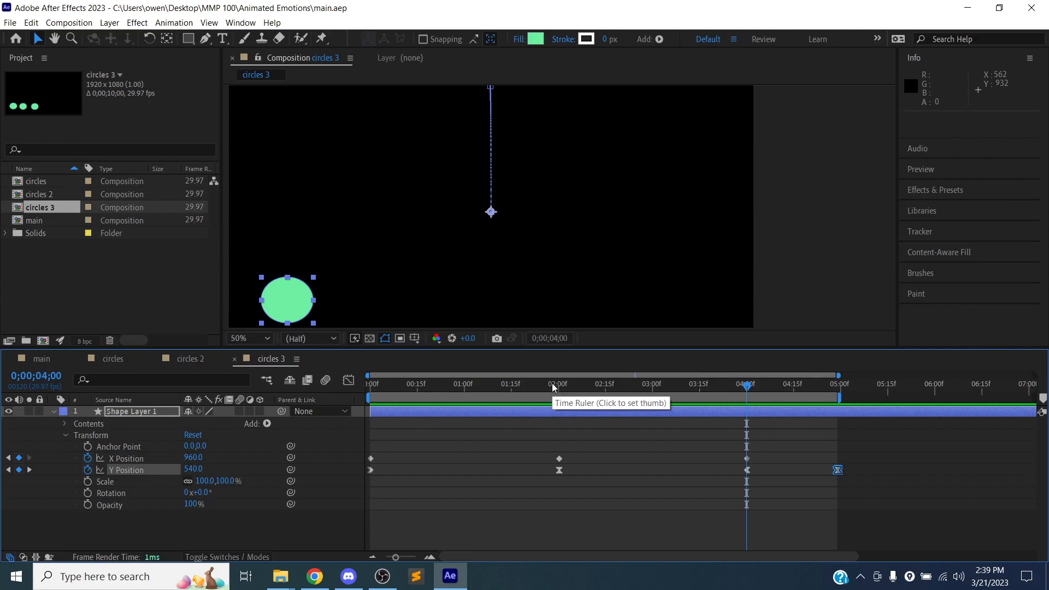
pyautogui.click(367, 383)
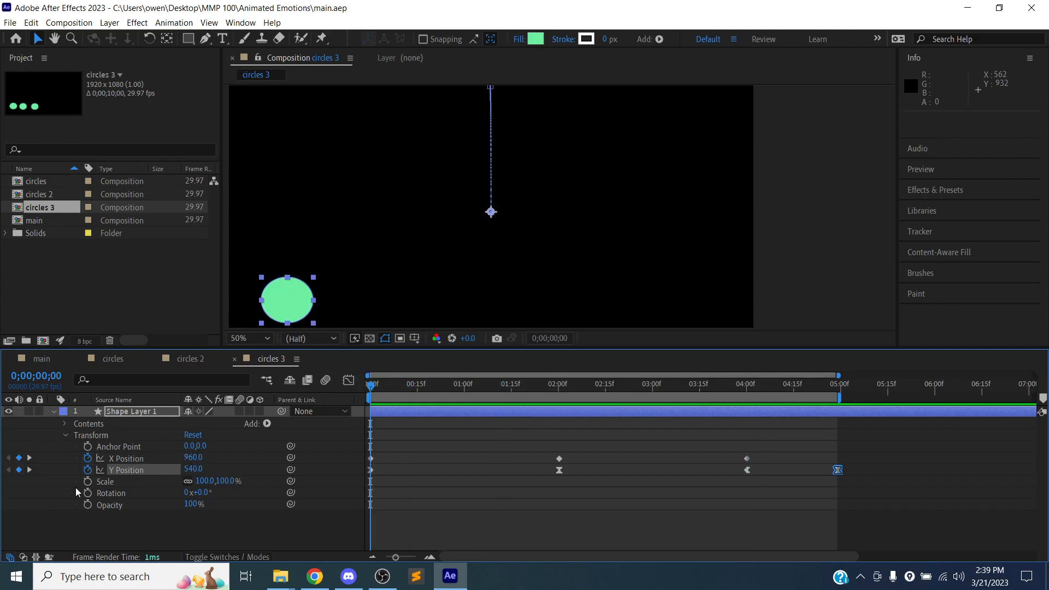
pyautogui.click(105, 481)
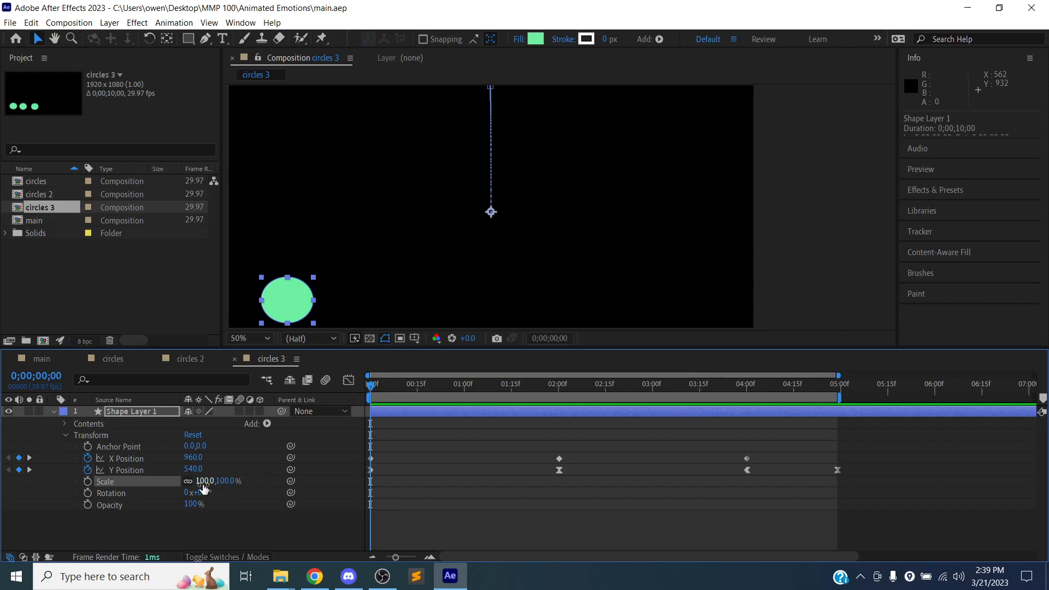
pyautogui.click(202, 481)
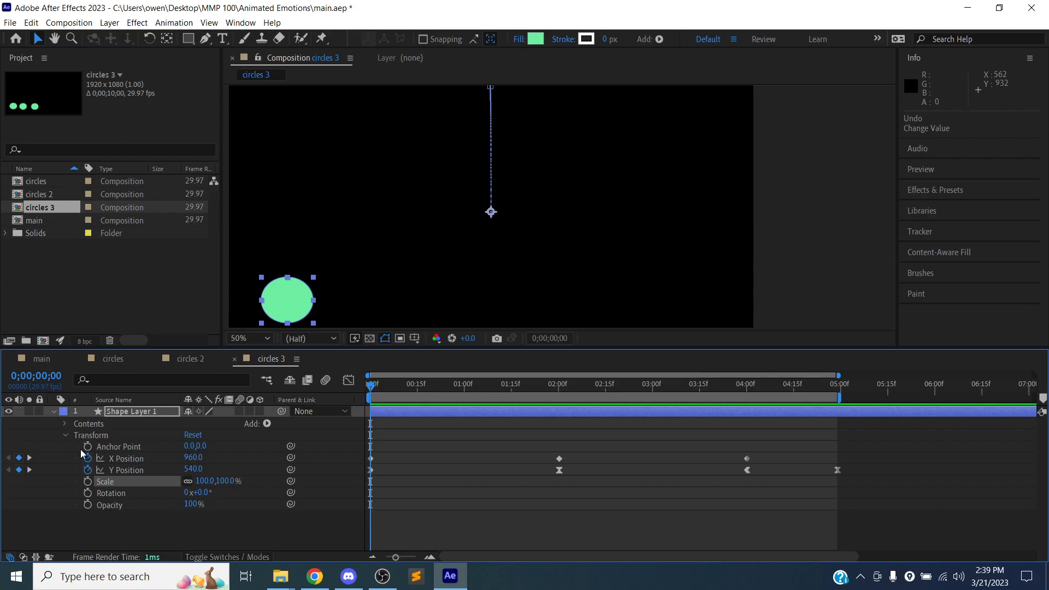
# Step: Collapse the layer Transform and expand Contents > Ellipse 1
pyautogui.click(65, 435)
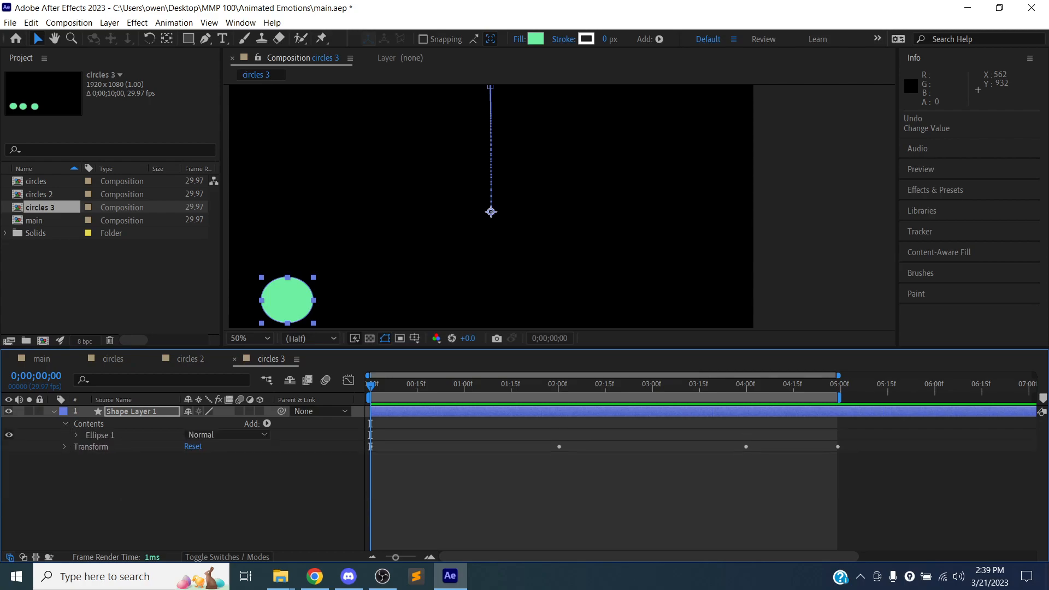
pyautogui.click(76, 435)
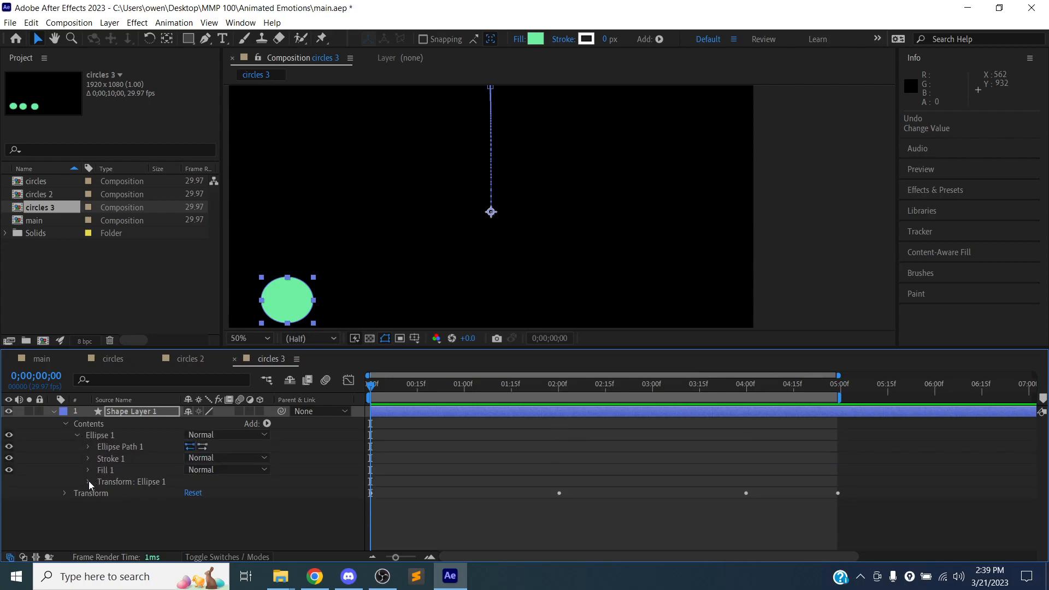
# Step: Expand Ellipse 1's own Transform and set a 100% Scale keyframe at frame zero
pyautogui.click(87, 482)
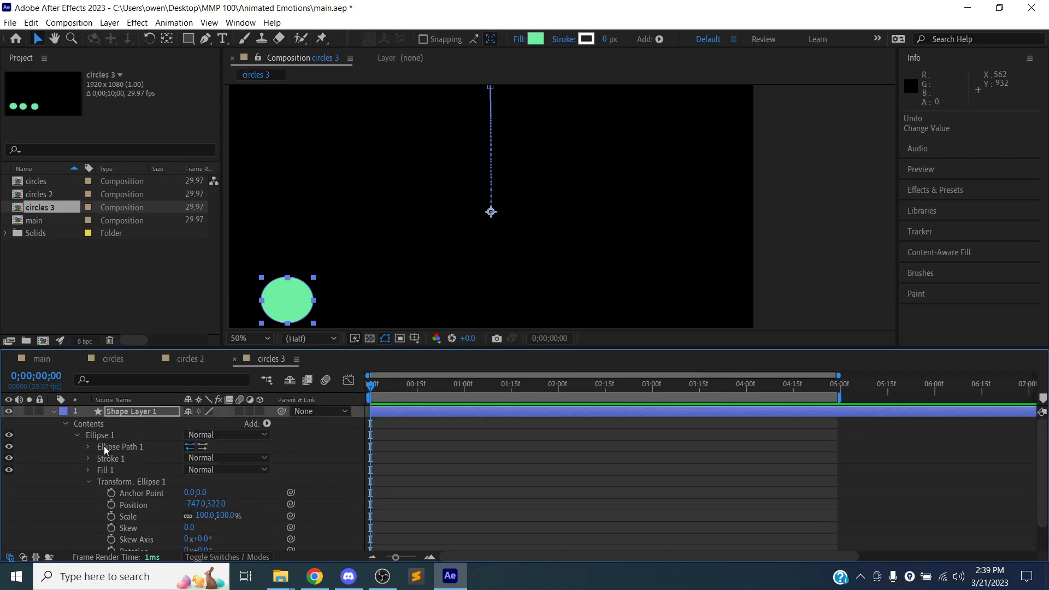
pyautogui.click(66, 424)
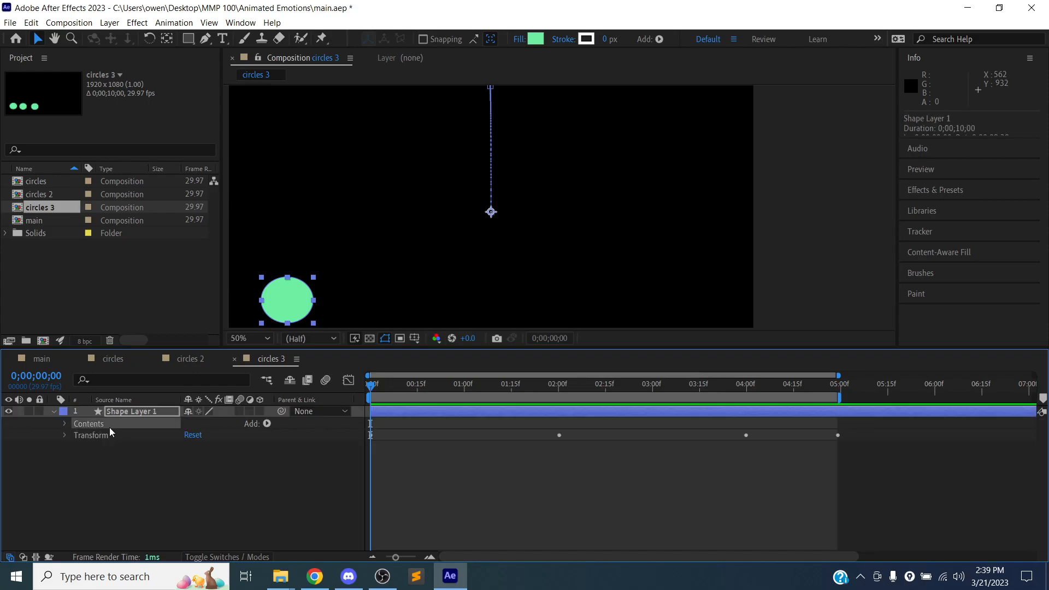
pyautogui.click(65, 424)
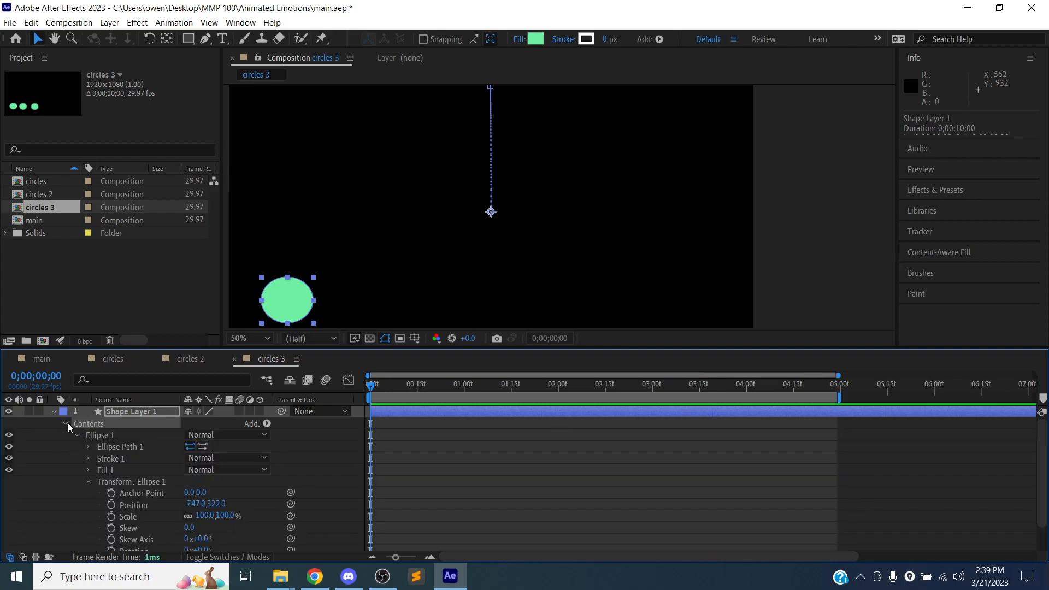
pyautogui.click(88, 481)
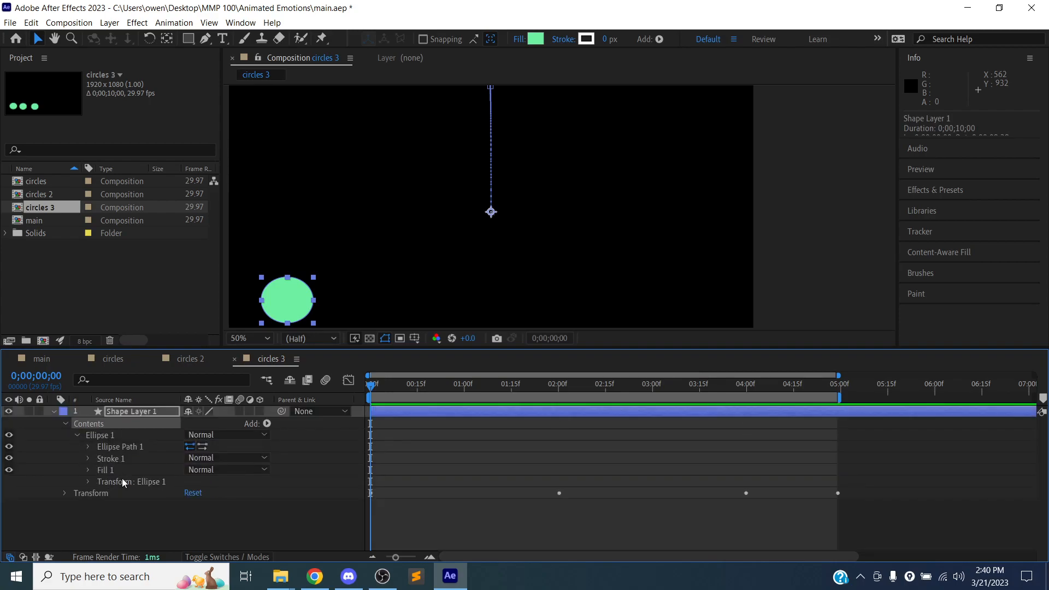
pyautogui.click(87, 482)
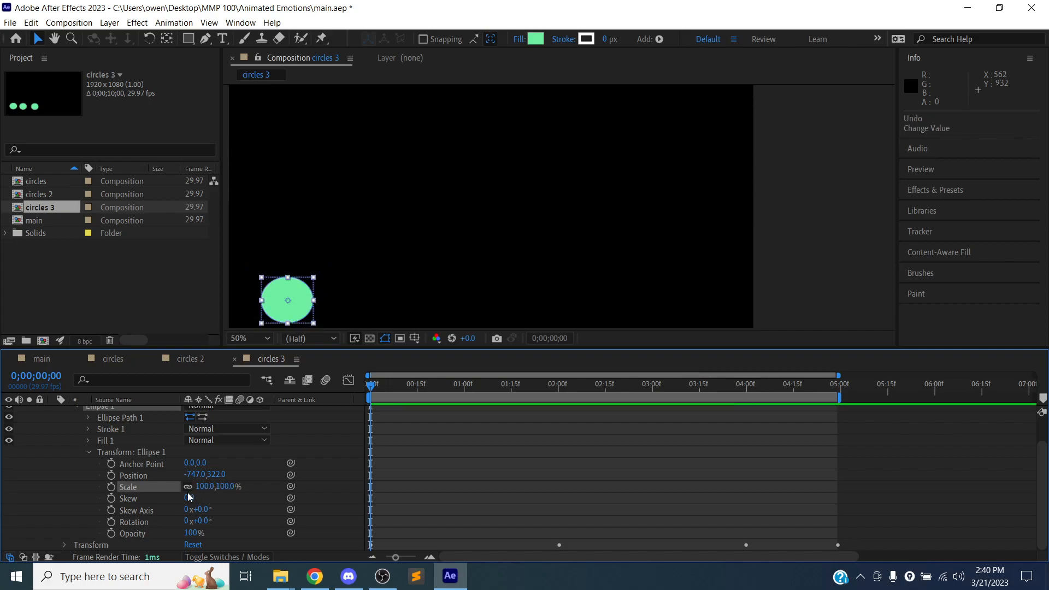
pyautogui.moveTo(189, 485)
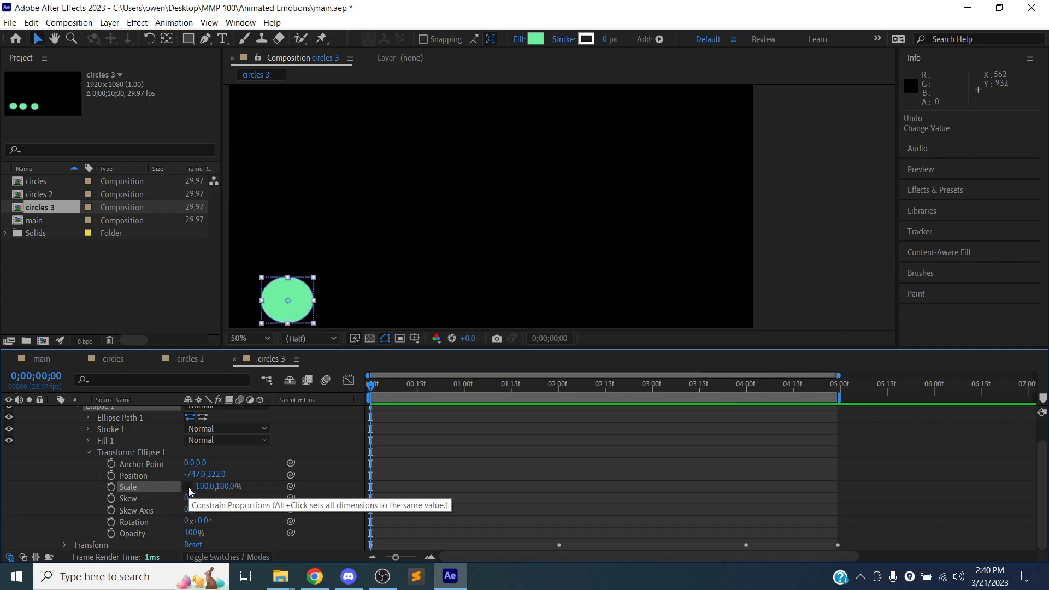
pyautogui.moveTo(418, 372)
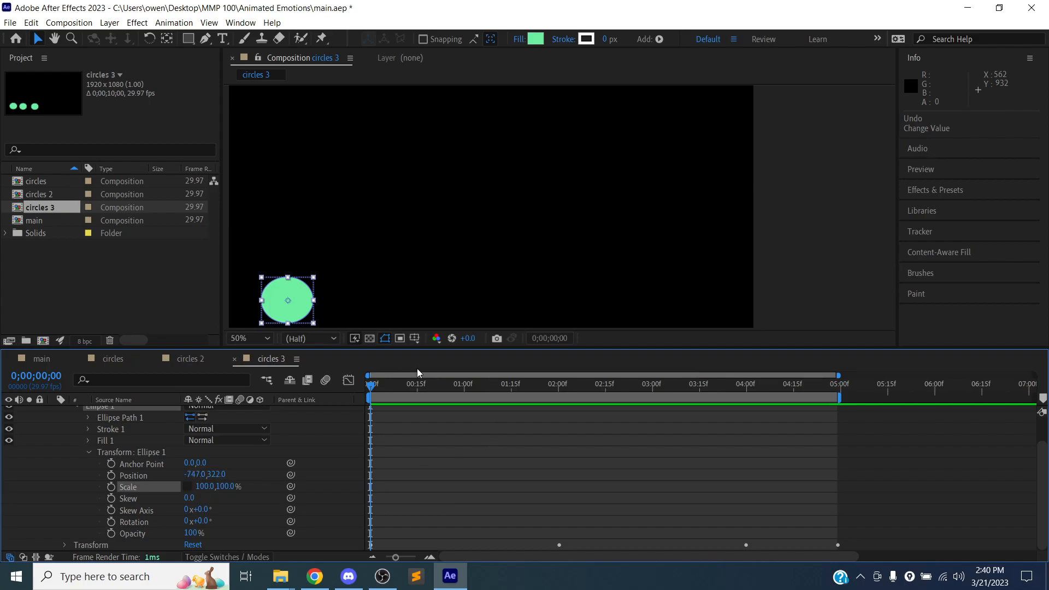
pyautogui.moveTo(288, 285)
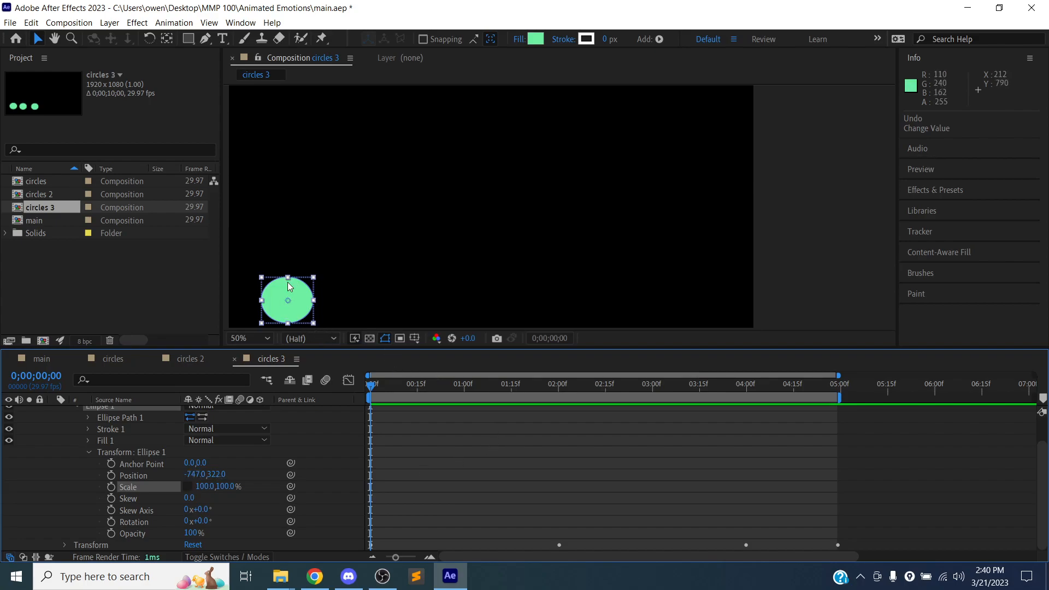
pyautogui.moveTo(149, 487)
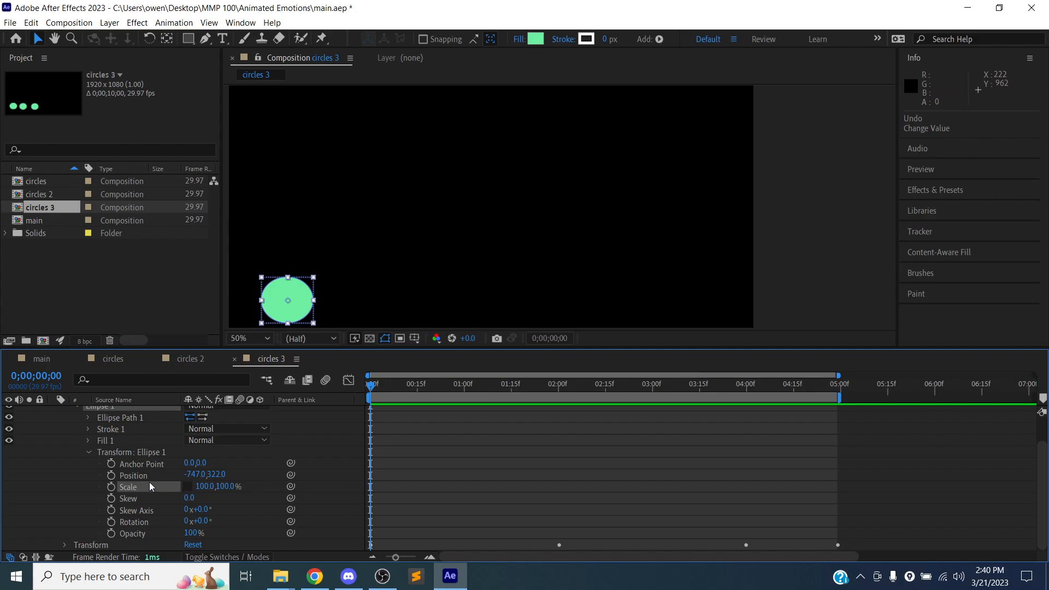
pyautogui.click(112, 486)
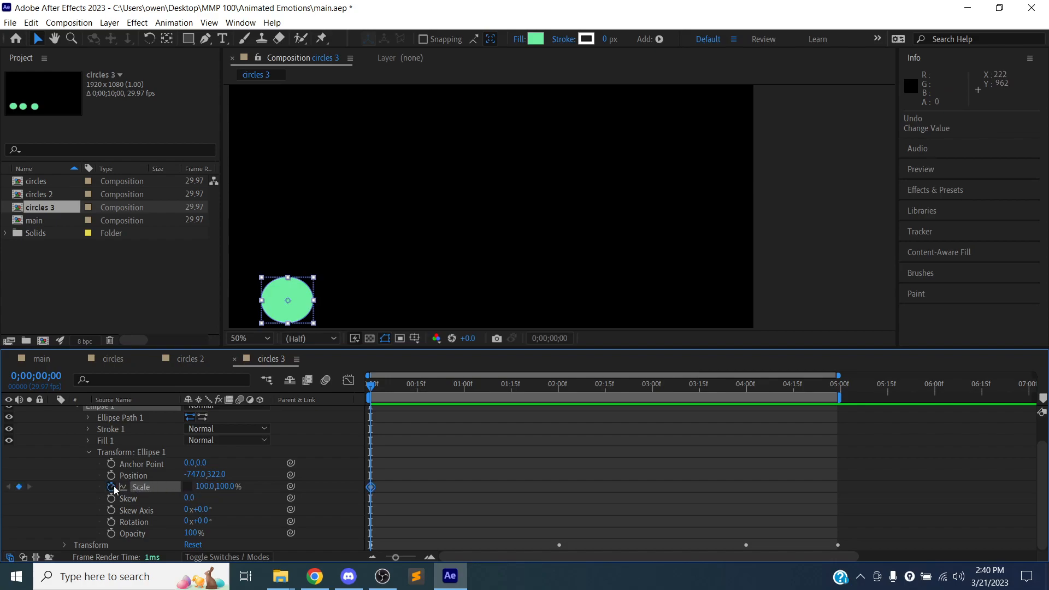
pyautogui.moveTo(291, 285)
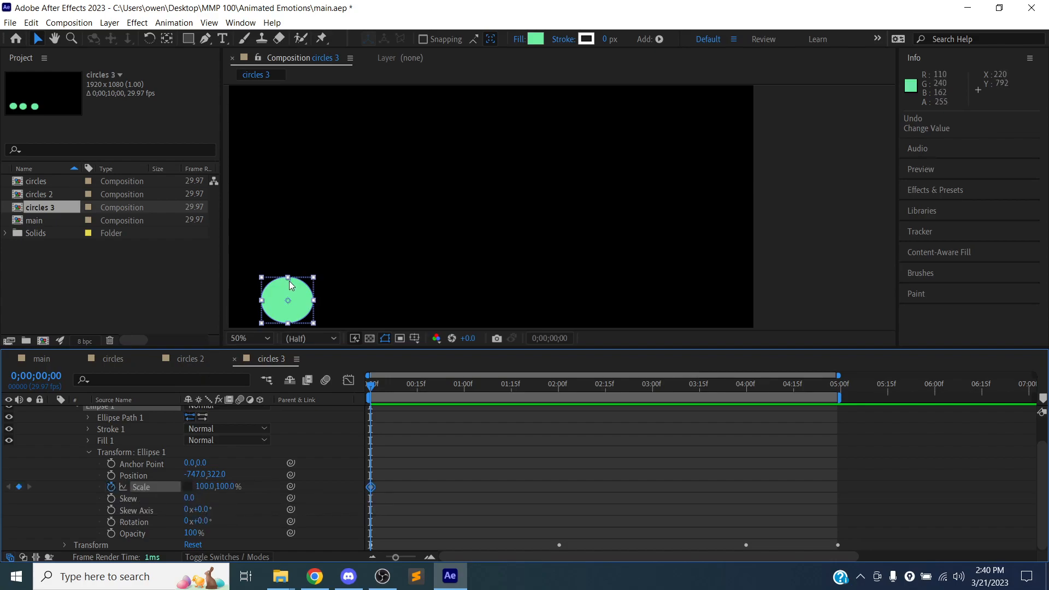
pyautogui.moveTo(272, 341)
pyautogui.write('1')
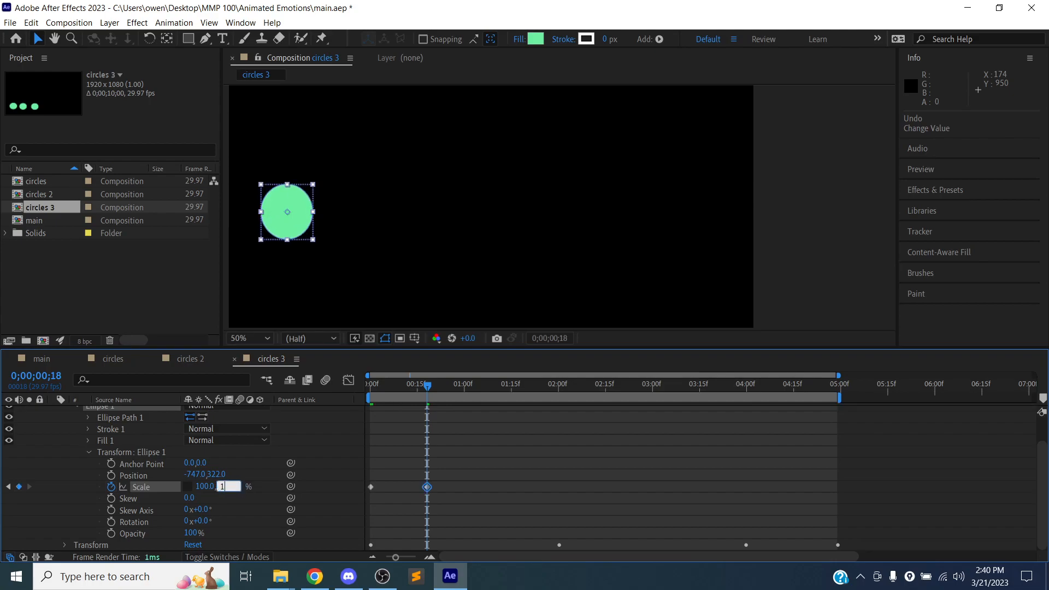
# Step: Set the ellipse Scale to 50 × 120% at frame 18
pyautogui.write('20.0')
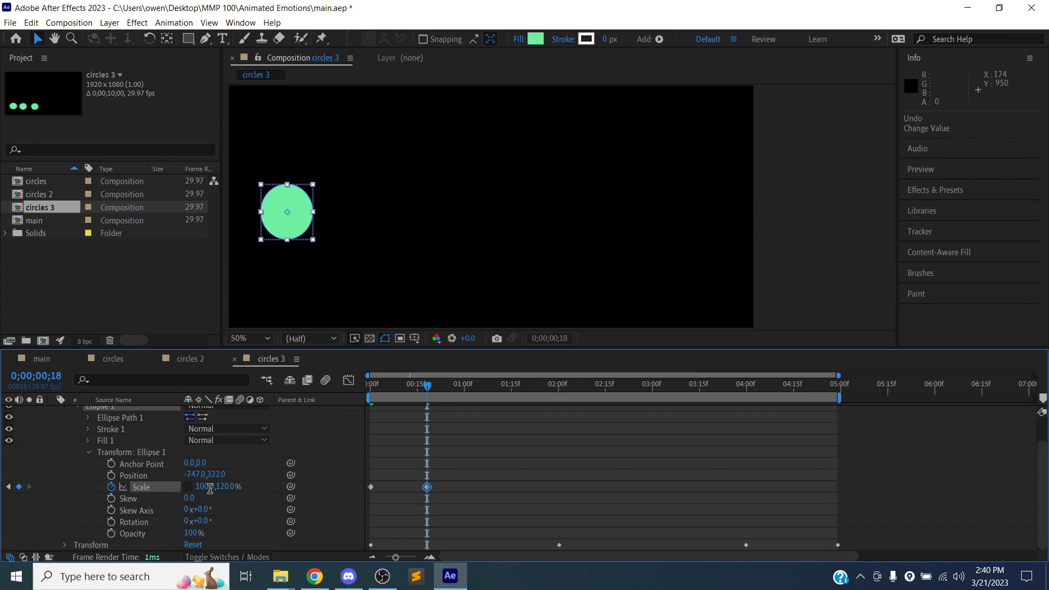
pyautogui.doubleClick(205, 486)
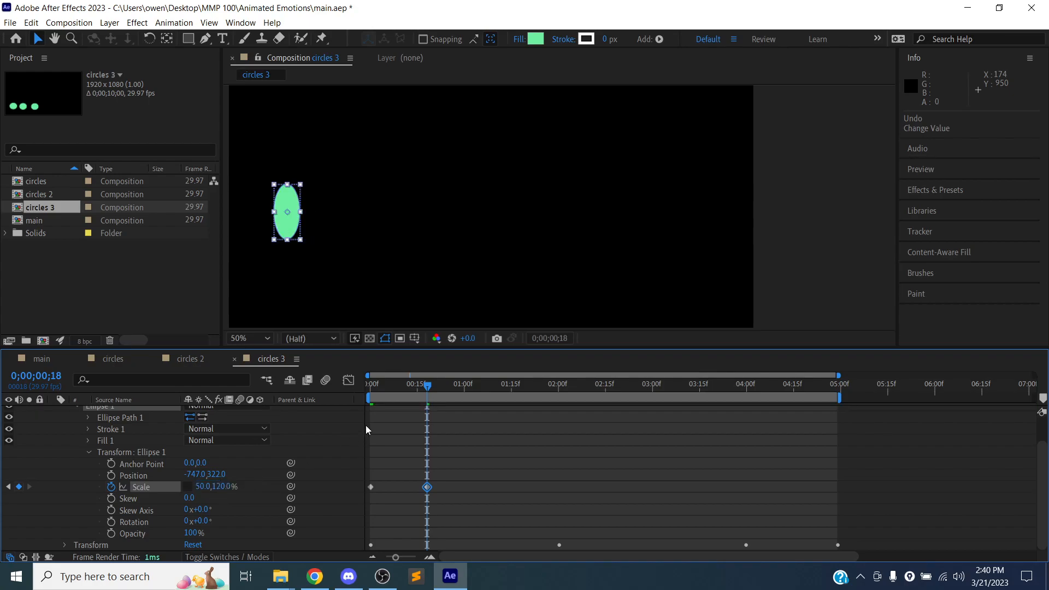
pyautogui.click(427, 383)
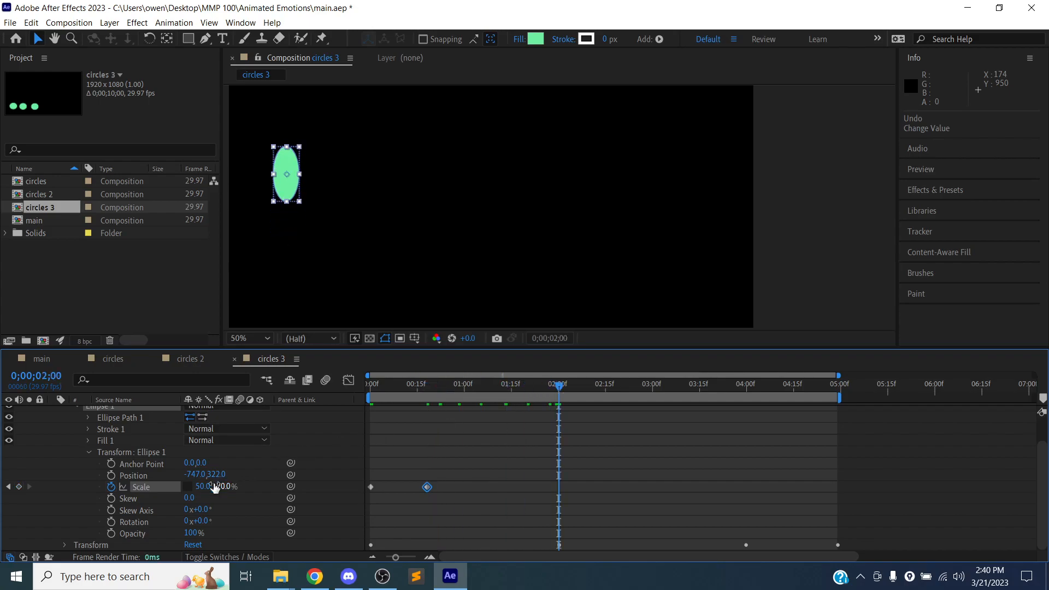
# Step: Return Scale to 100% at two seconds, copy a Scale keyframe, and move to about three seconds
pyautogui.doubleClick(205, 486)
pyautogui.write('100')
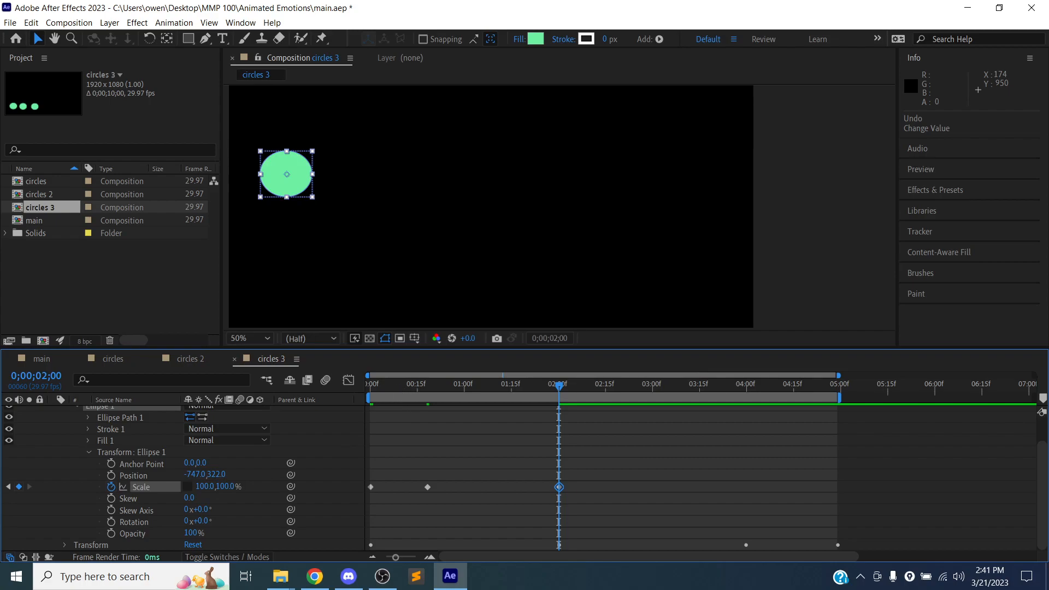
pyautogui.press('space')
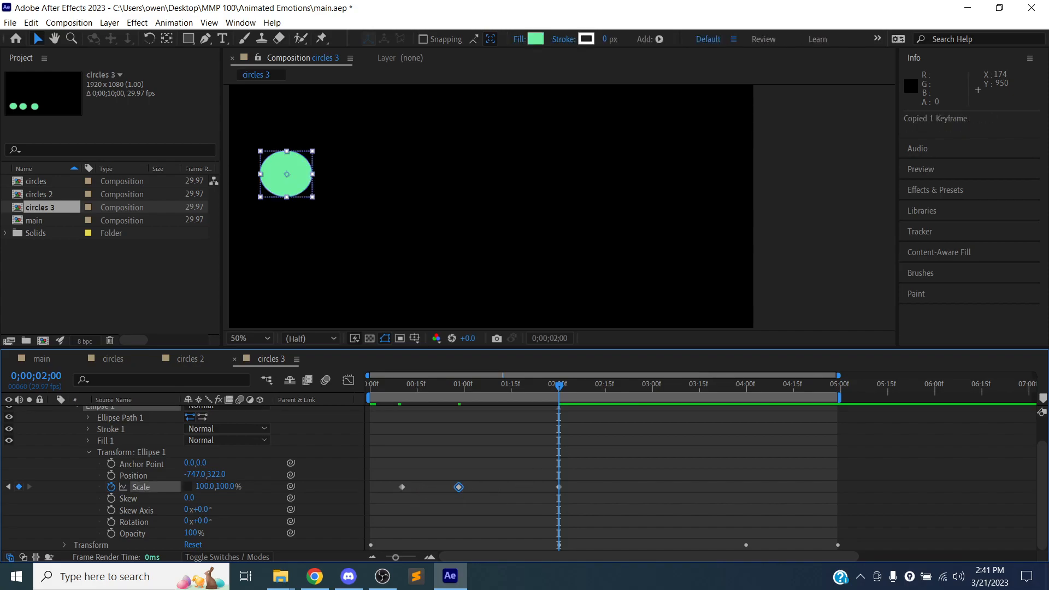
pyautogui.click(654, 384)
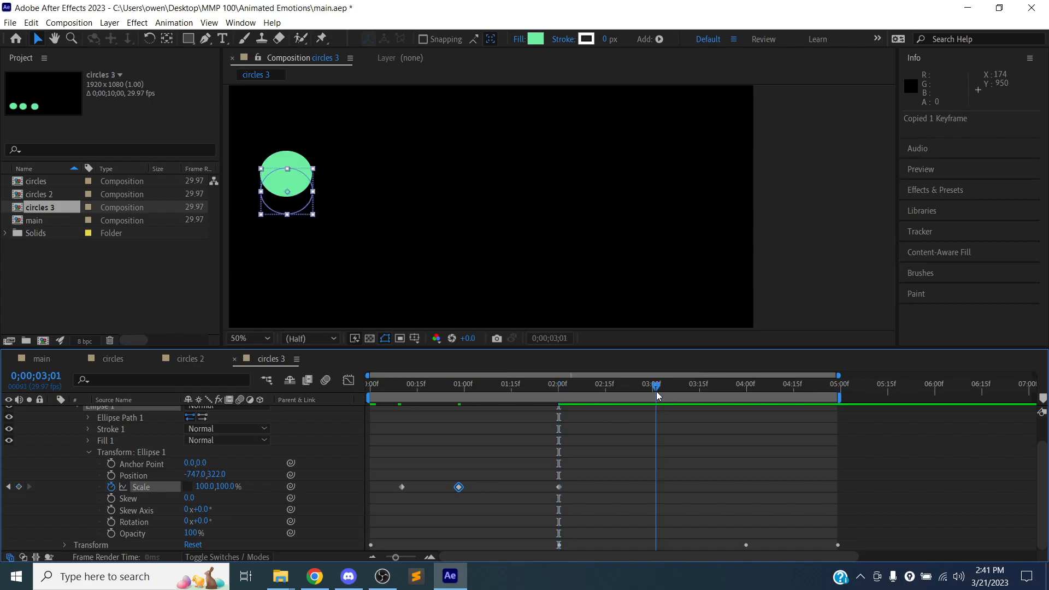
# Step: Paste the Scale keyframes, adjust the value near 5 seconds, and select the stretch keyframe near frame 17
pyautogui.press('ctrl+v')
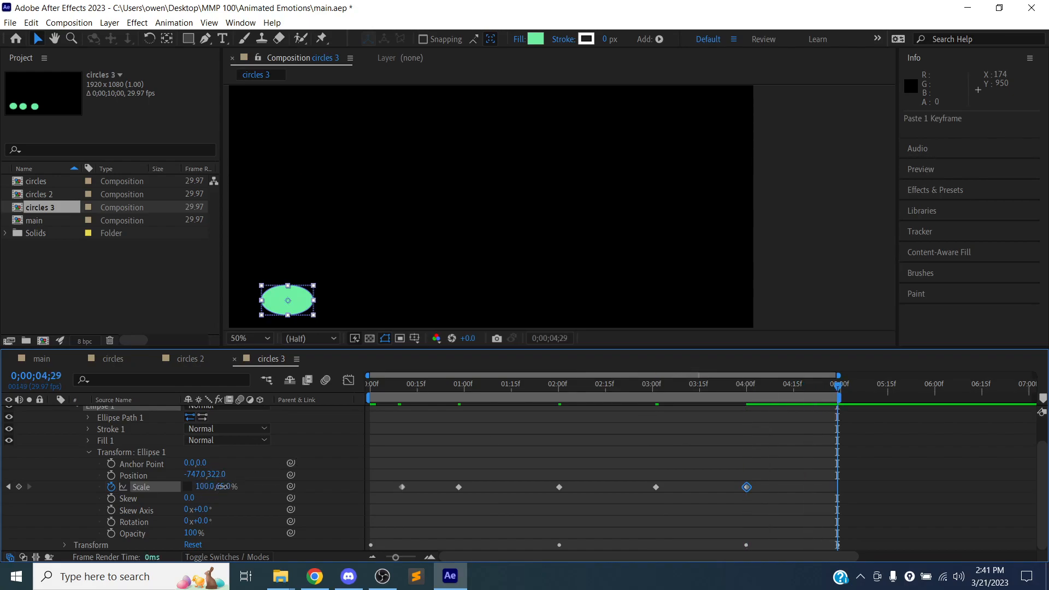
pyautogui.doubleClick(221, 487)
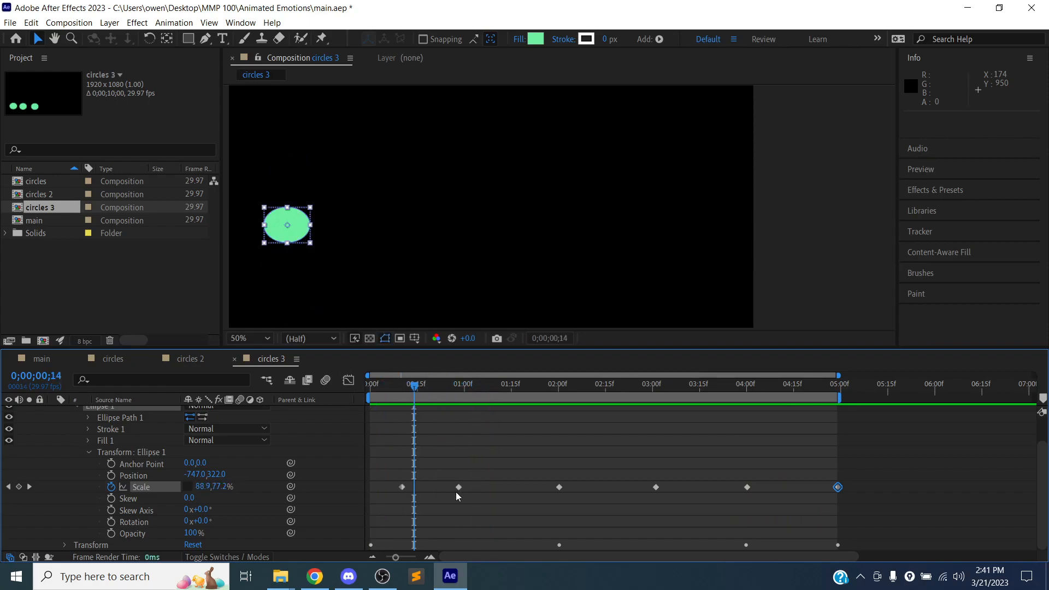
pyautogui.click(423, 487)
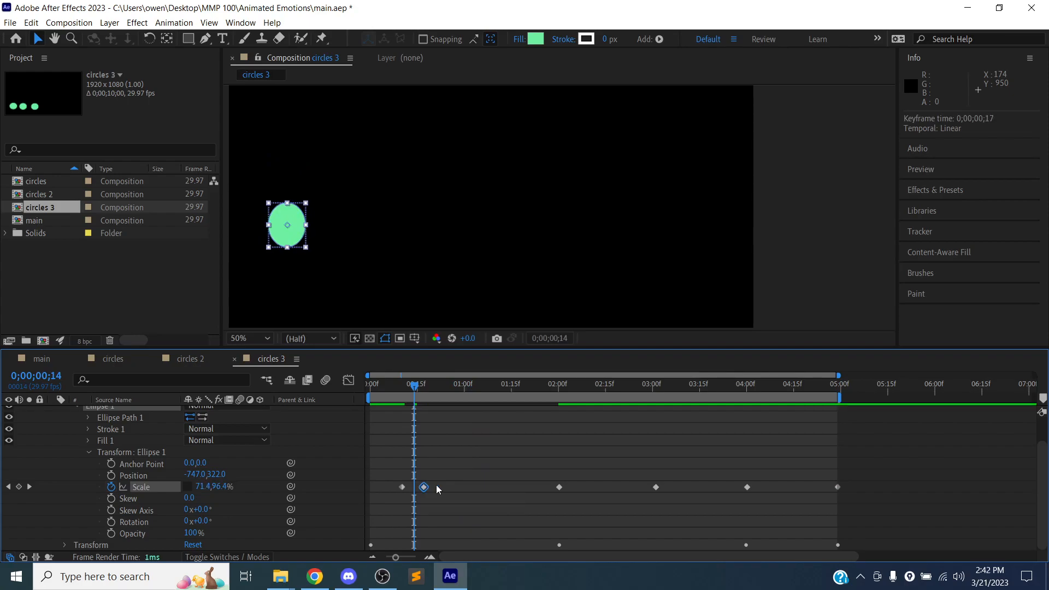
pyautogui.moveTo(664, 485)
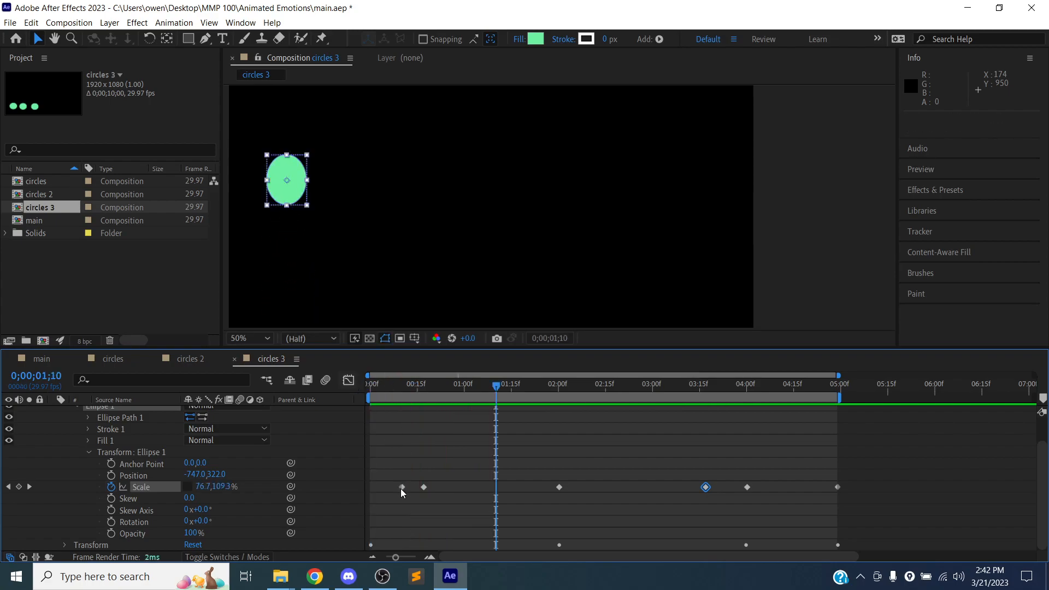
# Step: Retime the early Scale keyframes and park the current time near two seconds for the 100% keyframe
pyautogui.click(389, 486)
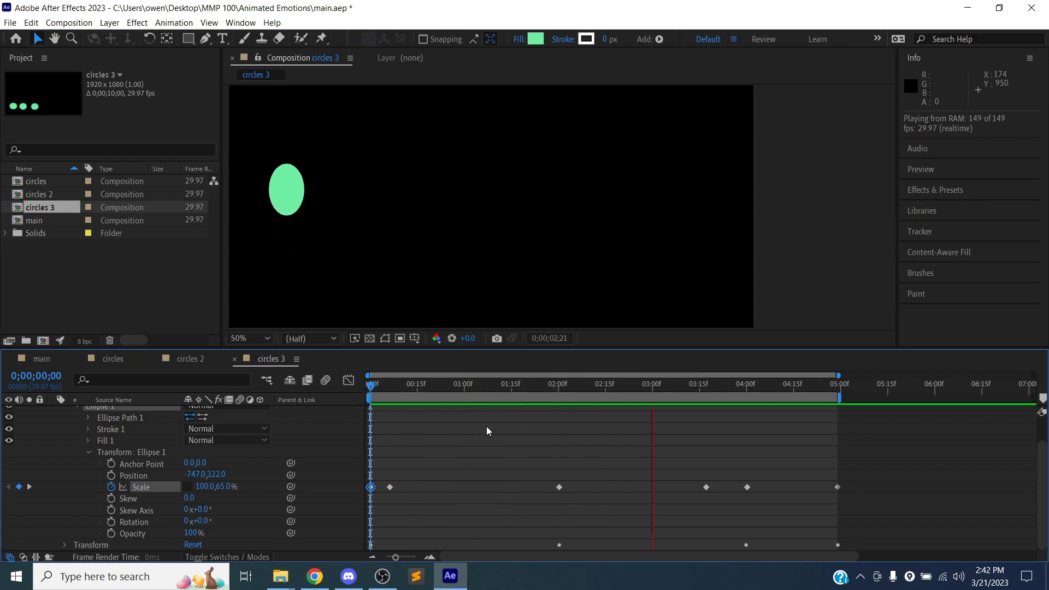
pyautogui.click(560, 487)
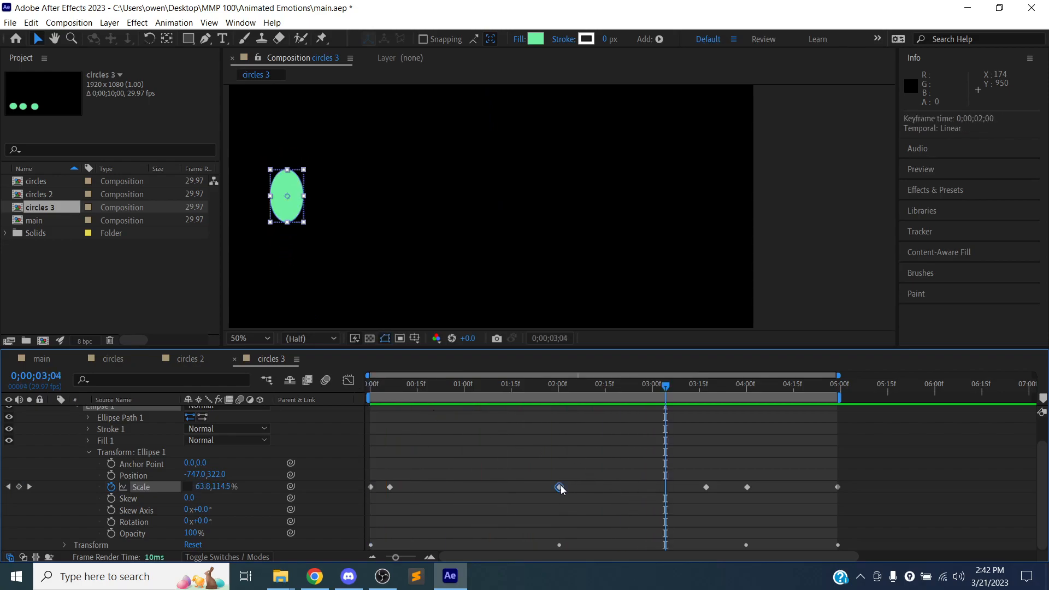
pyautogui.click(556, 383)
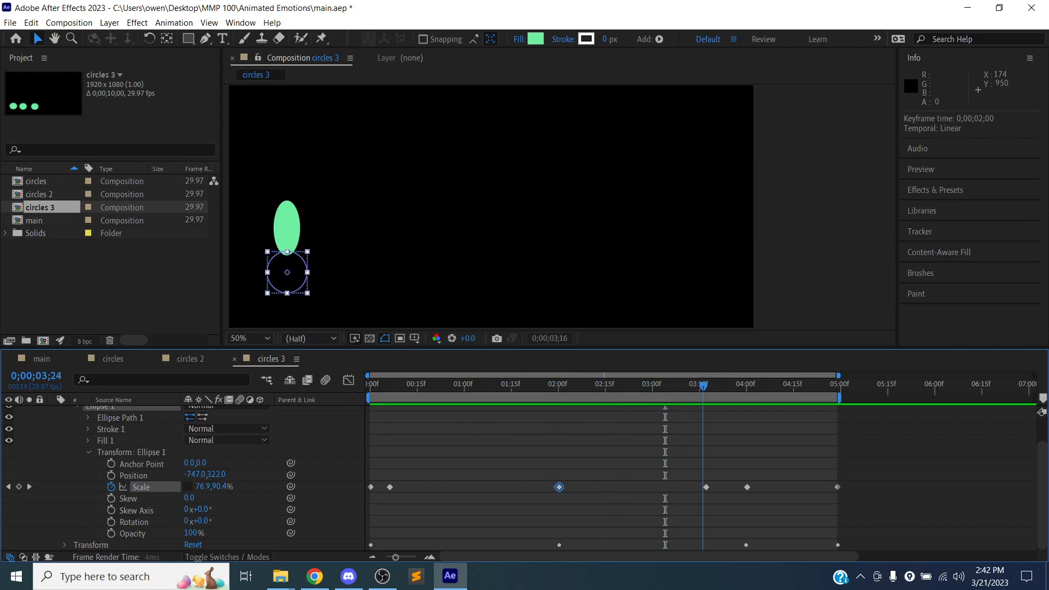
pyautogui.click(556, 383)
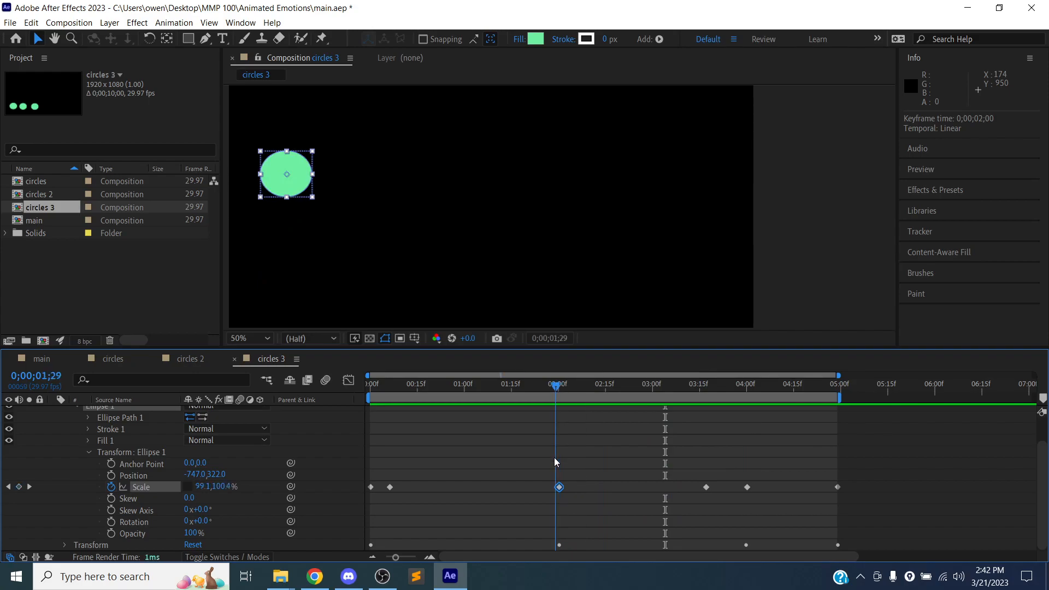
pyautogui.moveTo(557, 428)
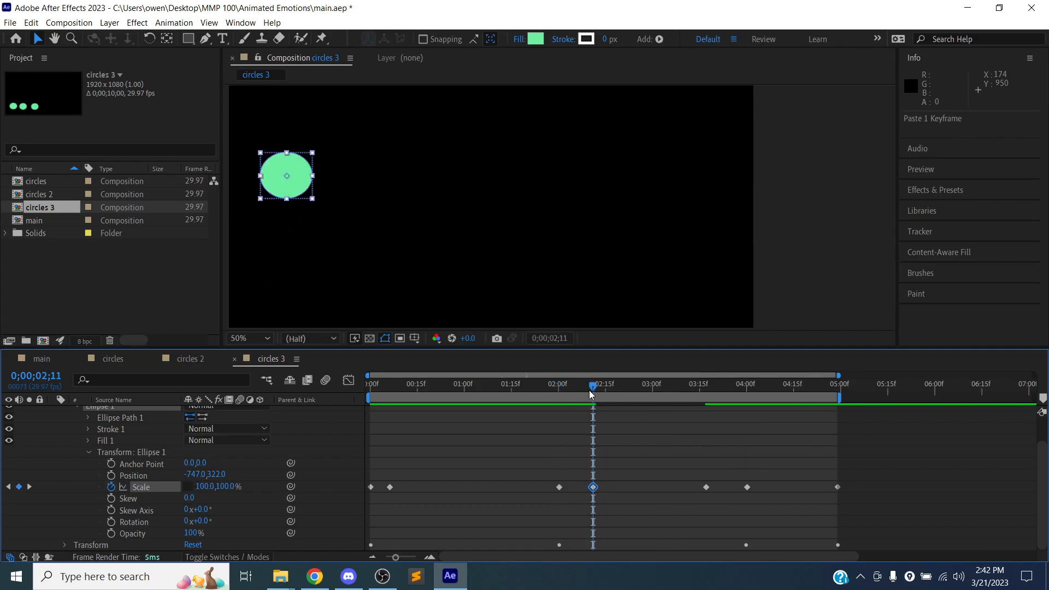
pyautogui.moveTo(520, 387)
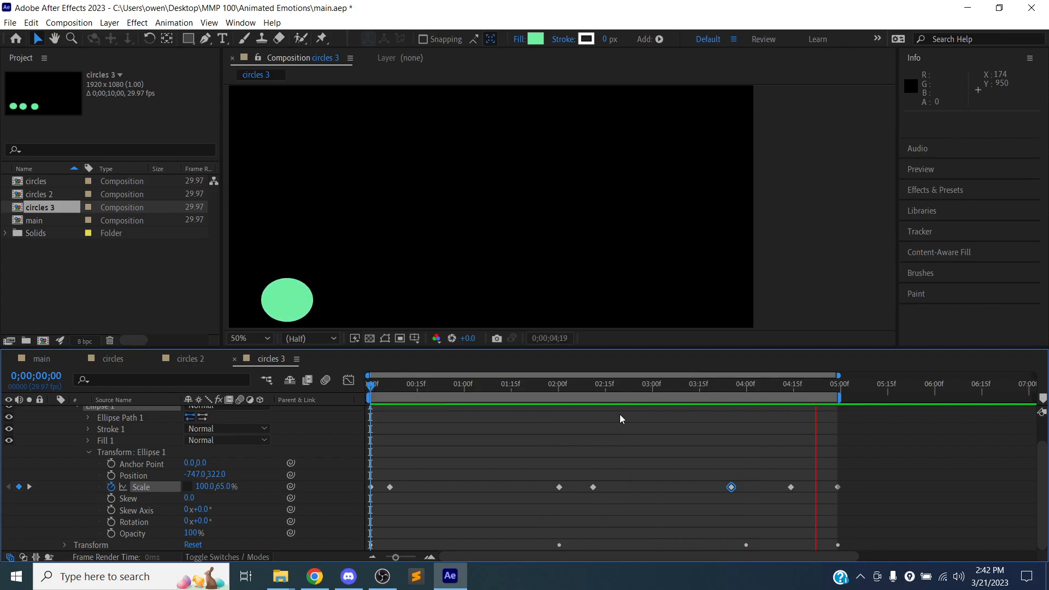
# Step: Adjust the late 50, 120% stretch keyframe near 3:25, return to 100% by 4:24, and save main.aep
pyautogui.click(821, 487)
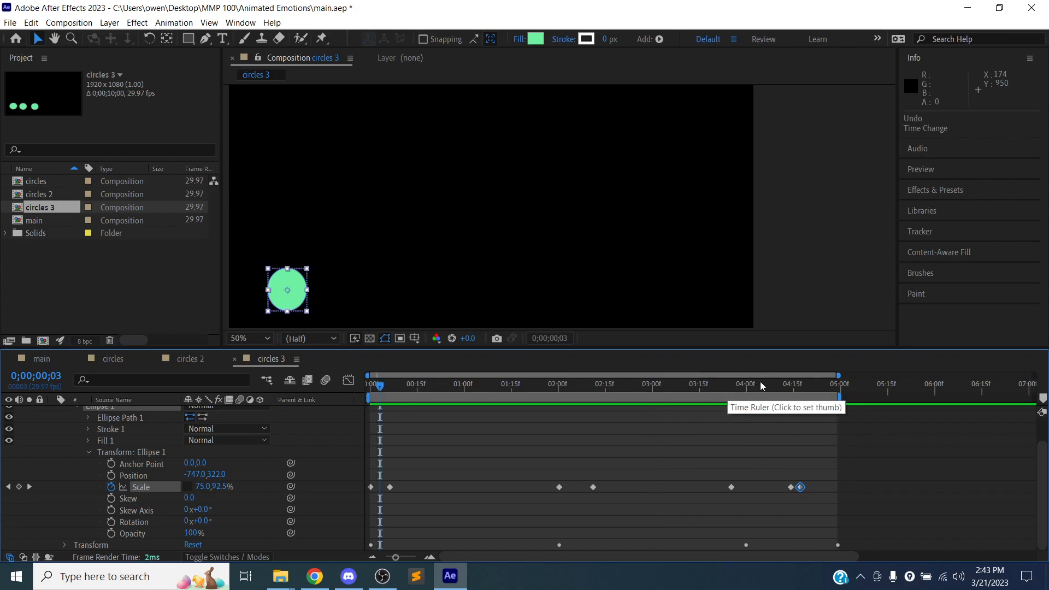
pyautogui.click(793, 384)
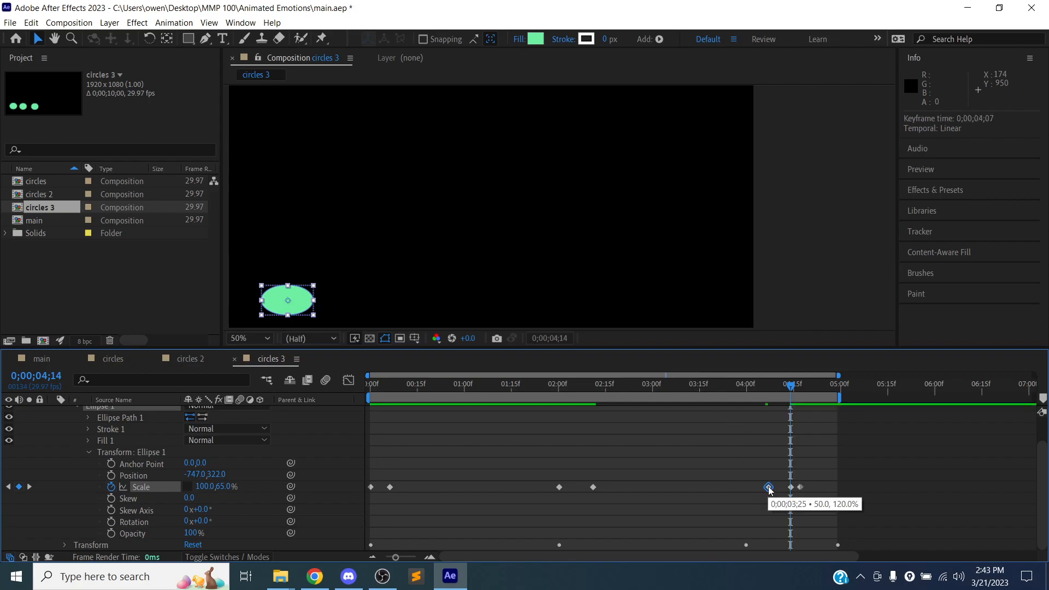
pyautogui.click(768, 488)
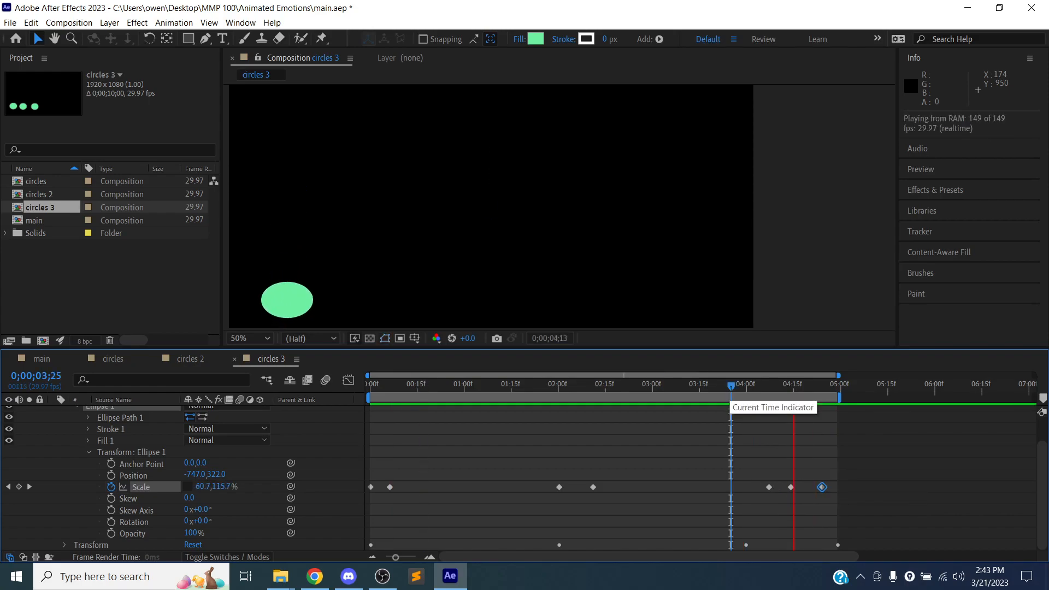
pyautogui.click(411, 383)
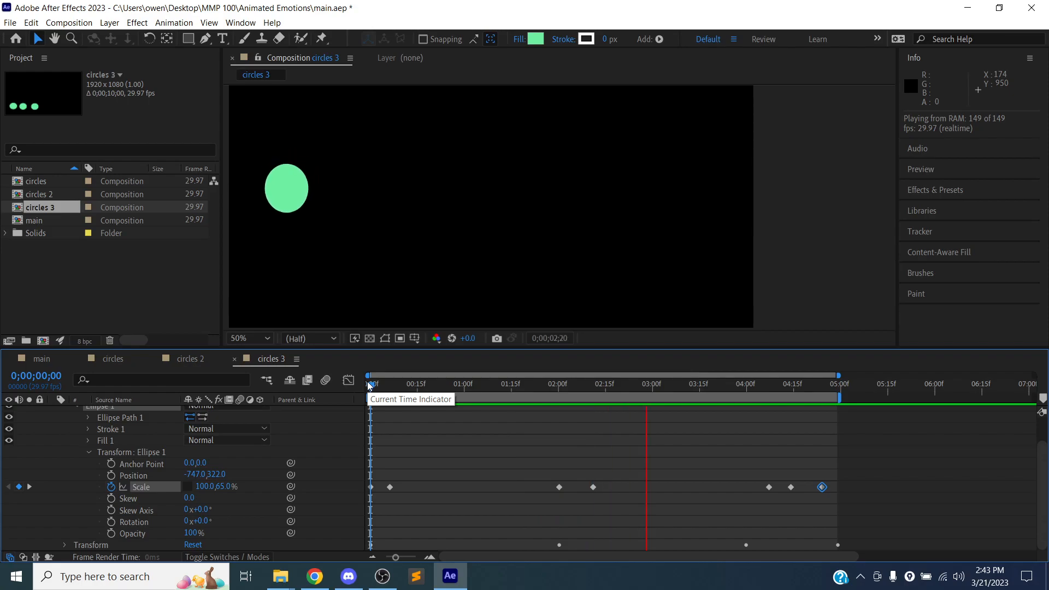
pyautogui.click(821, 383)
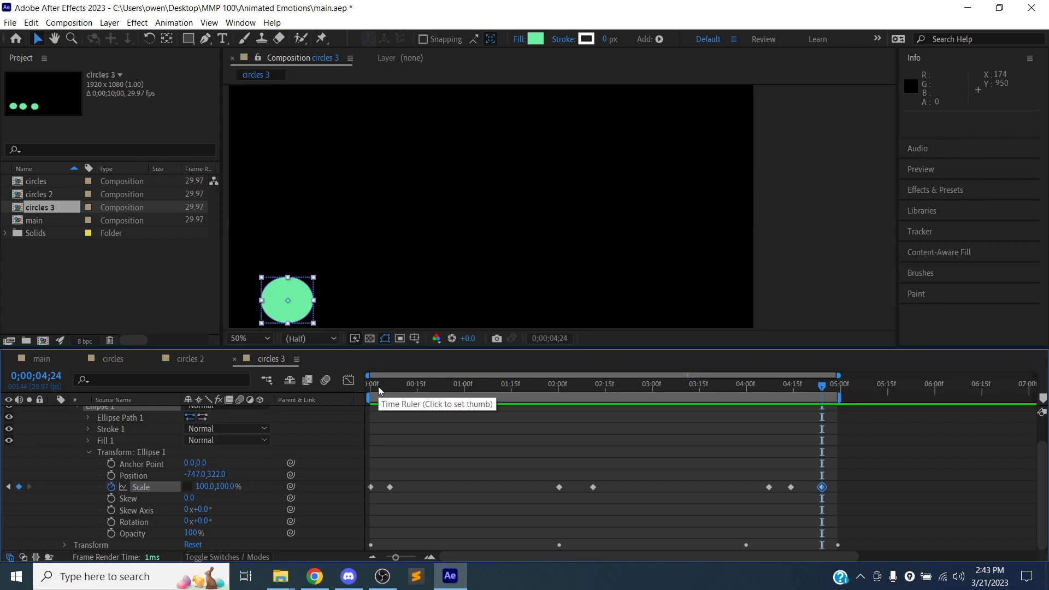
pyautogui.press('ctrl+s')
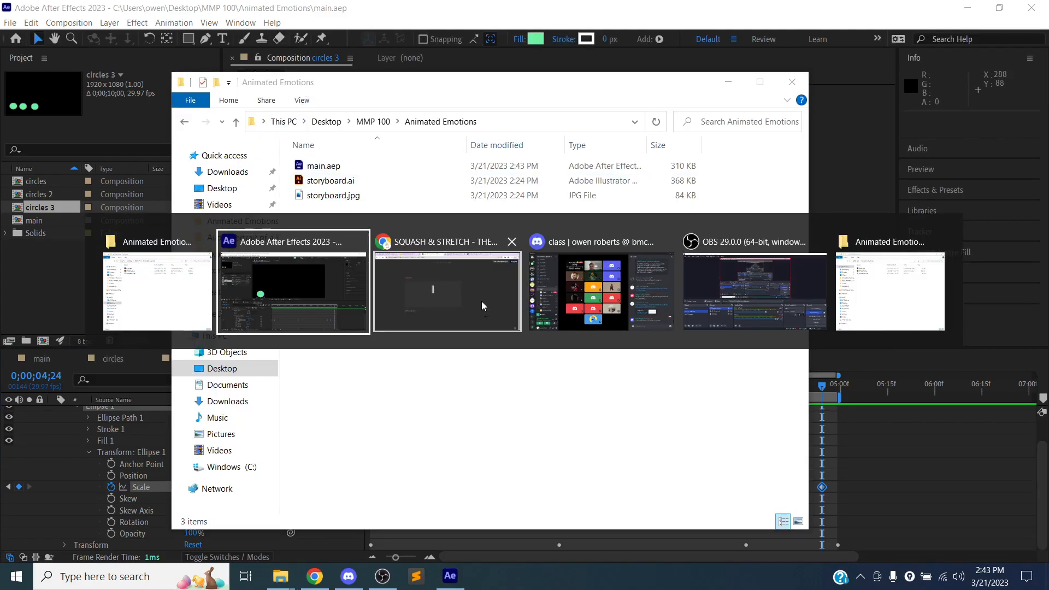
# Step: View the Squash & Stretch reference page, then the Animation slides' 12 principles slide
pyautogui.click(446, 290)
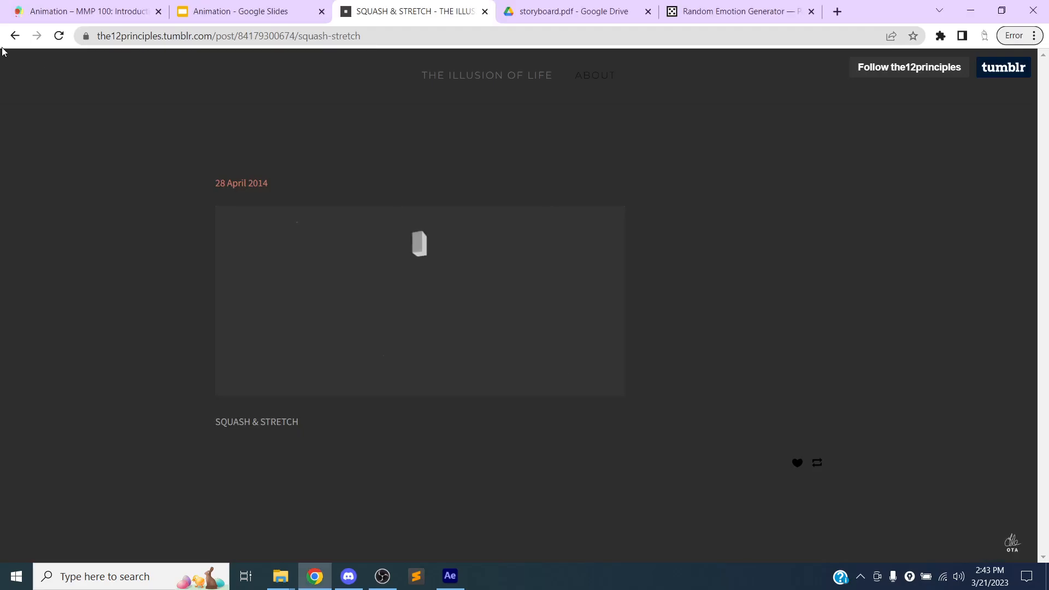
pyautogui.click(241, 10)
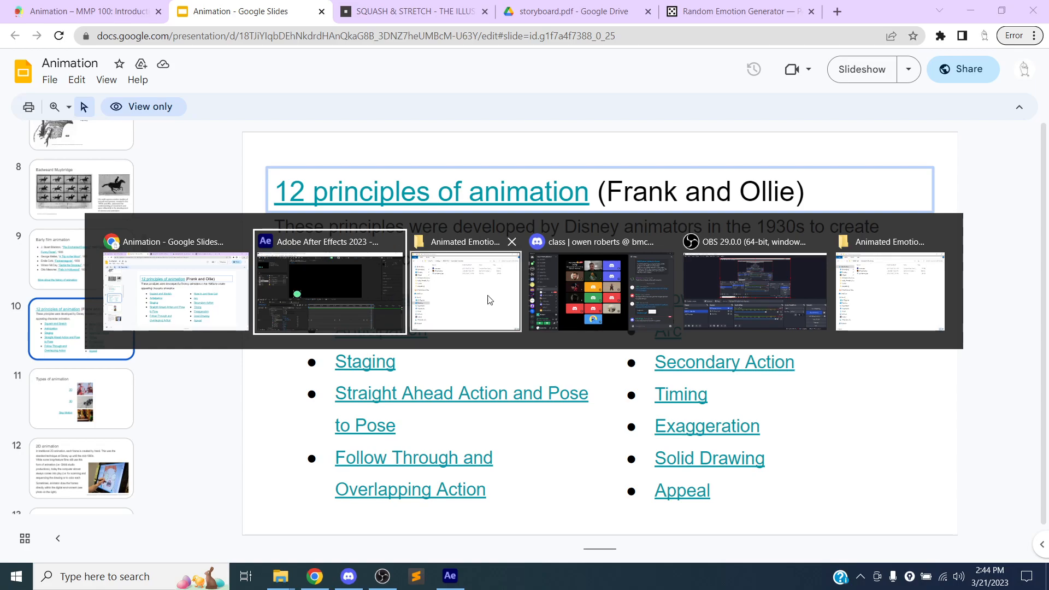
# Step: Bring OBS Studio to the front, briefly checking After Effects, with the recording still running
pyautogui.click(752, 290)
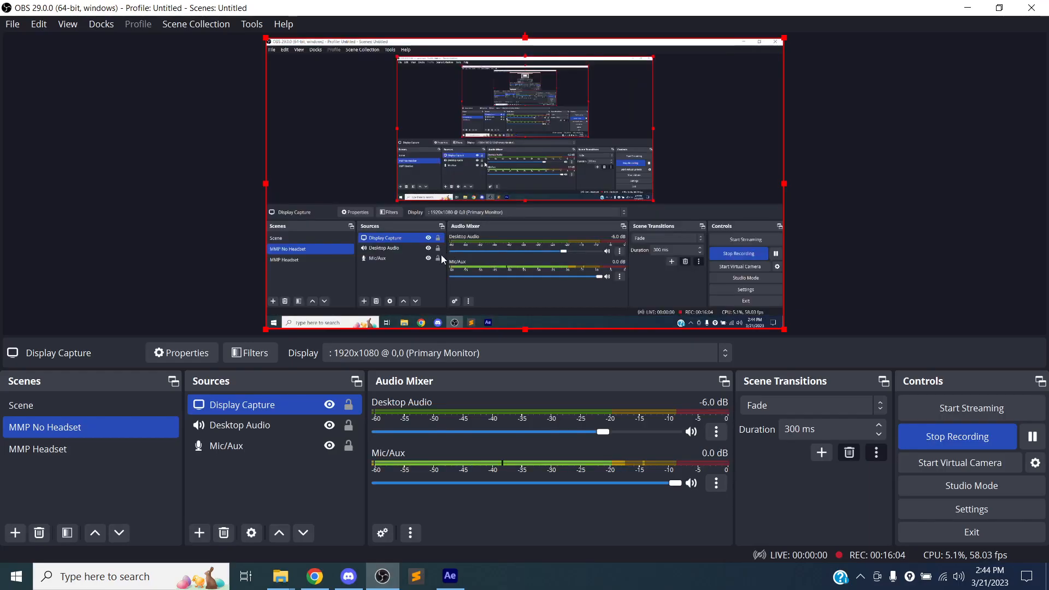
pyautogui.click(449, 576)
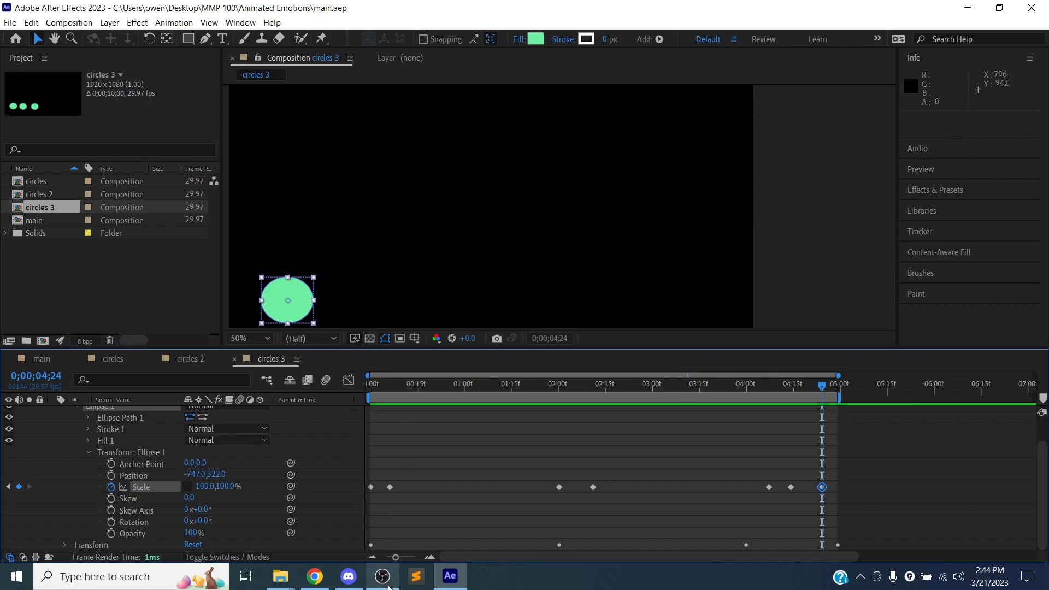
pyautogui.click(382, 576)
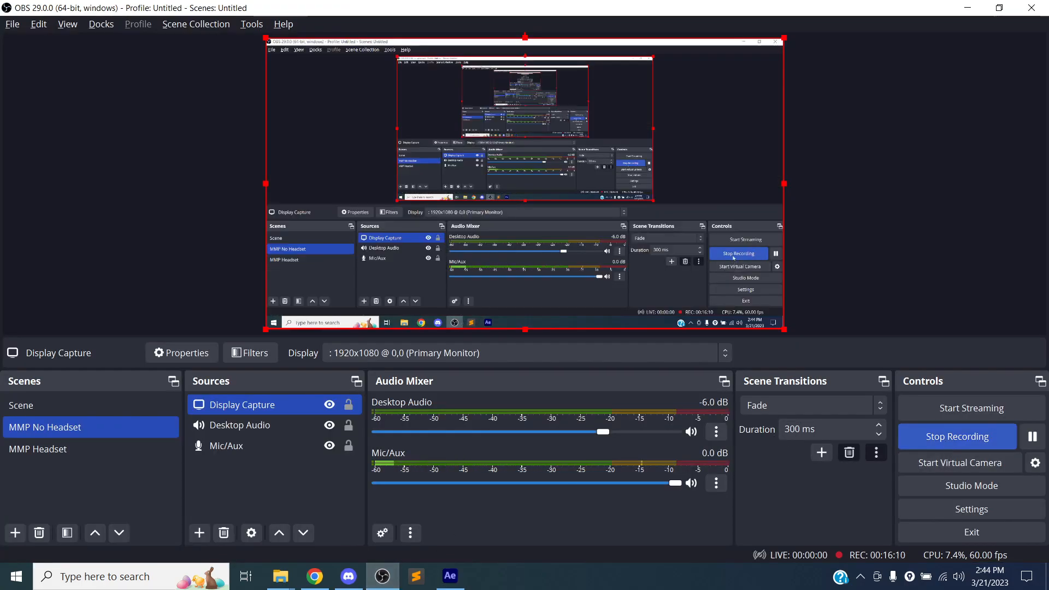